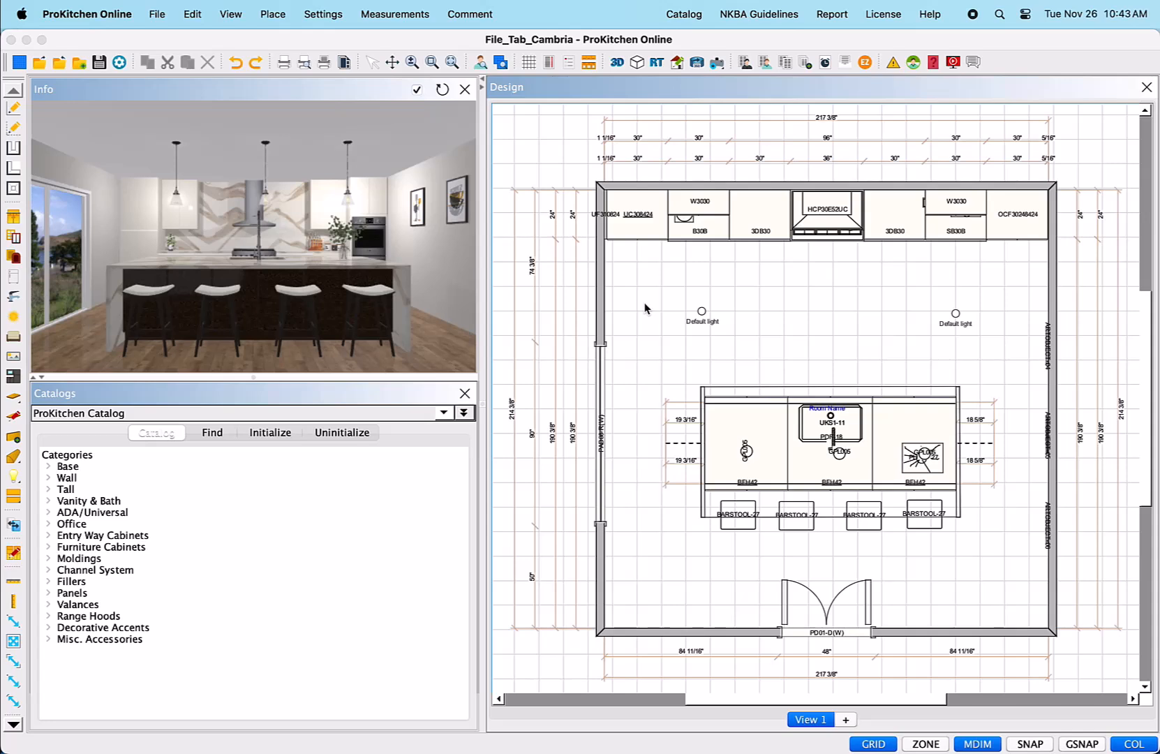
pyautogui.moveTo(349, 202)
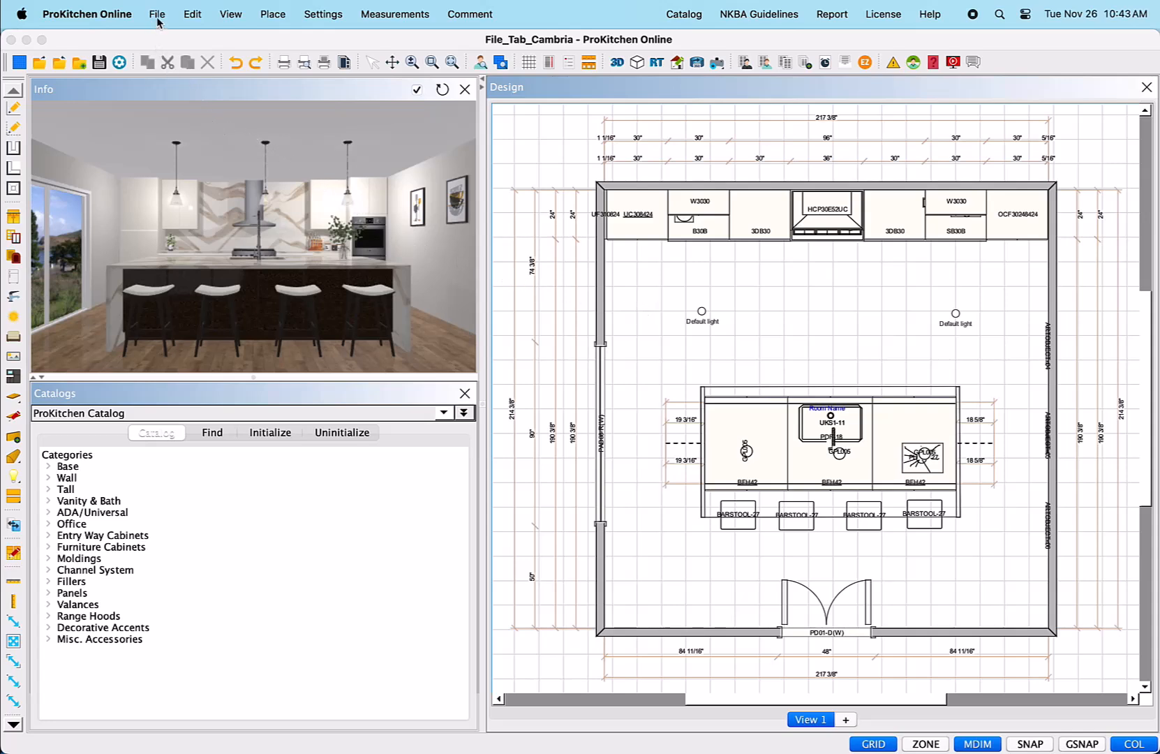
# Step: Show the File menu commands, including Print Preview, Print Templates and Dynamic Design Showcase
pyautogui.click(157, 13)
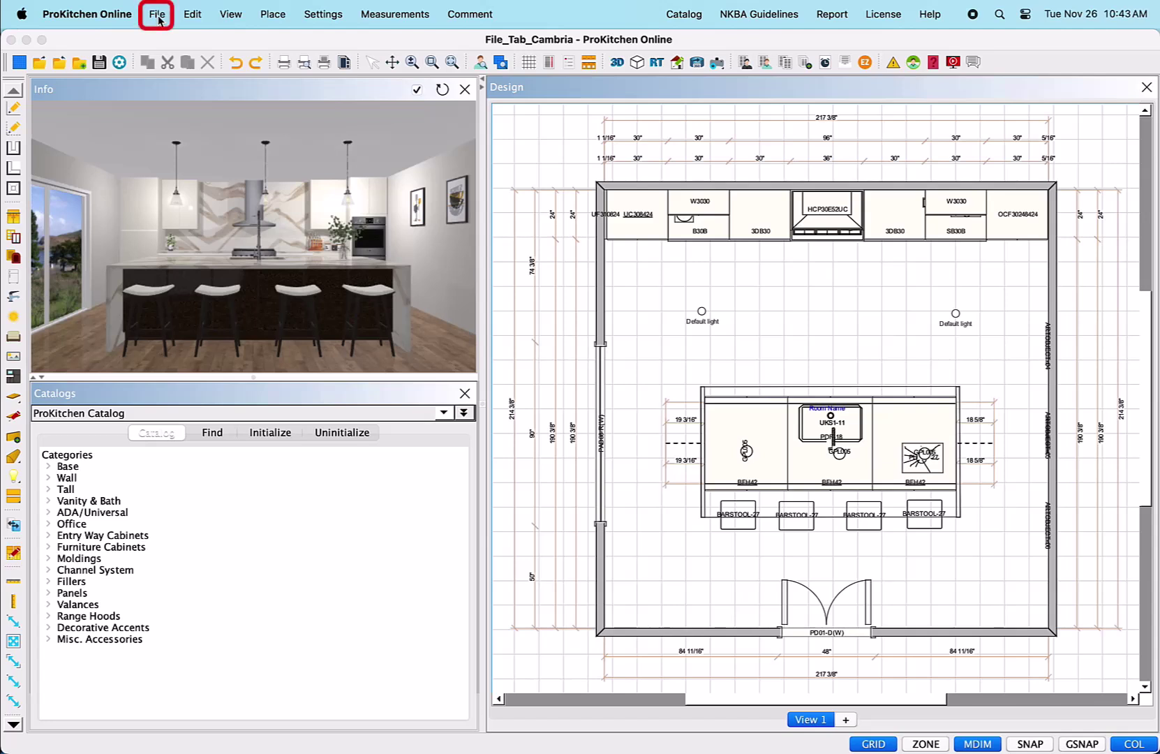
pyautogui.click(155, 14)
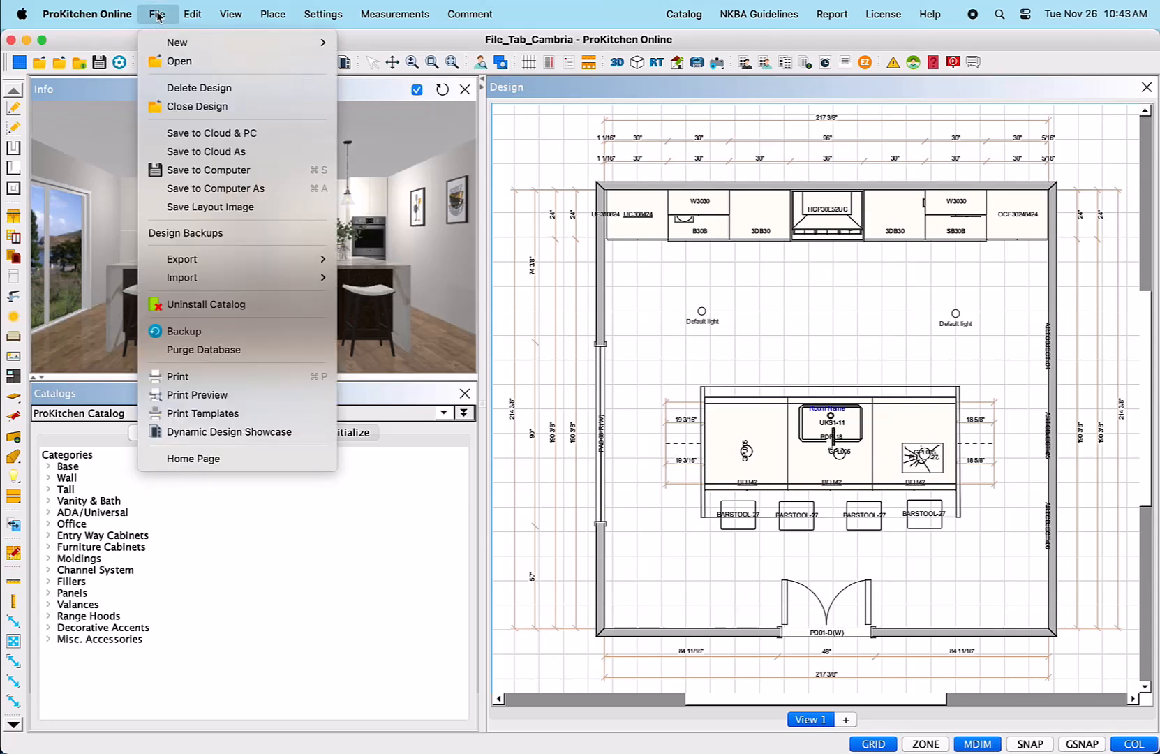
pyautogui.moveTo(162, 26)
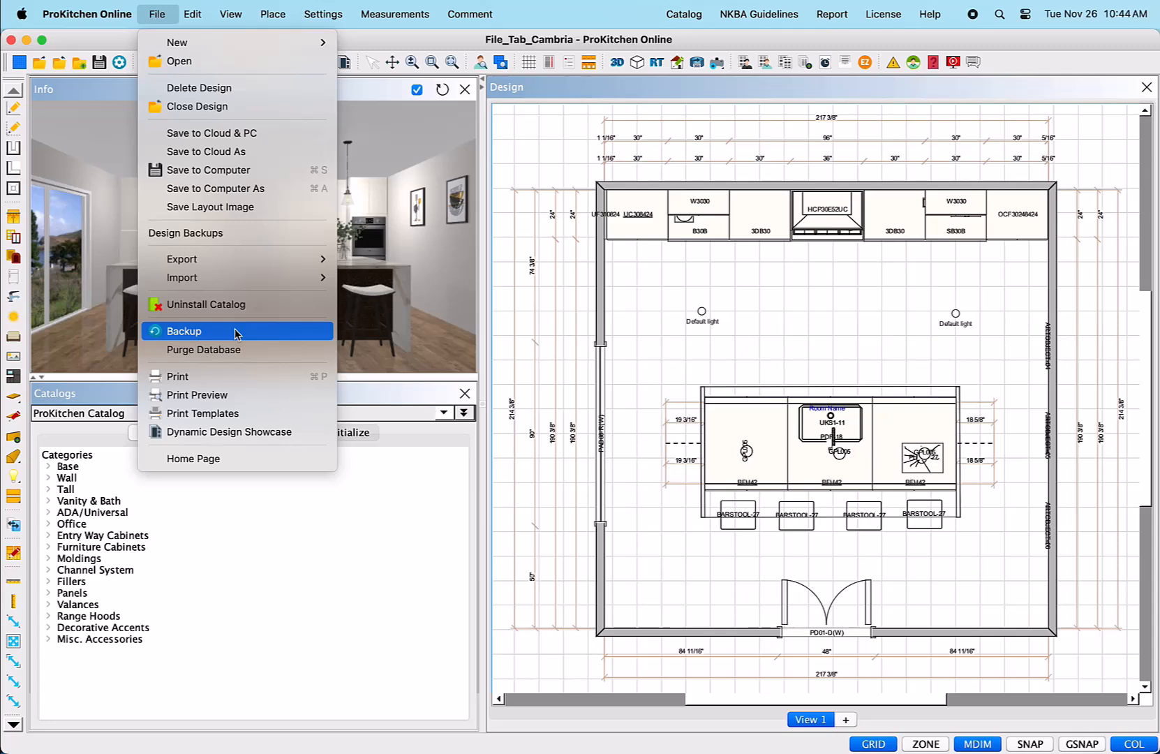
pyautogui.moveTo(177, 376)
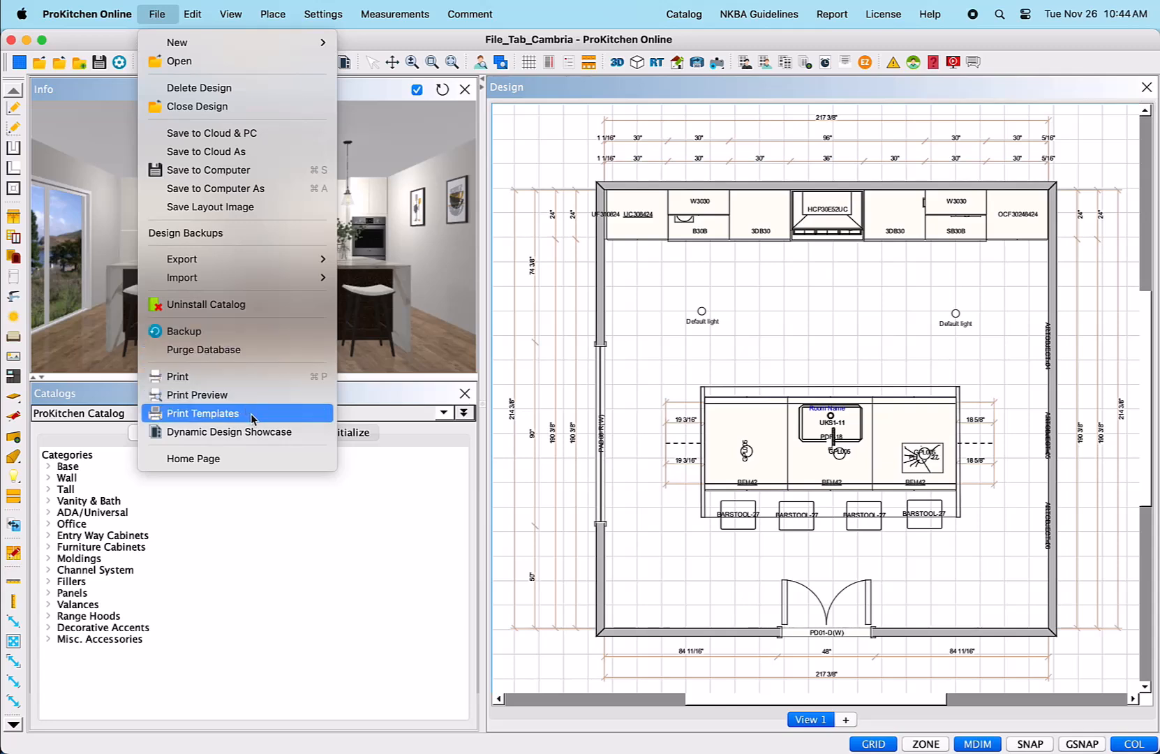
pyautogui.moveTo(228, 431)
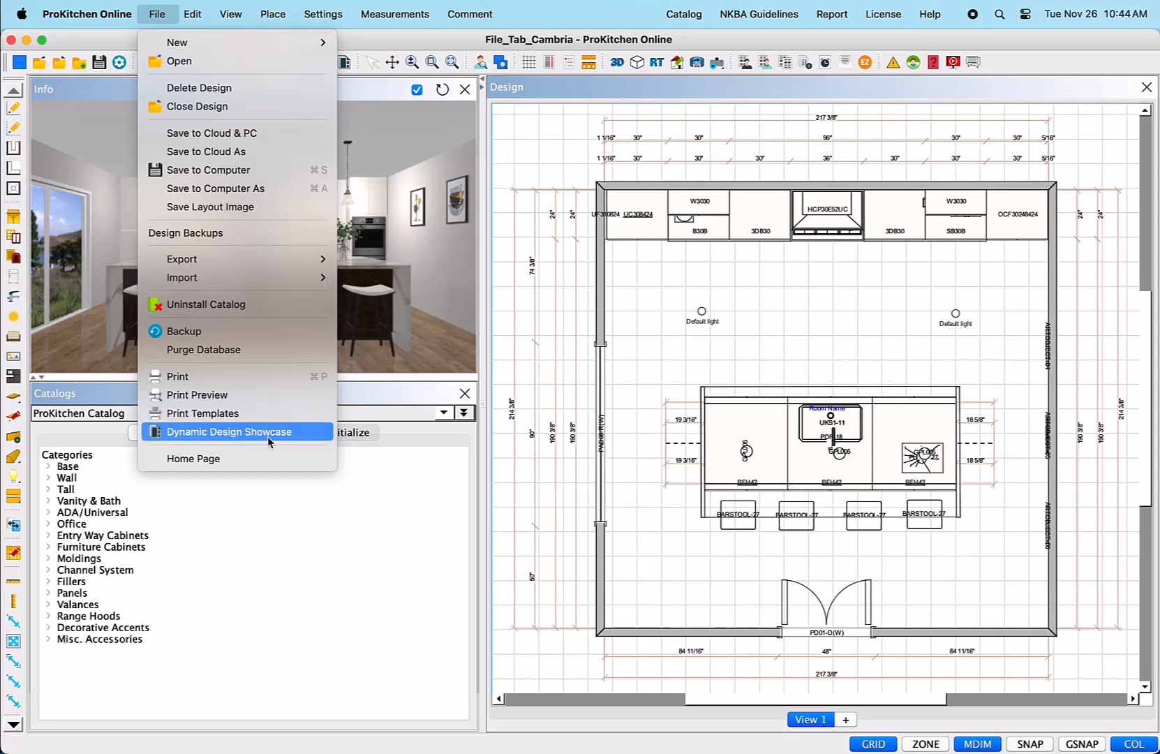
pyautogui.moveTo(269, 450)
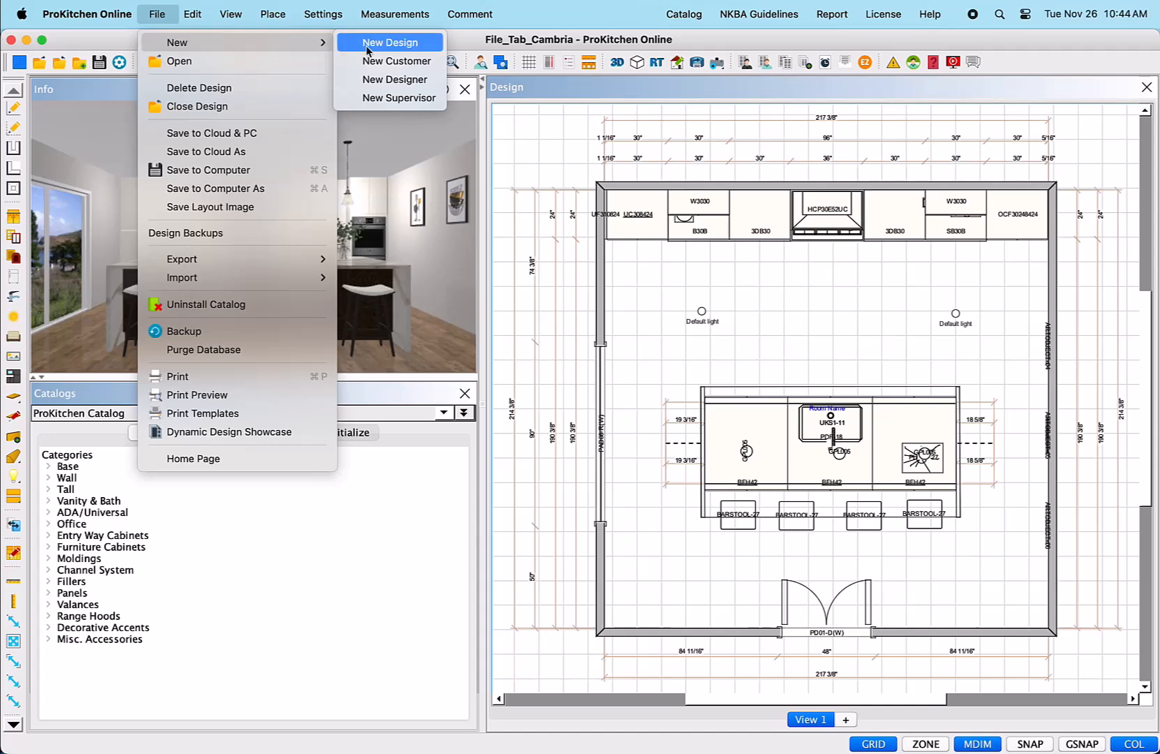
pyautogui.moveTo(431, 50)
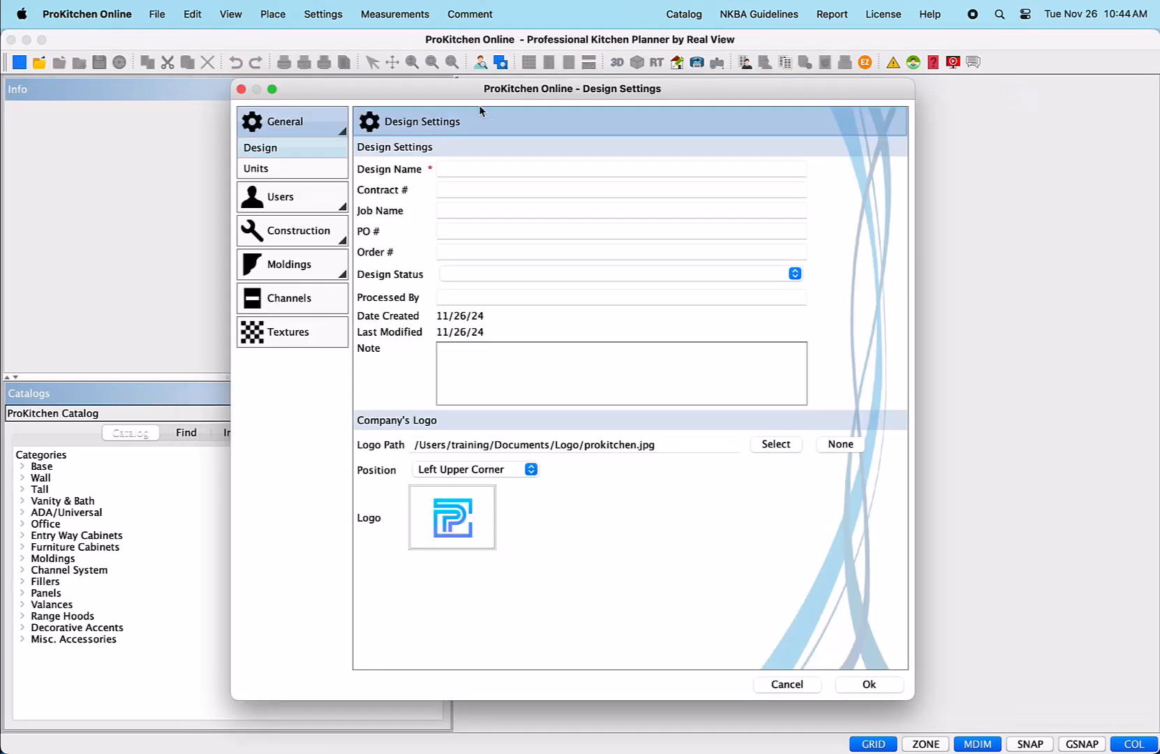
# Step: Name the new design 'File Tab Re' in Design Settings and confirm
pyautogui.moveTo(572, 88); pyautogui.dragTo(519, 87)
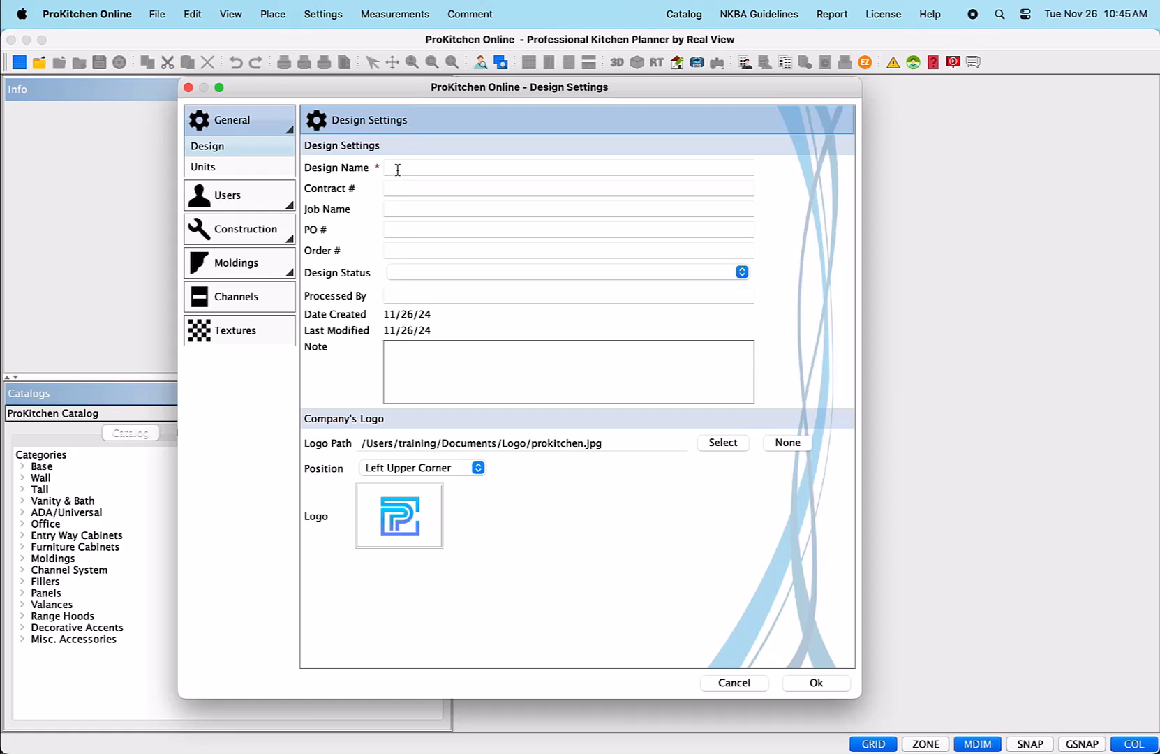
pyautogui.write('F')
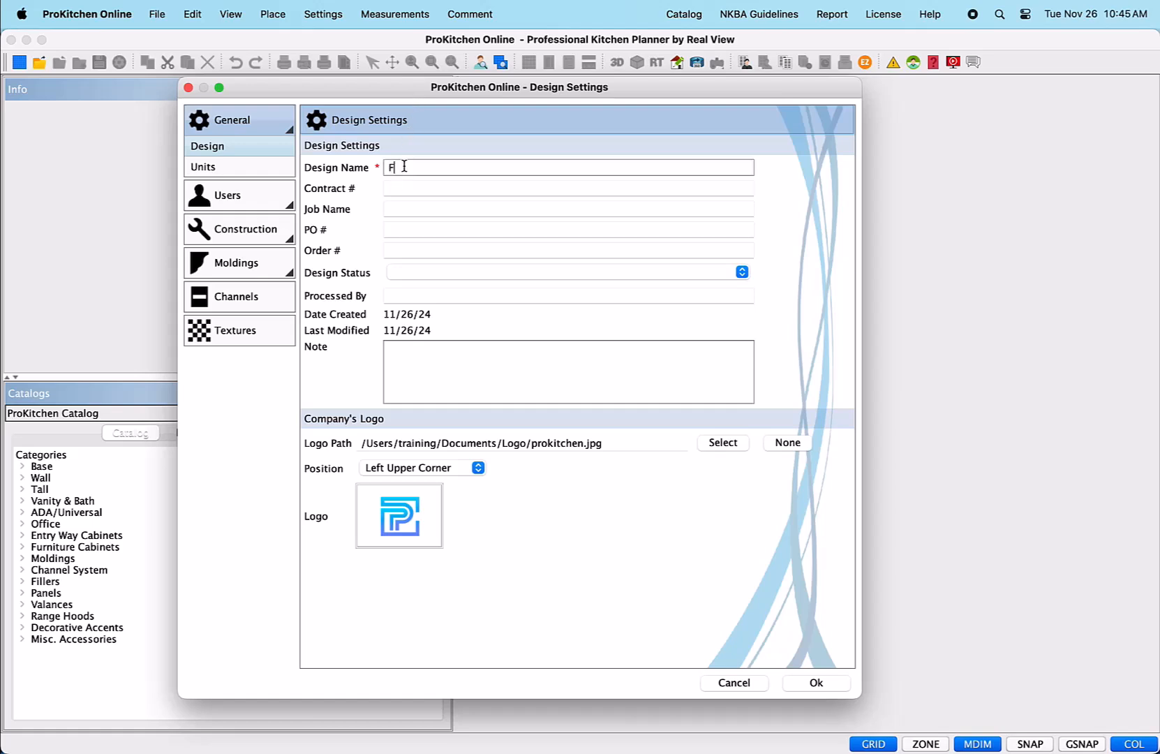
pyautogui.write('ile Tab Re')
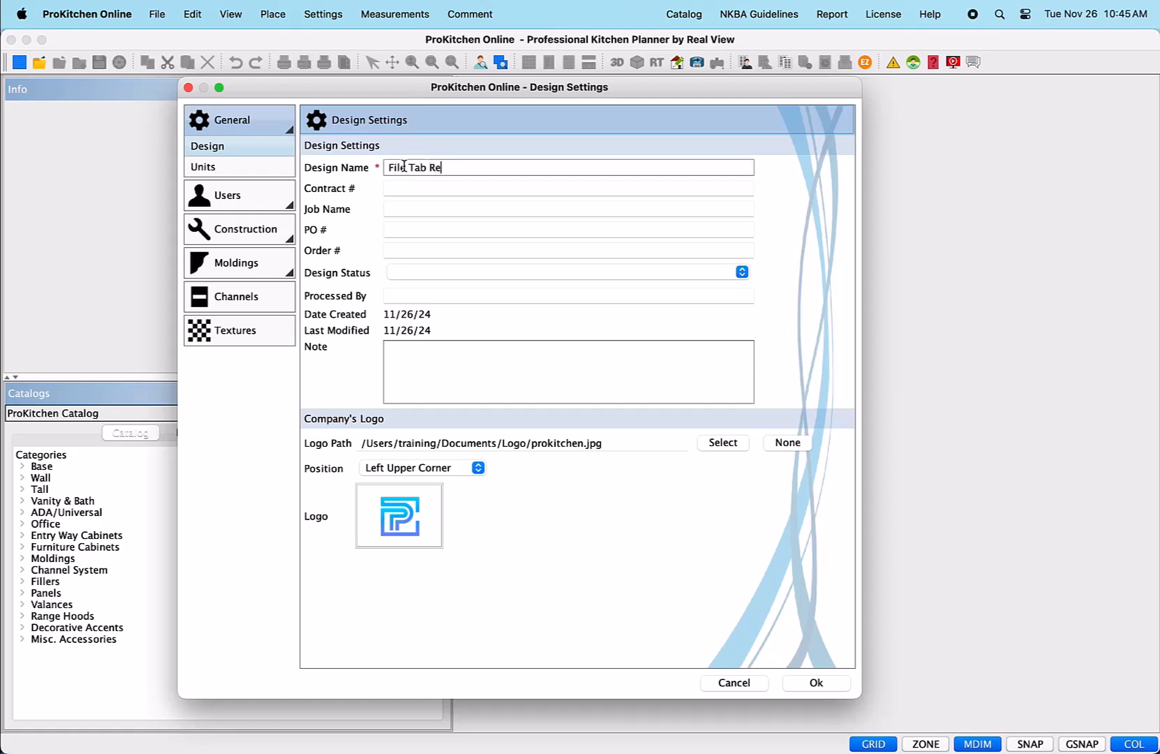
pyautogui.click(157, 14)
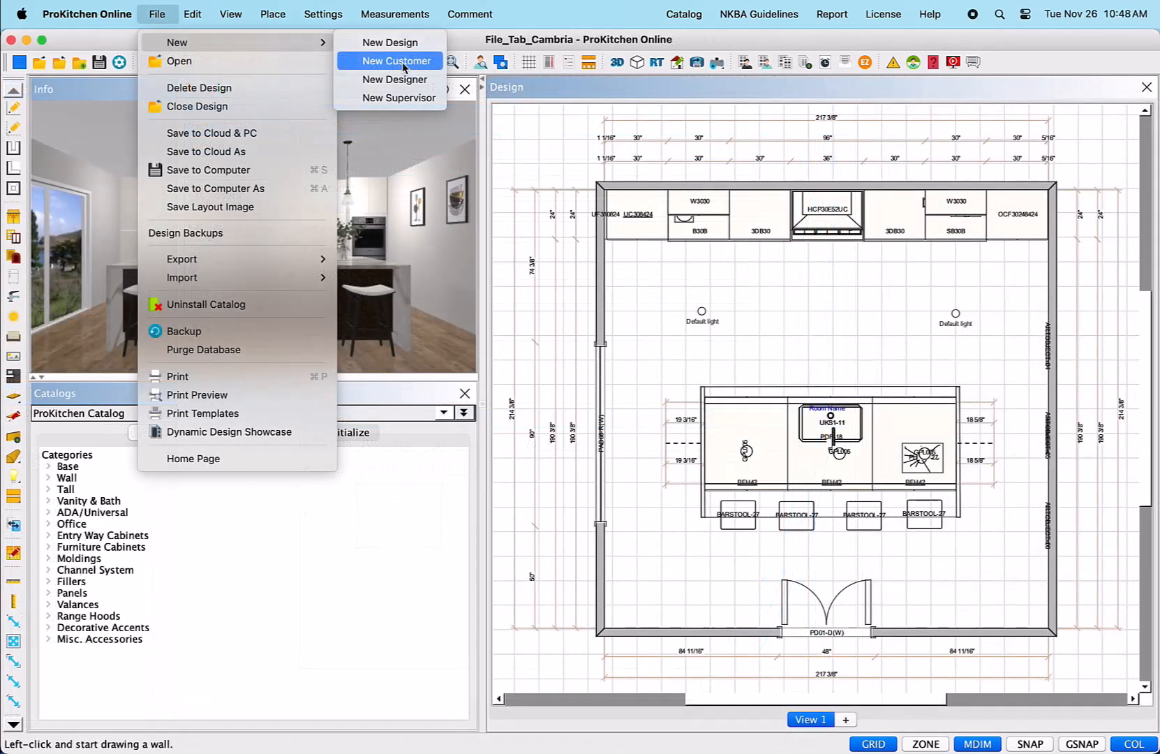
# Step: Create a new customer named 'Jones' and save the record
pyautogui.click(395, 61)
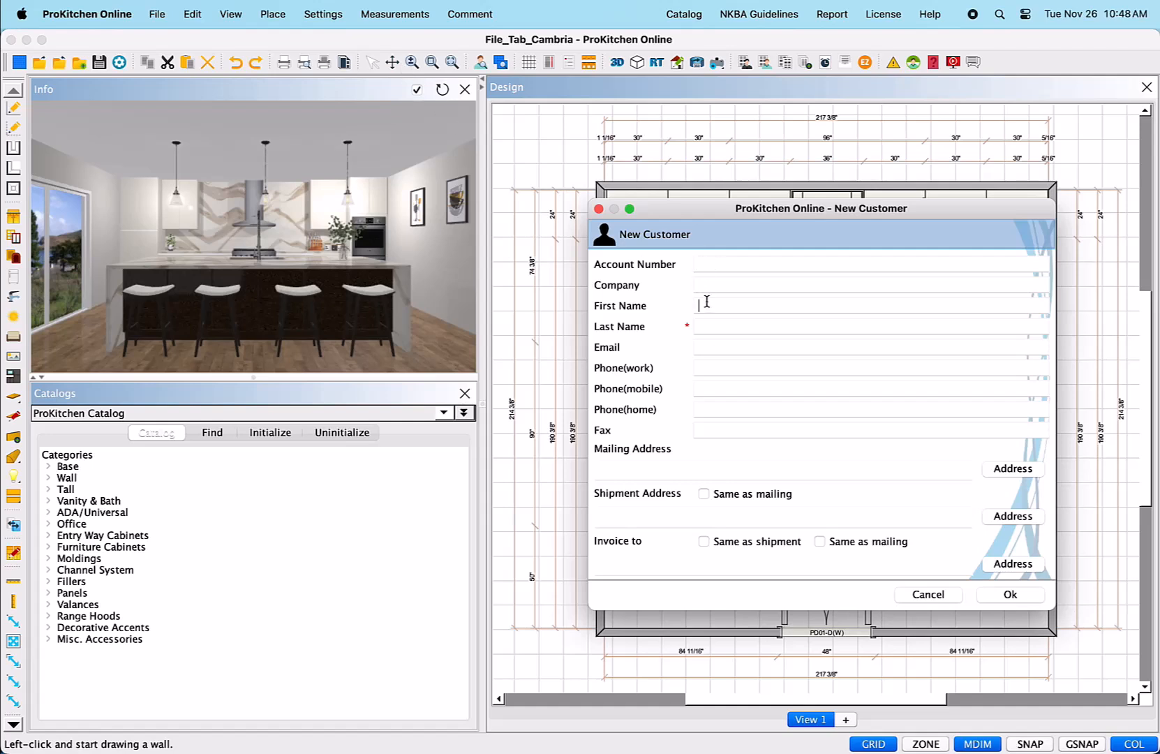
pyautogui.write('Jones')
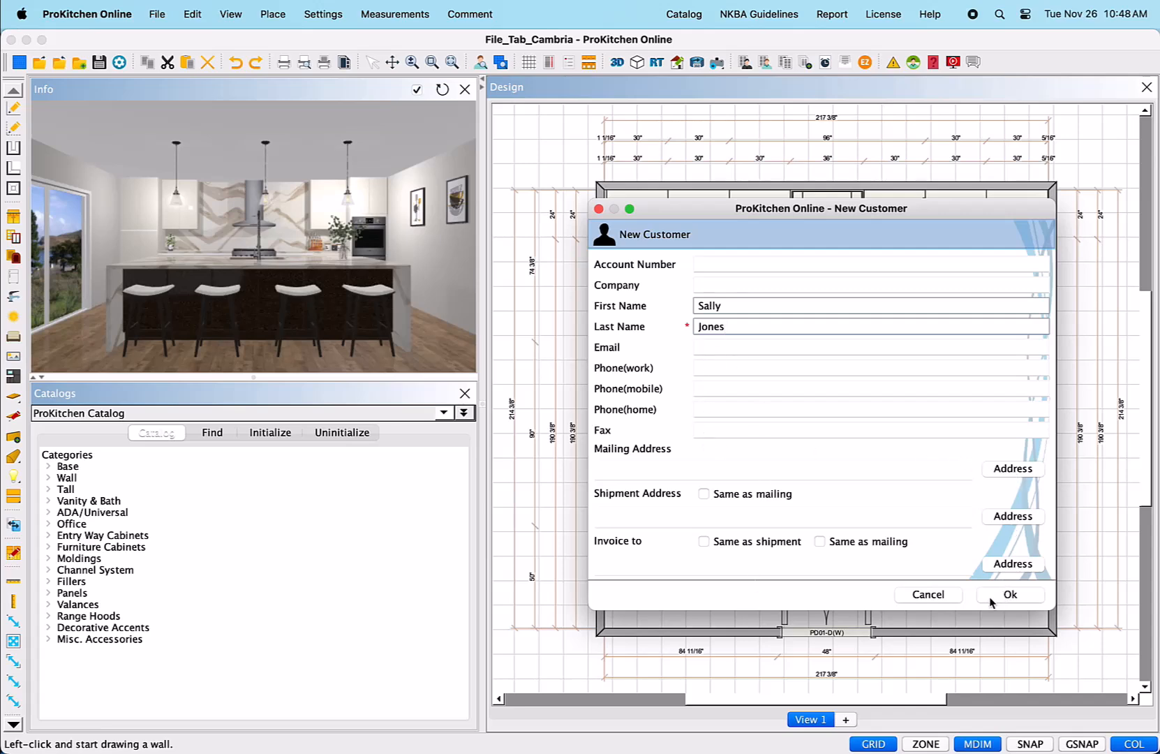
pyautogui.click(156, 14)
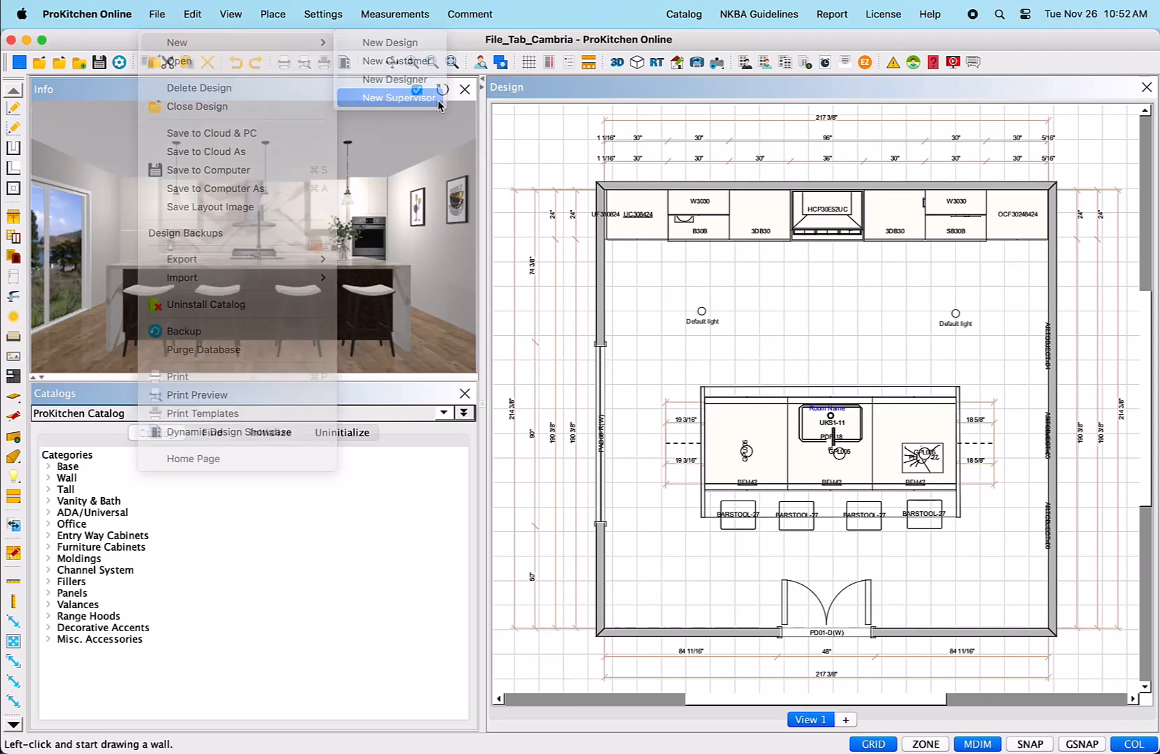
pyautogui.click(398, 97)
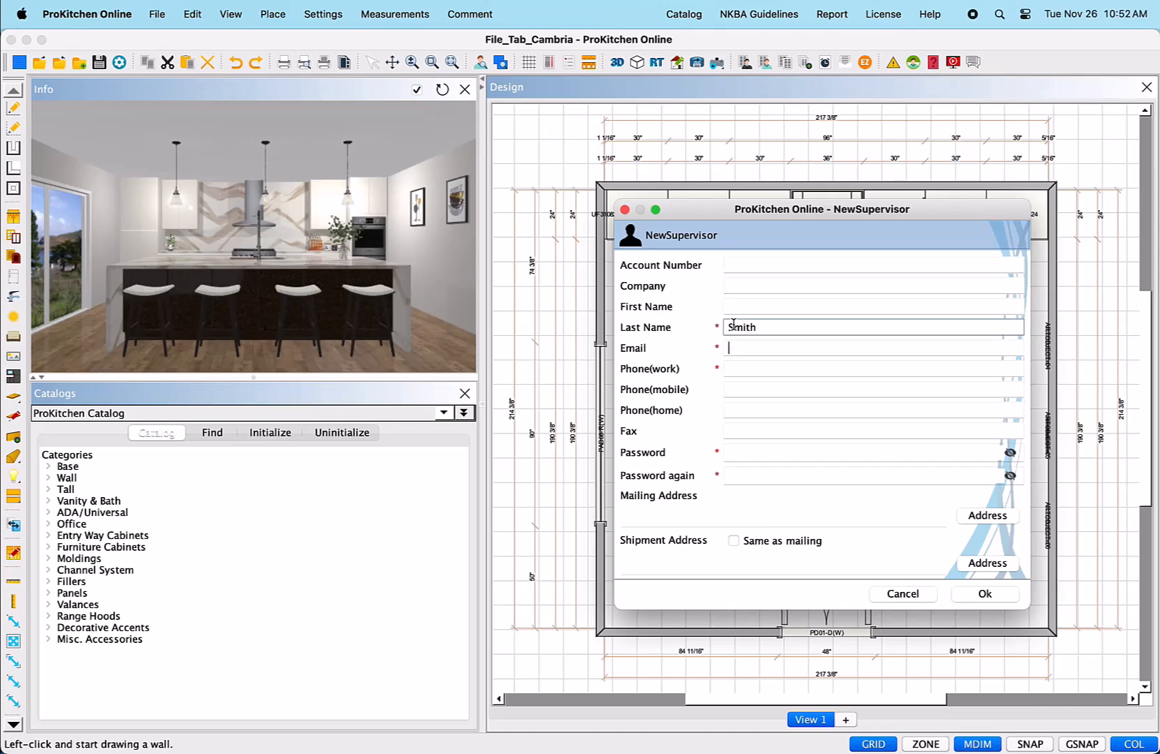
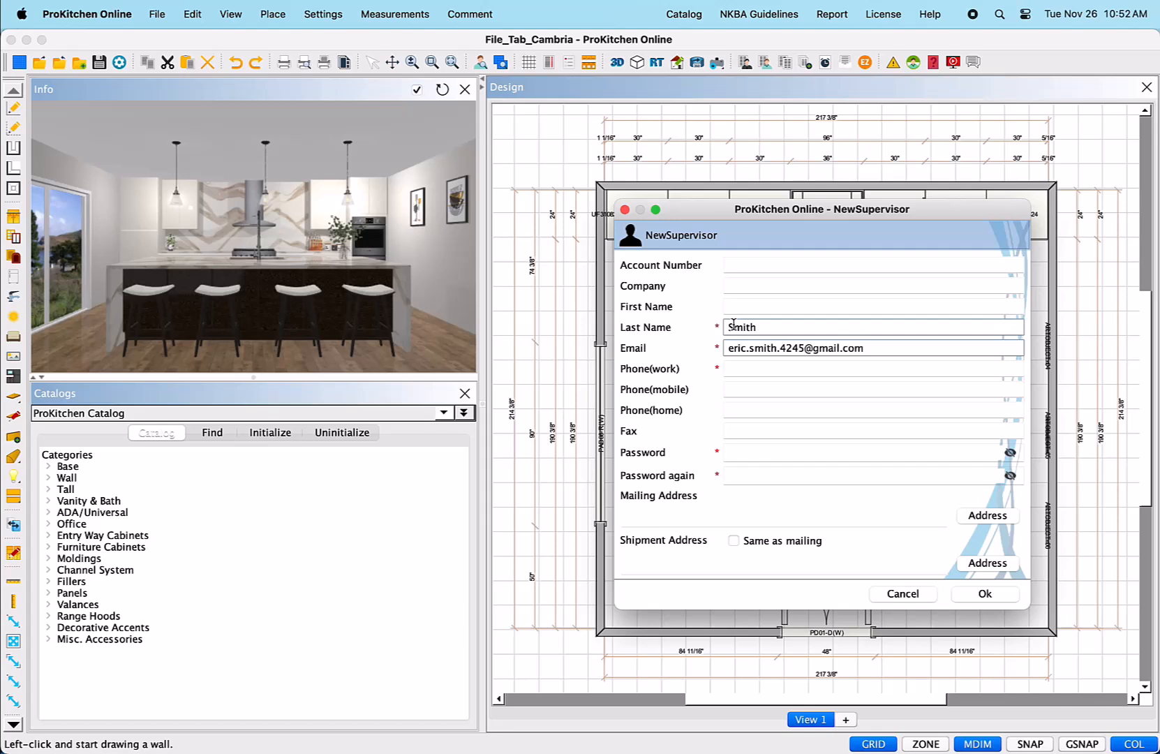
pyautogui.write('616528')
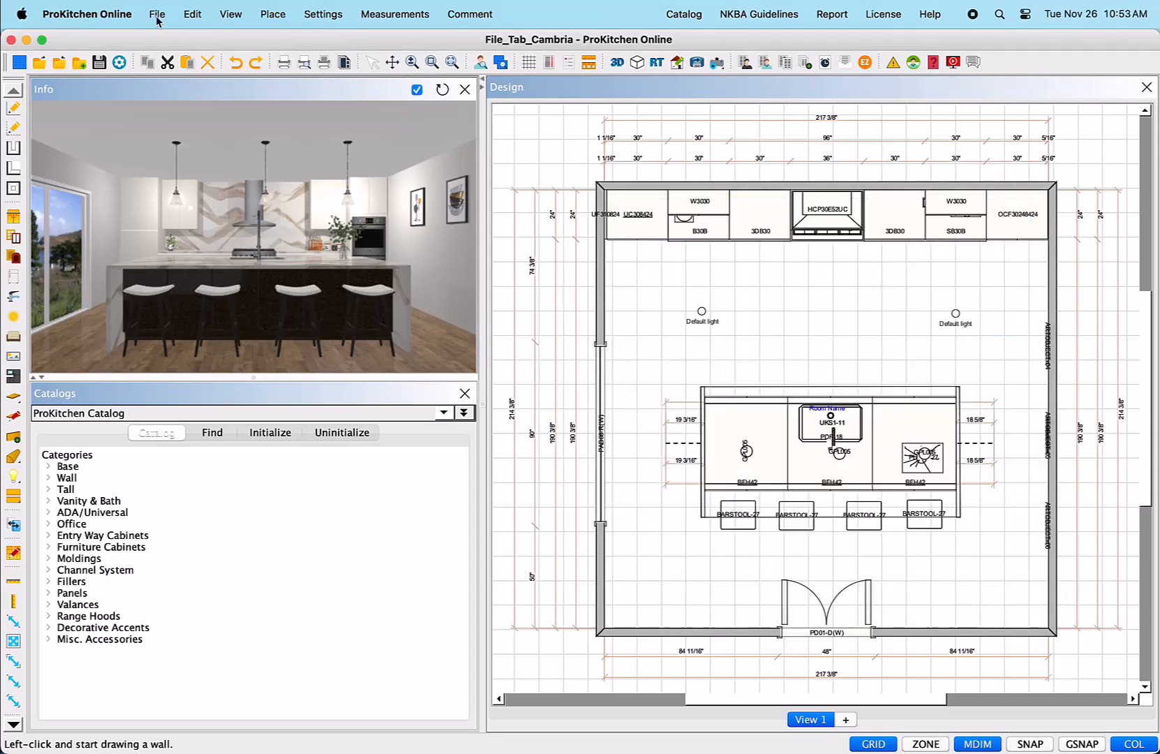
# Step: Choose File > Open and load a saved design from the computer
pyautogui.click(157, 14)
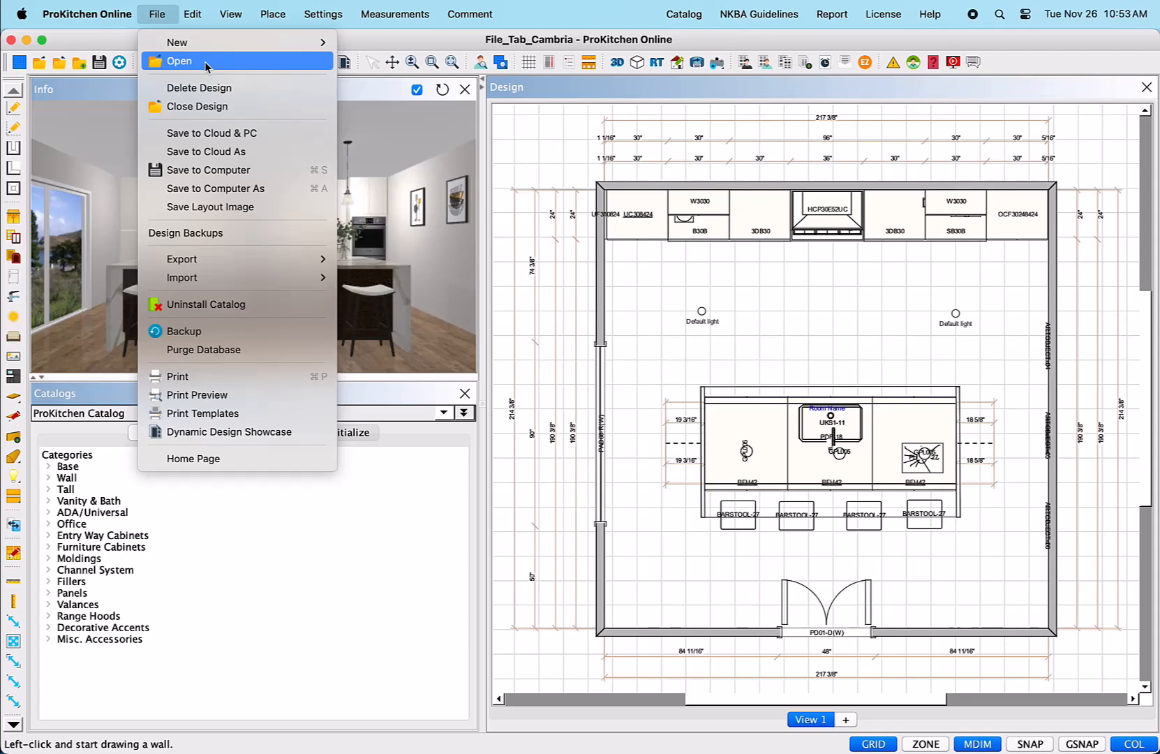
pyautogui.click(178, 60)
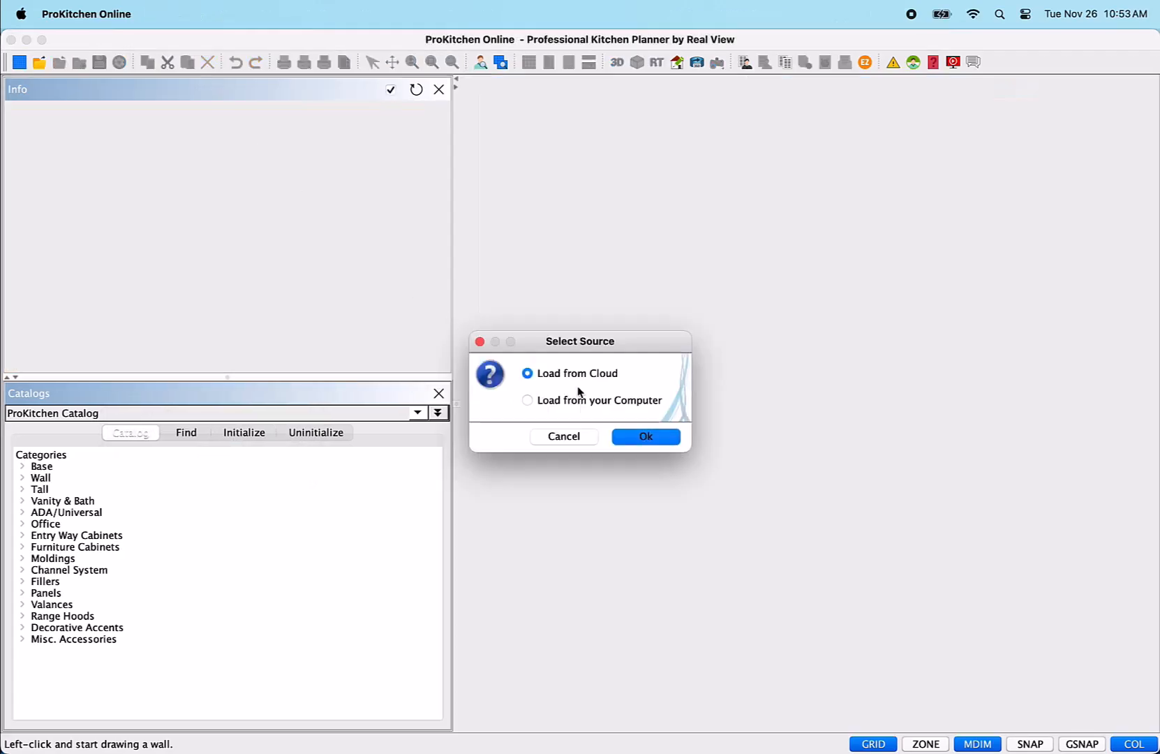
pyautogui.click(527, 400)
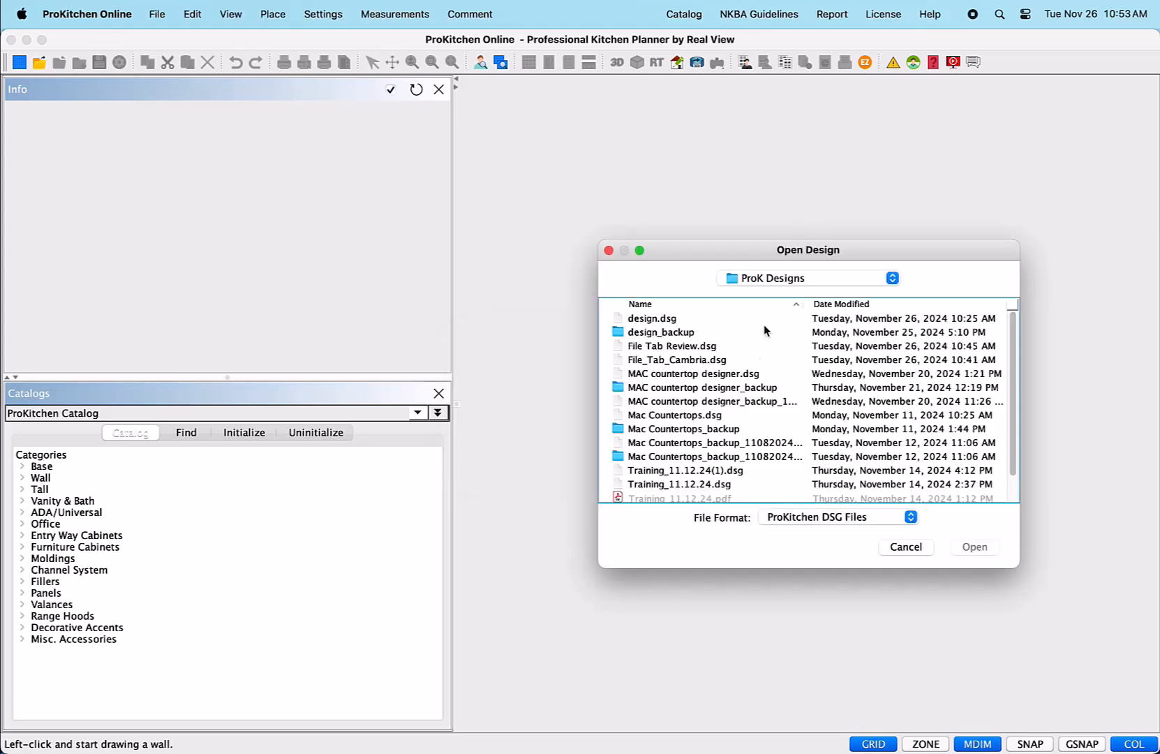
pyautogui.click(702, 388)
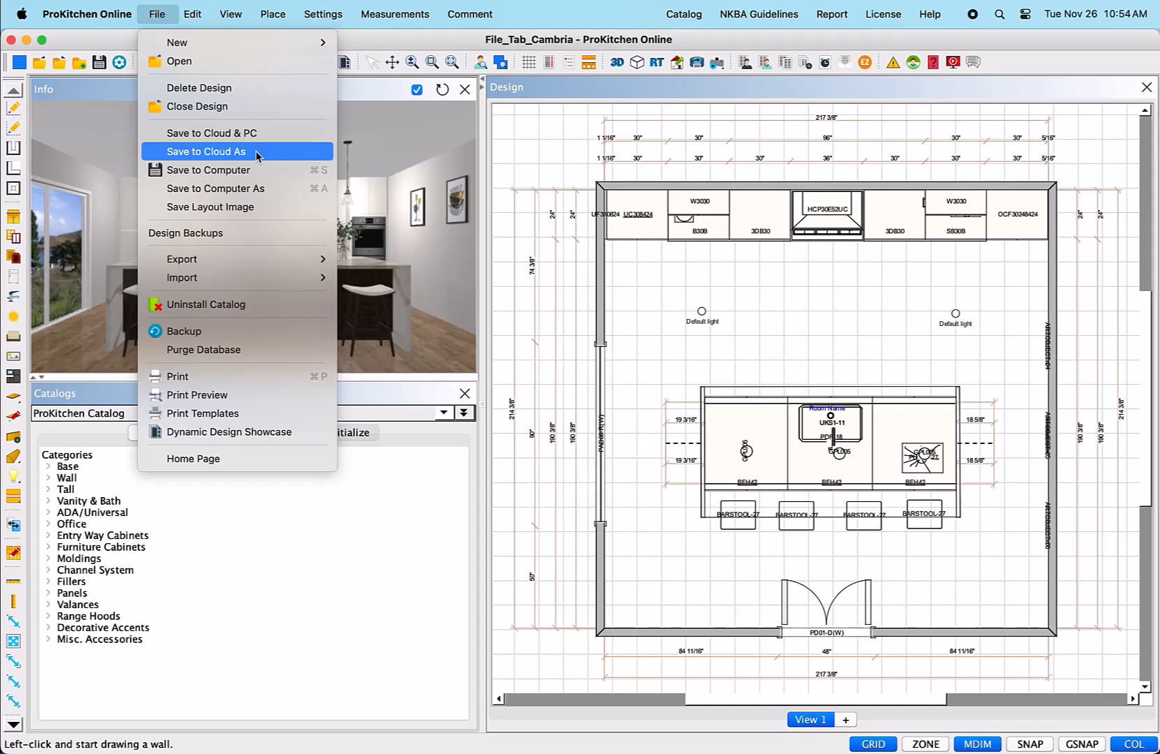
pyautogui.moveTo(264, 159)
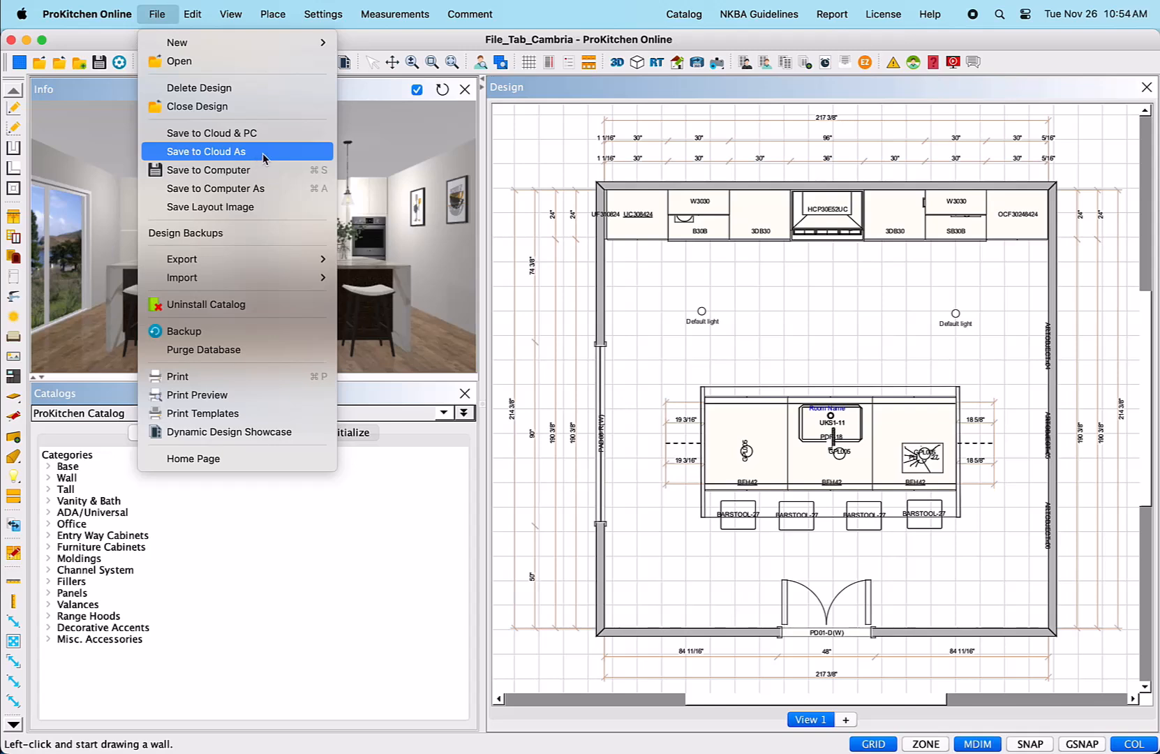
pyautogui.moveTo(205, 171)
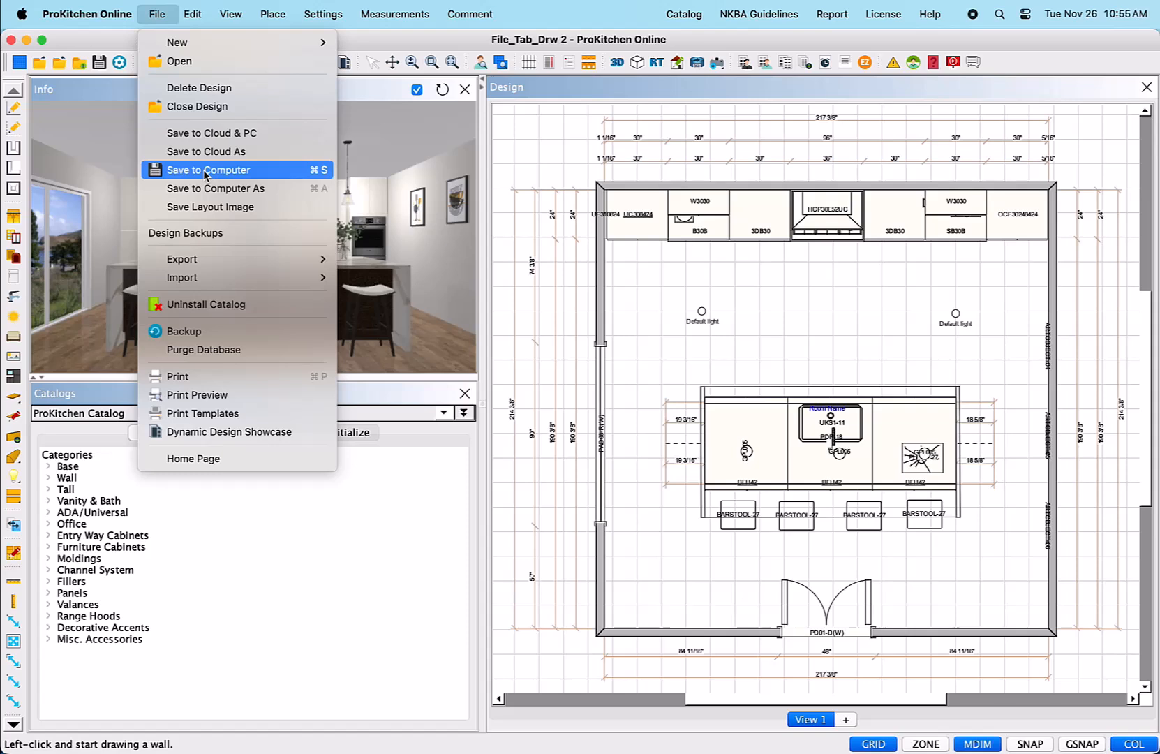
pyautogui.moveTo(218, 173)
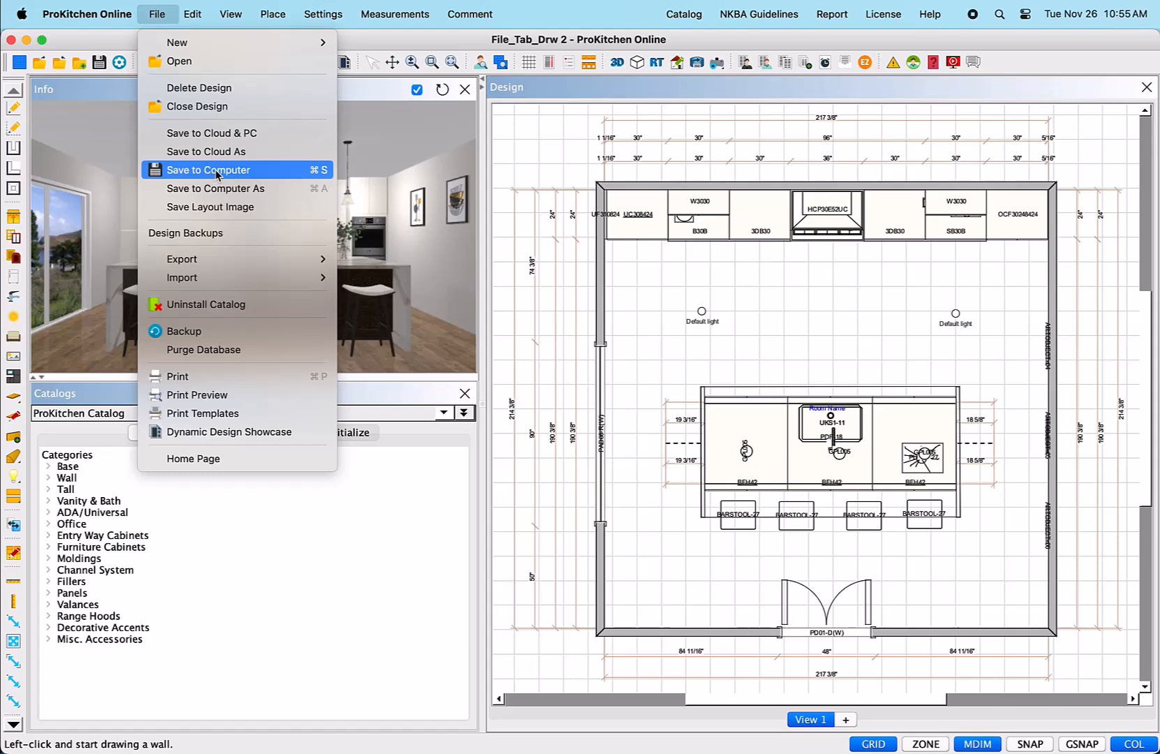
pyautogui.moveTo(221, 196)
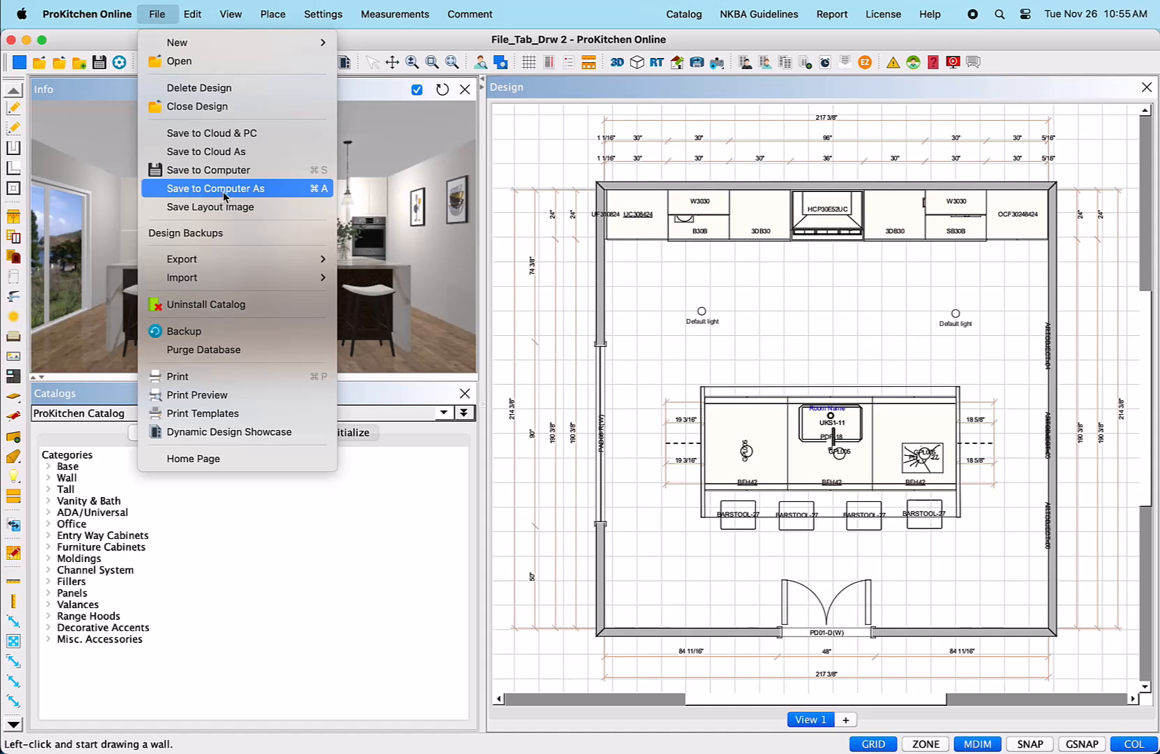
pyautogui.moveTo(276, 197)
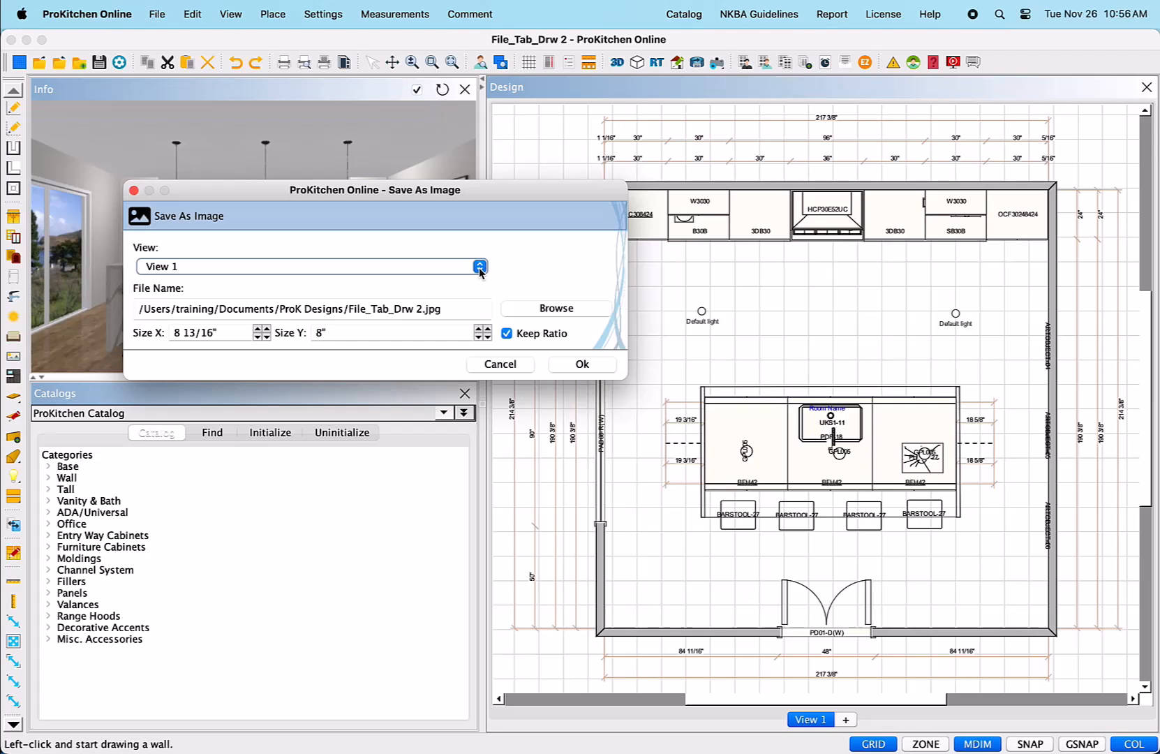
# Step: Check the available views and name the image file 'file tab plan view'
pyautogui.click(478, 266)
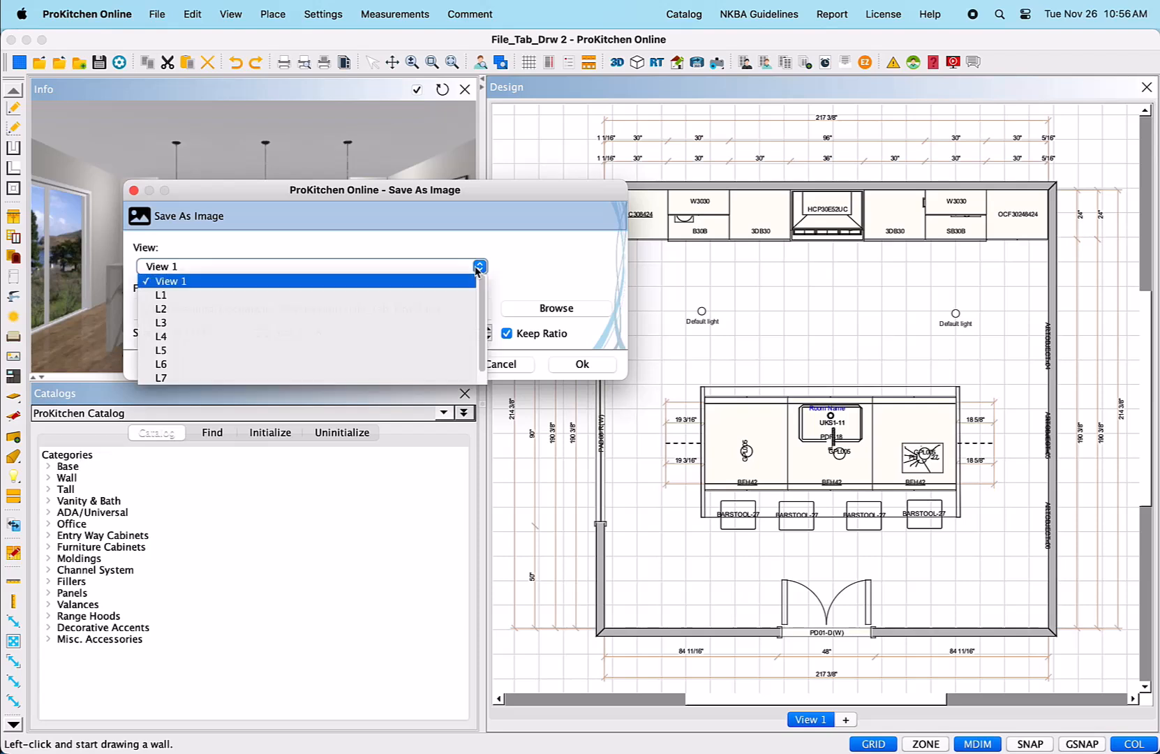
pyautogui.moveTo(221, 308)
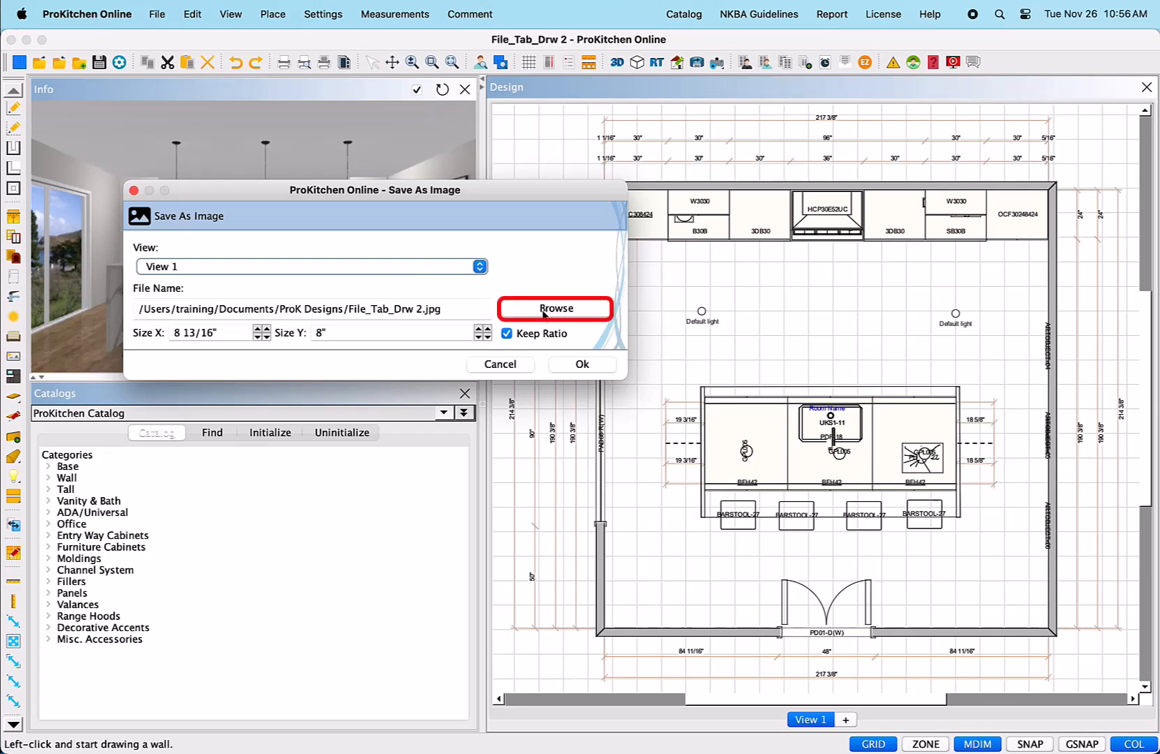
pyautogui.click(556, 308)
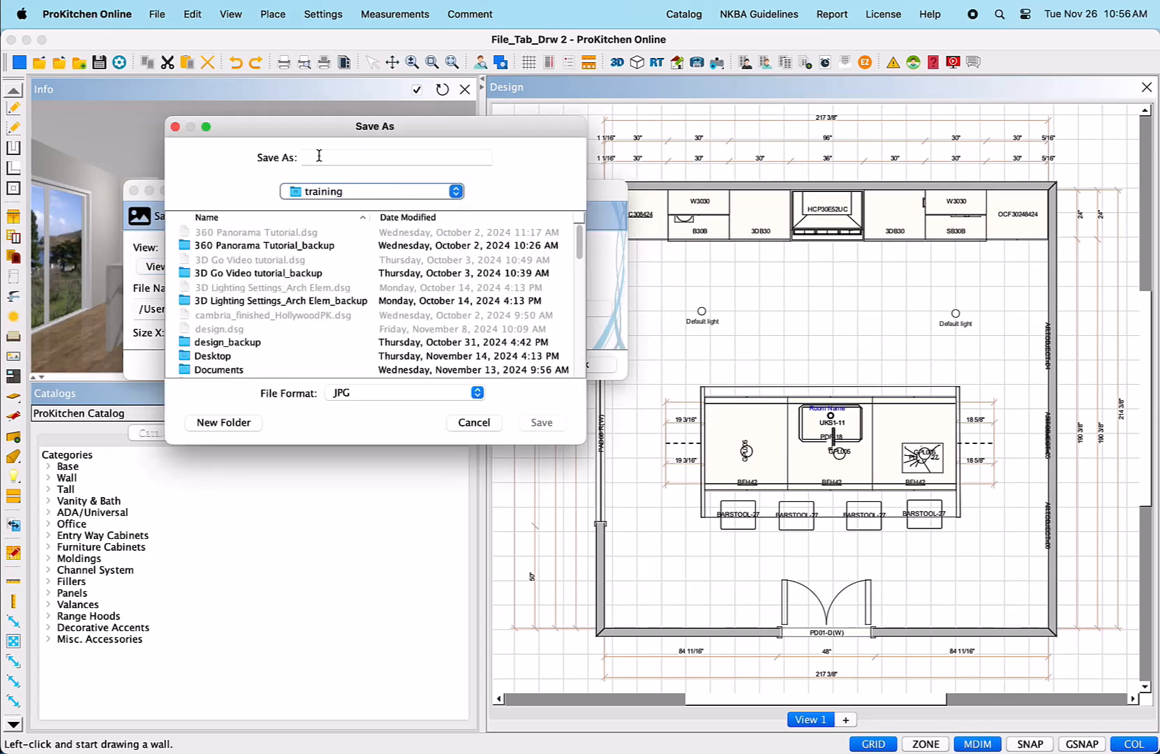
pyautogui.write('file tab plan view')
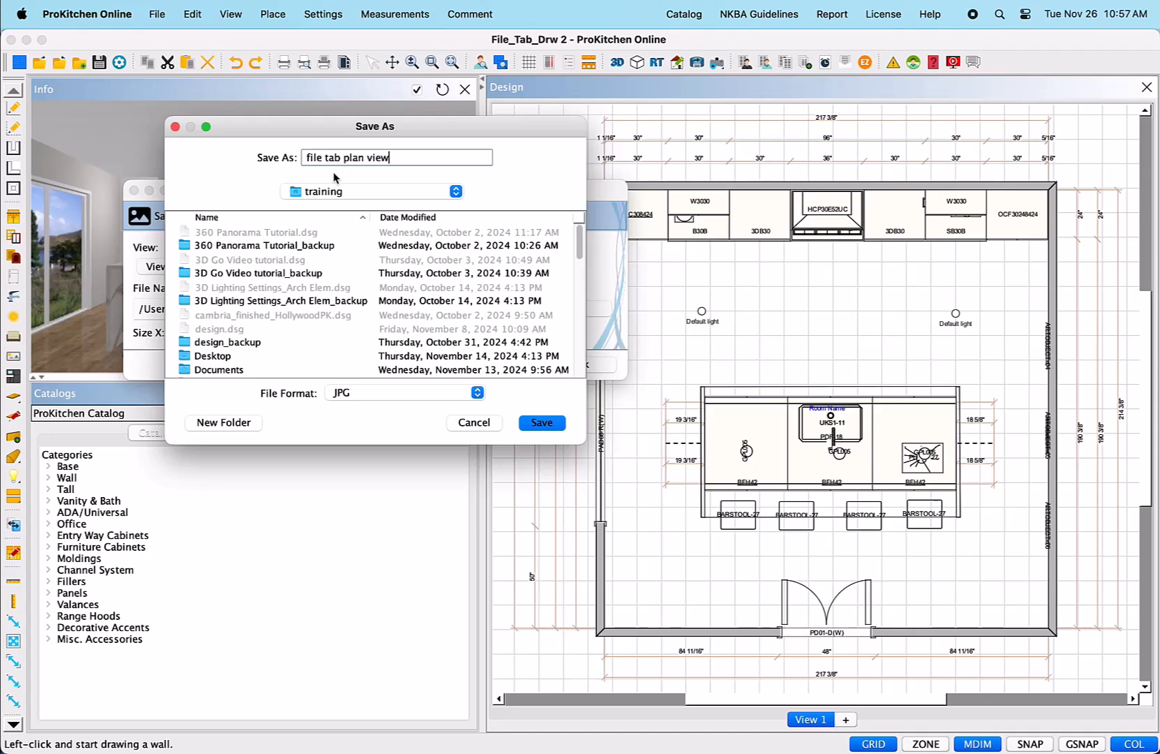
pyautogui.click(542, 422)
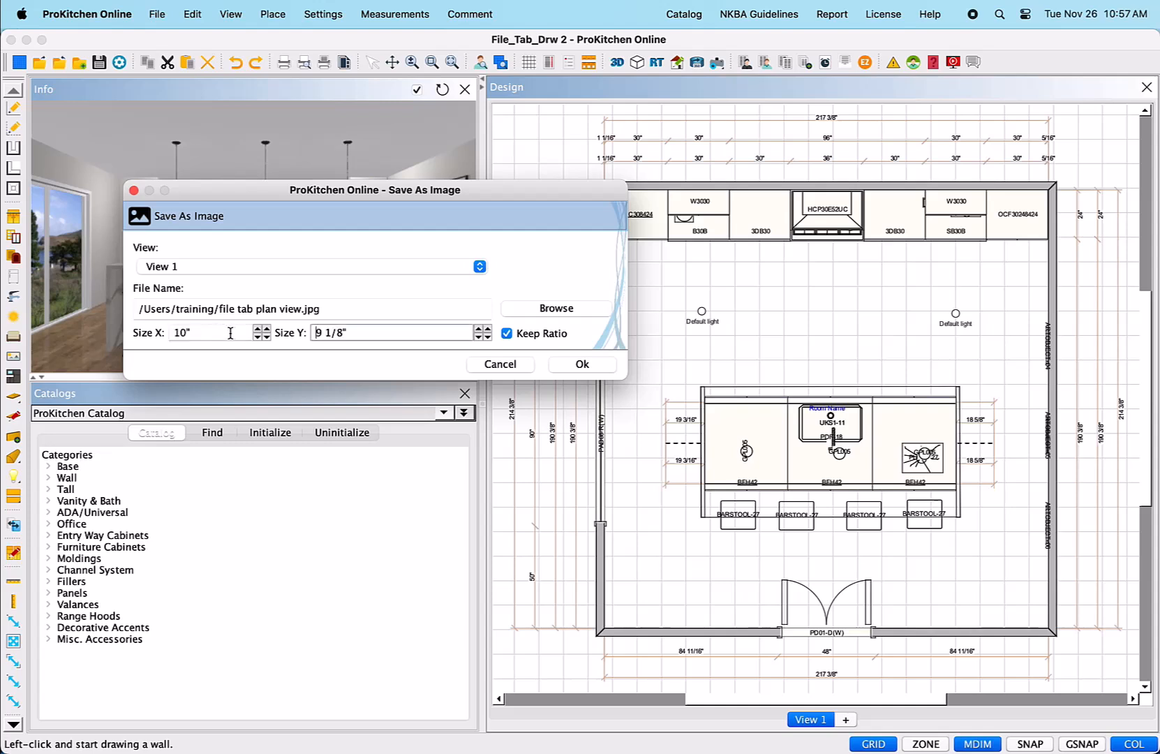
# Step: Adjust the image size to 10 3/16 by 9 1/4 inches and save it
pyautogui.click(263, 327)
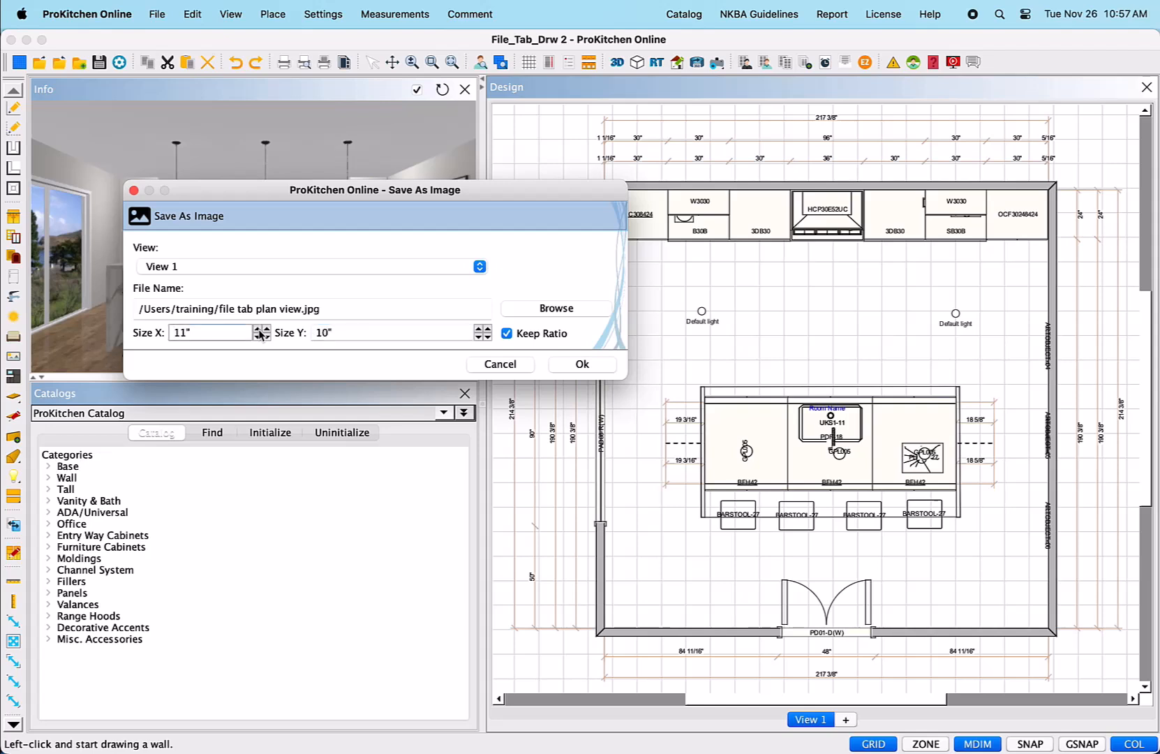
pyautogui.click(263, 338)
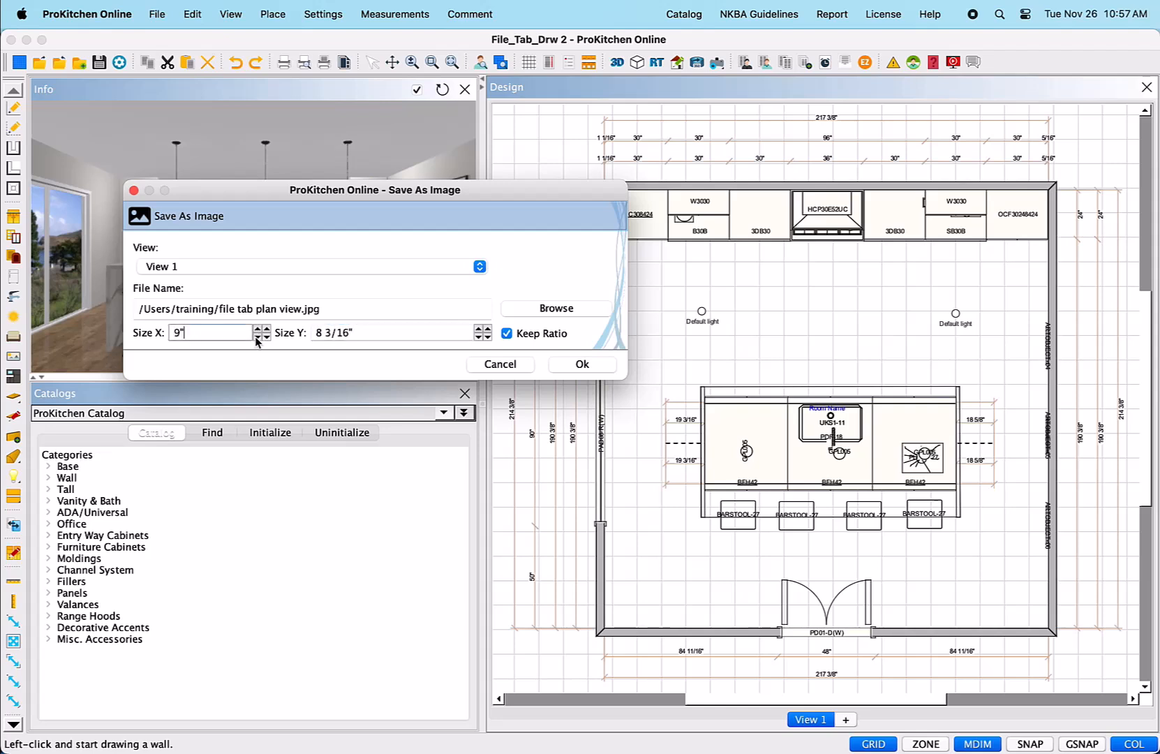
pyautogui.click(257, 327)
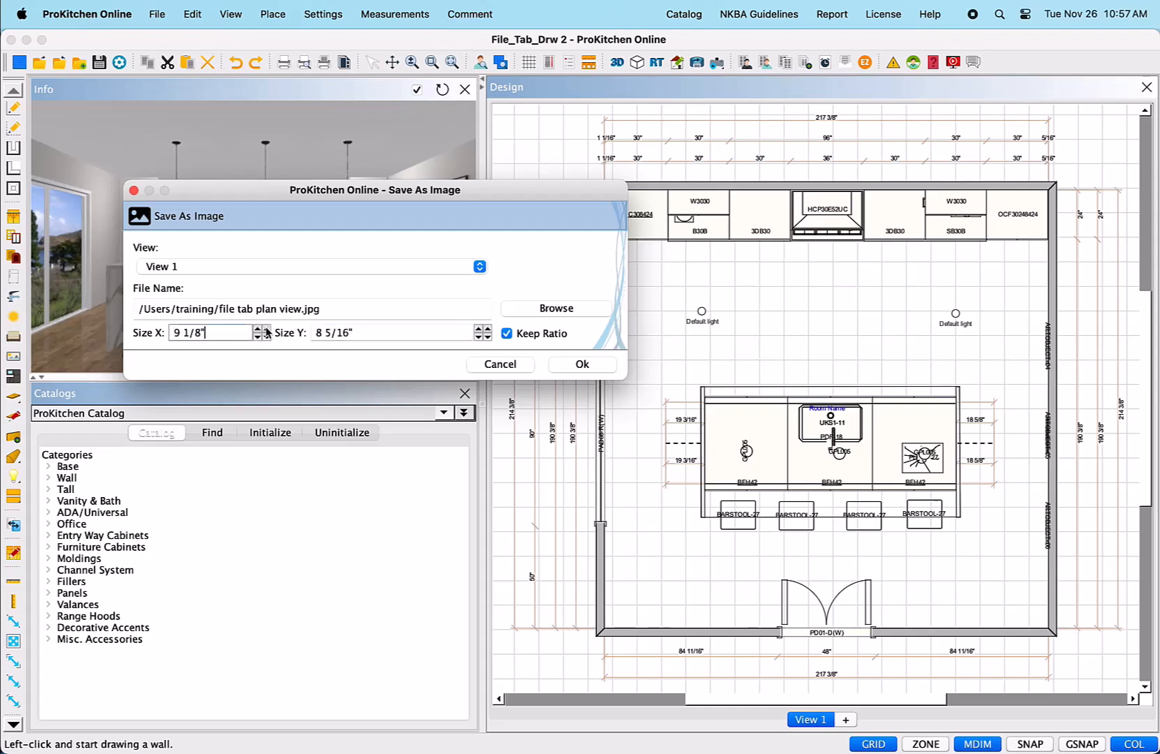
pyautogui.click(256, 328)
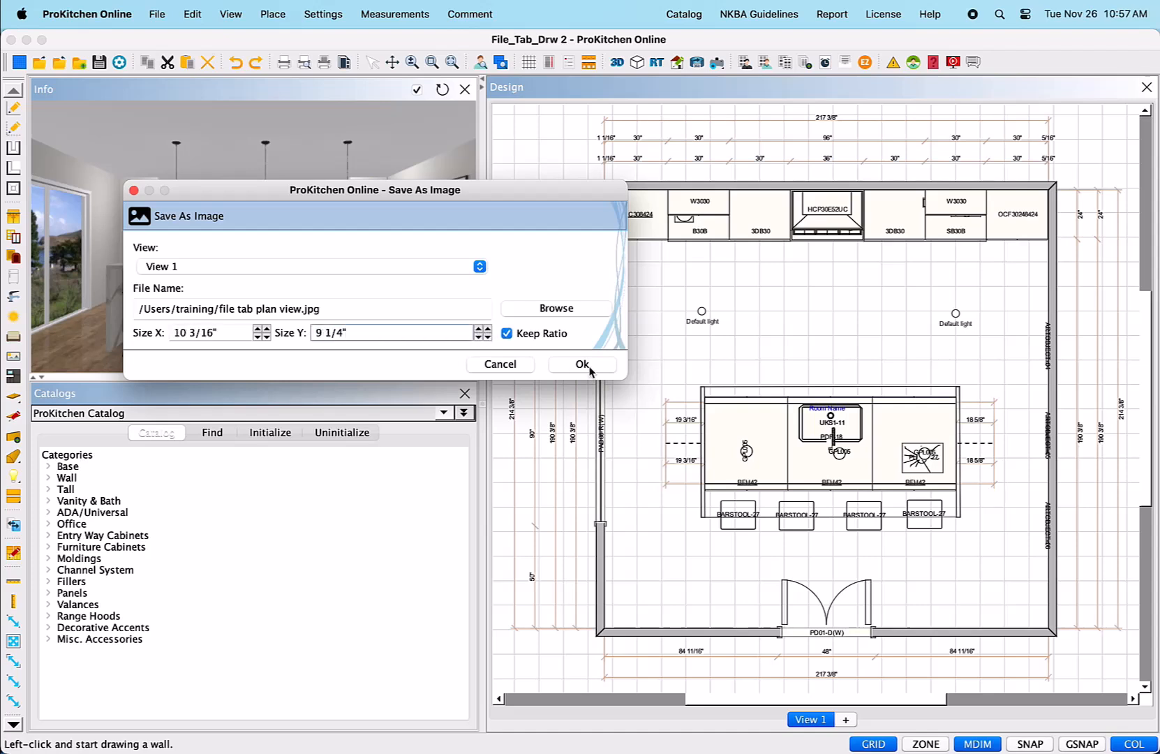
pyautogui.click(583, 364)
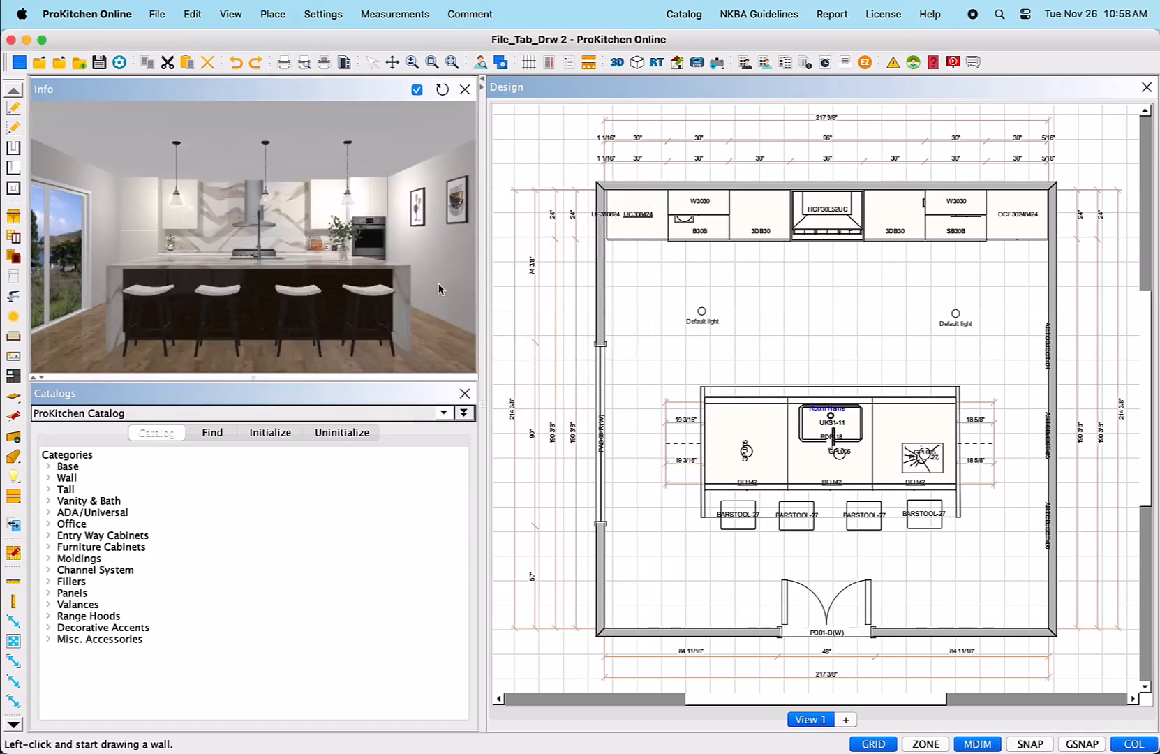
pyautogui.click(156, 14)
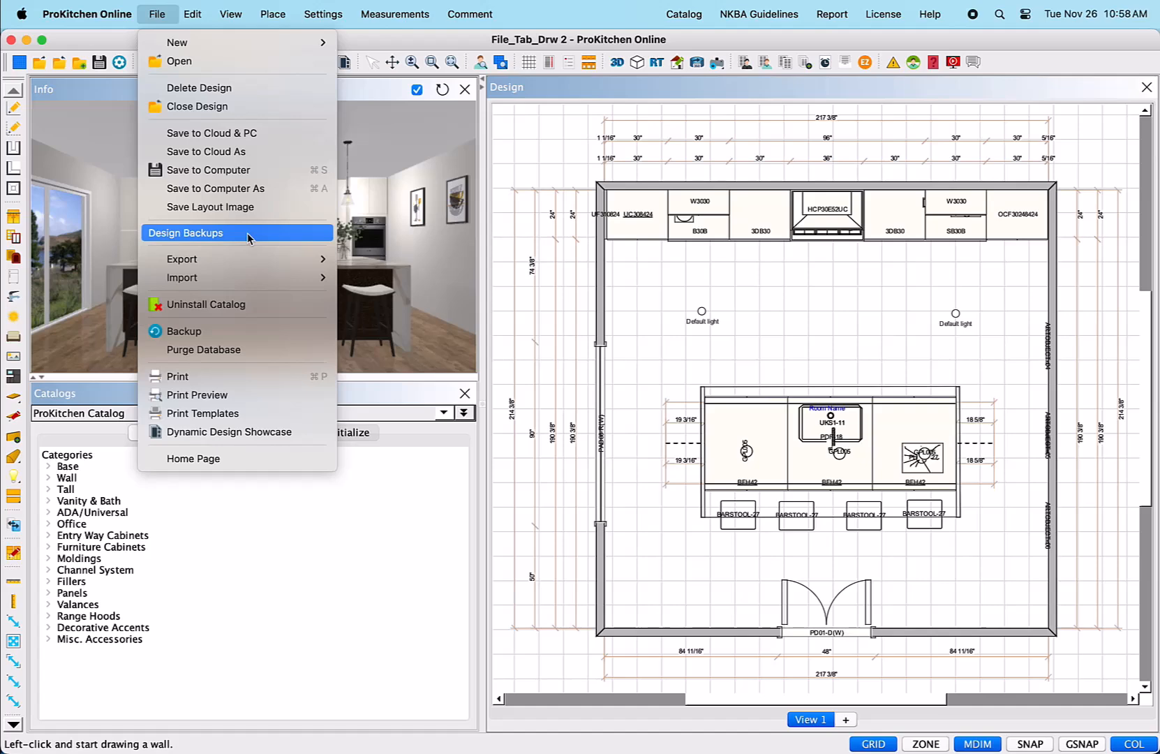
pyautogui.click(187, 233)
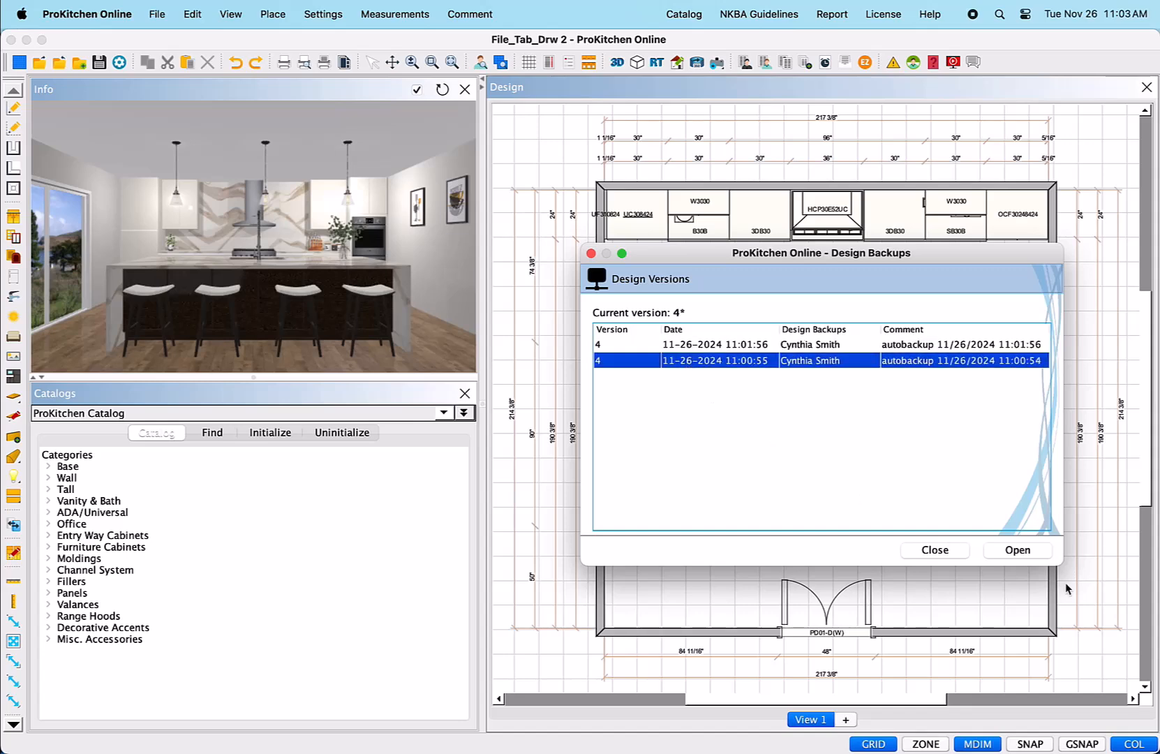
pyautogui.click(935, 550)
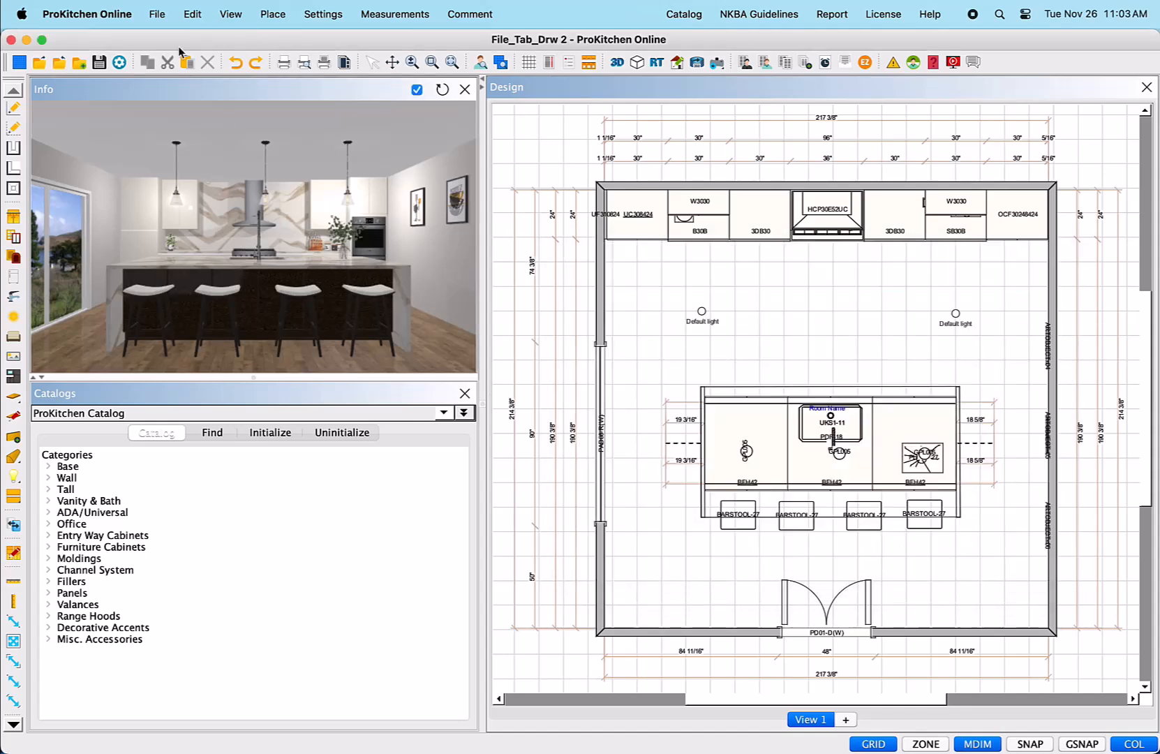
pyautogui.click(157, 14)
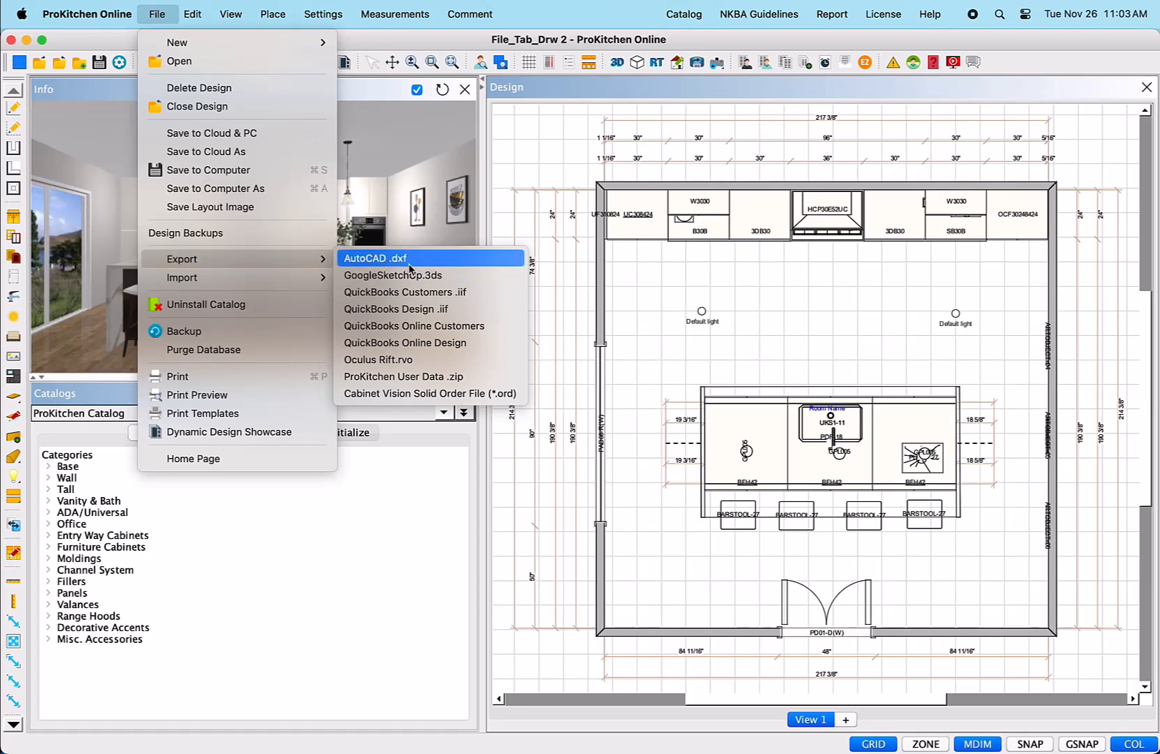
pyautogui.moveTo(464, 264)
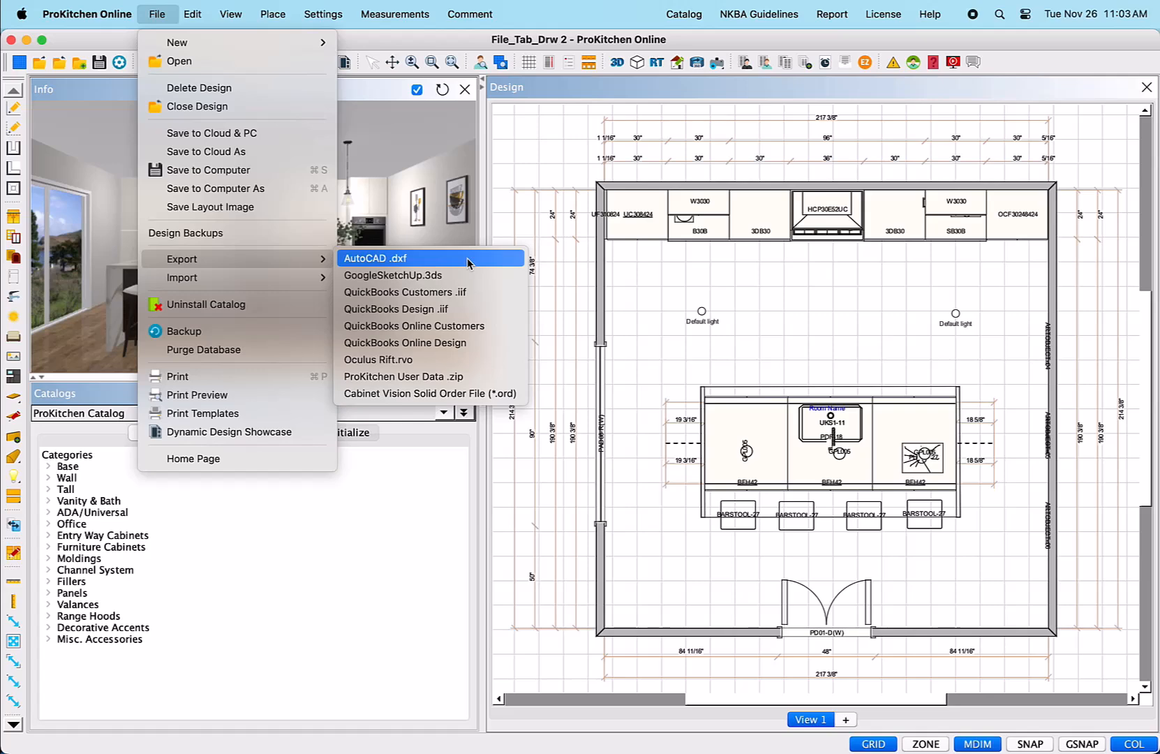
# Step: View and cancel the AutoCAD .dxf export, then start an Oculus Rift .rvo export
pyautogui.click(374, 259)
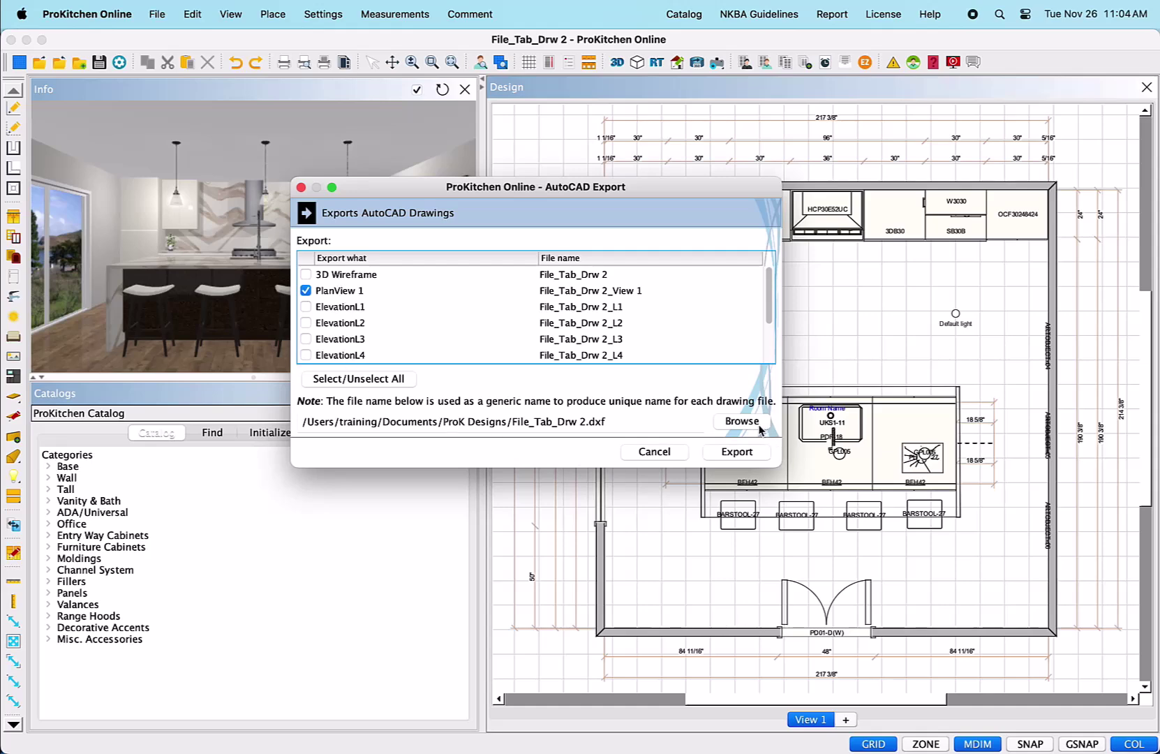
pyautogui.click(654, 452)
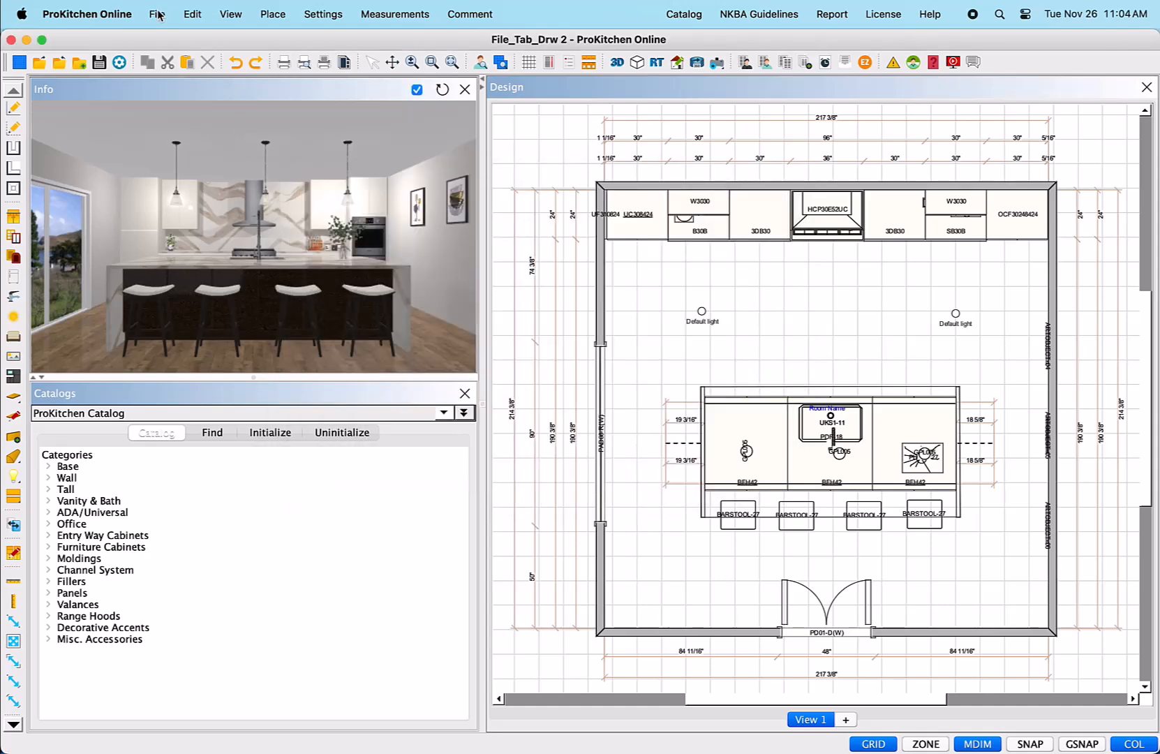
pyautogui.click(157, 14)
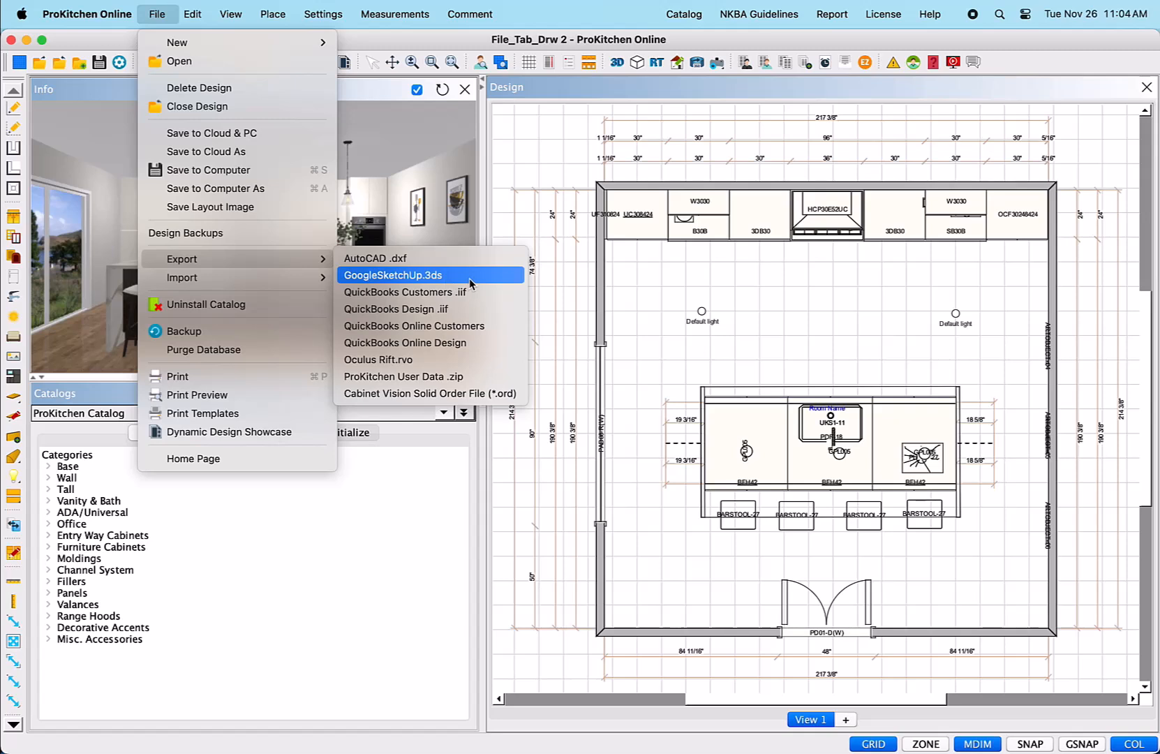
pyautogui.moveTo(432, 291)
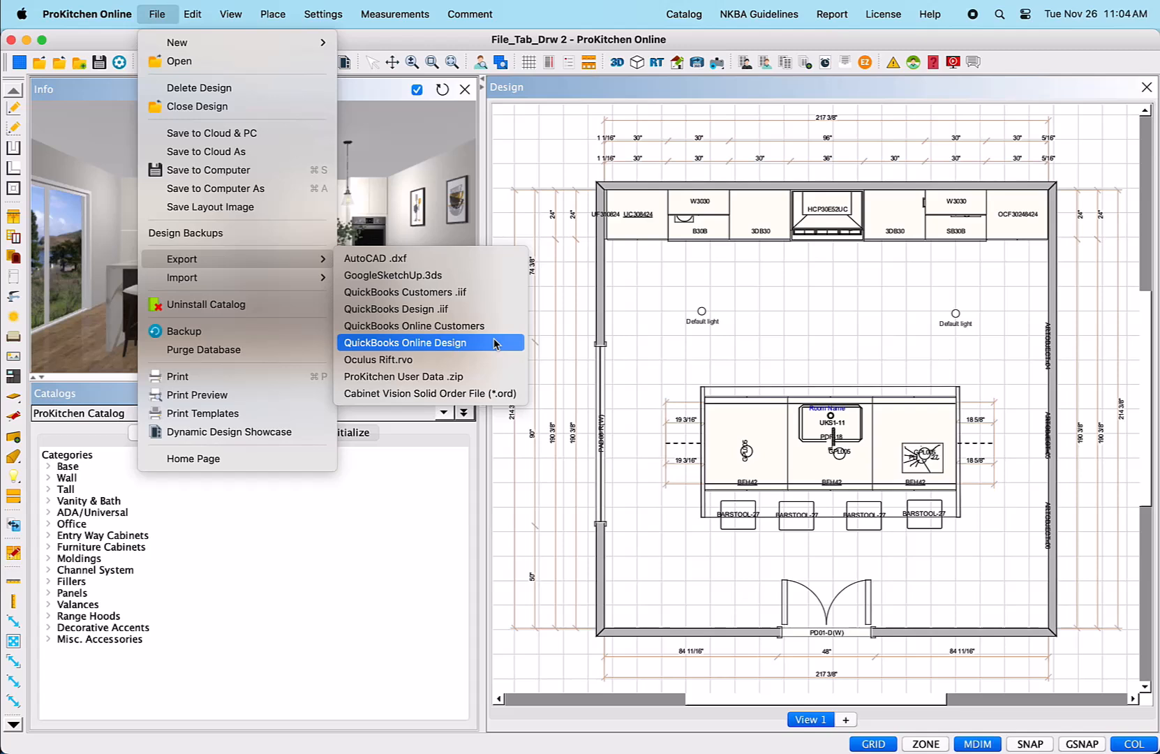
pyautogui.moveTo(470, 359)
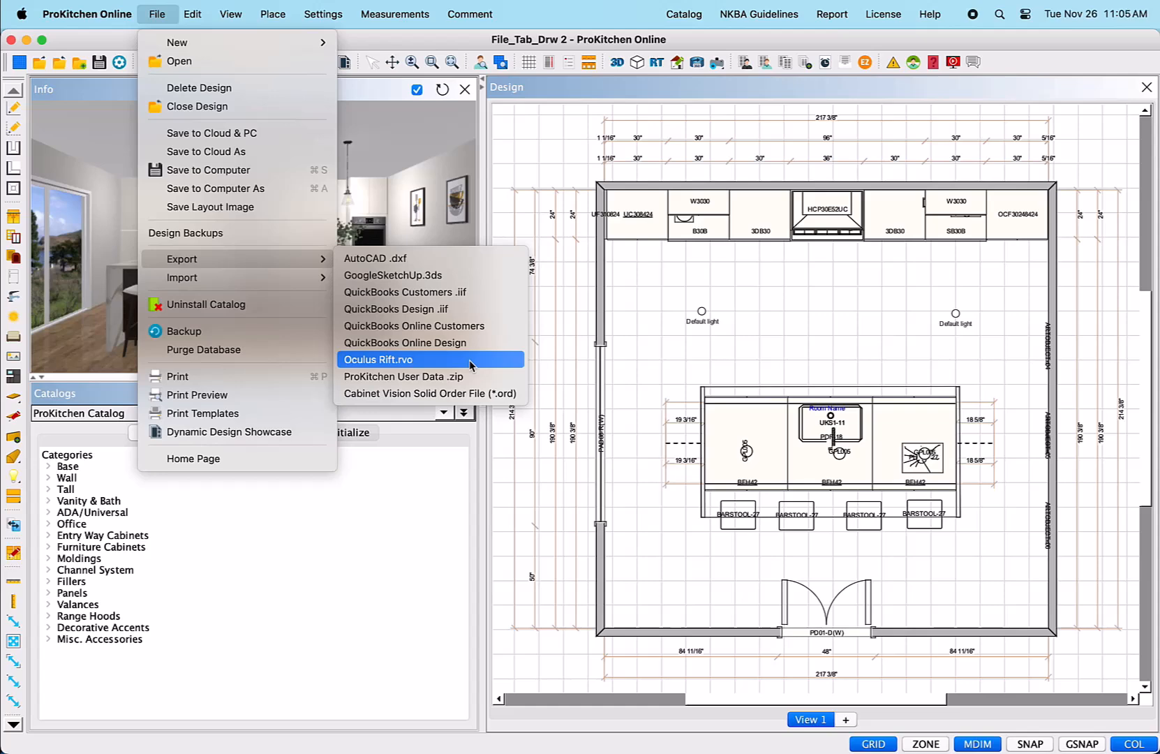
pyautogui.click(378, 358)
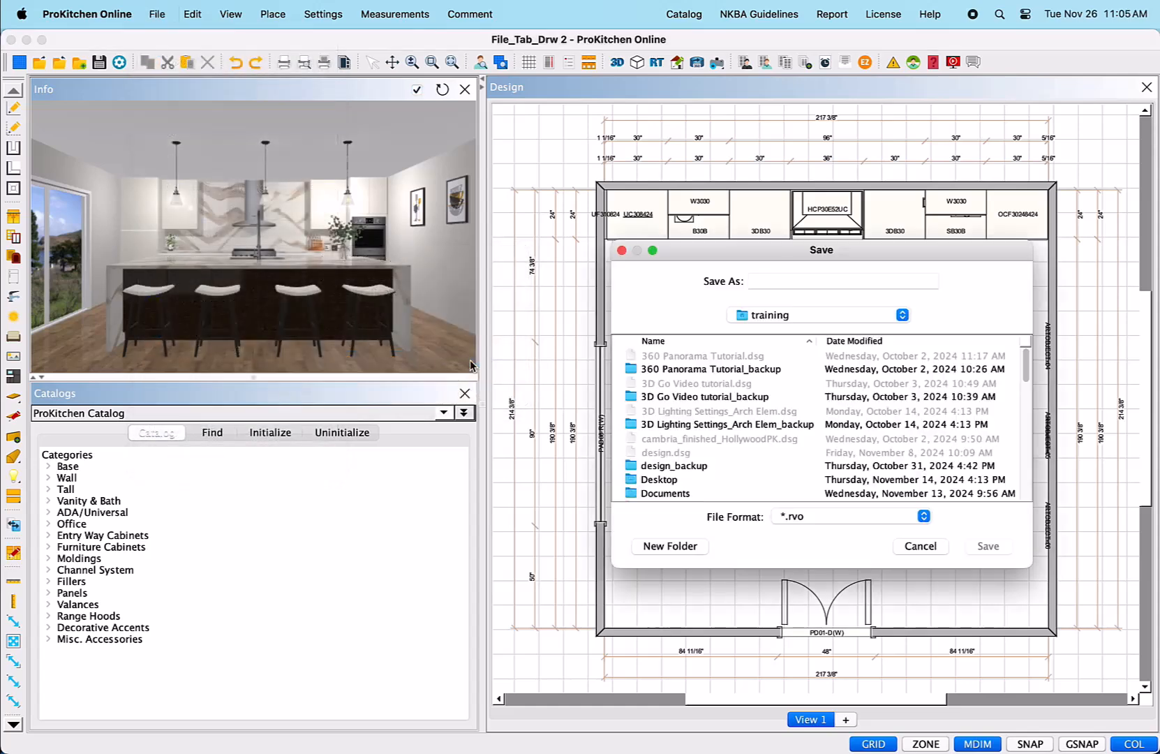
pyautogui.click(843, 281)
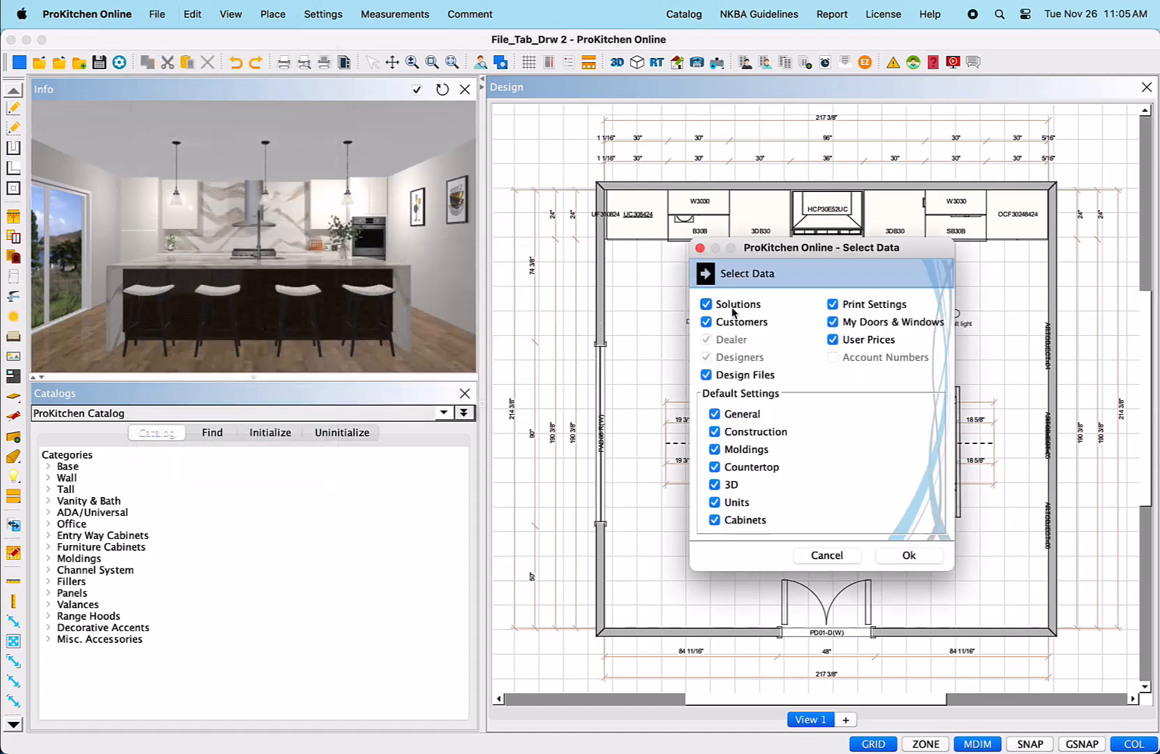
pyautogui.moveTo(764, 400)
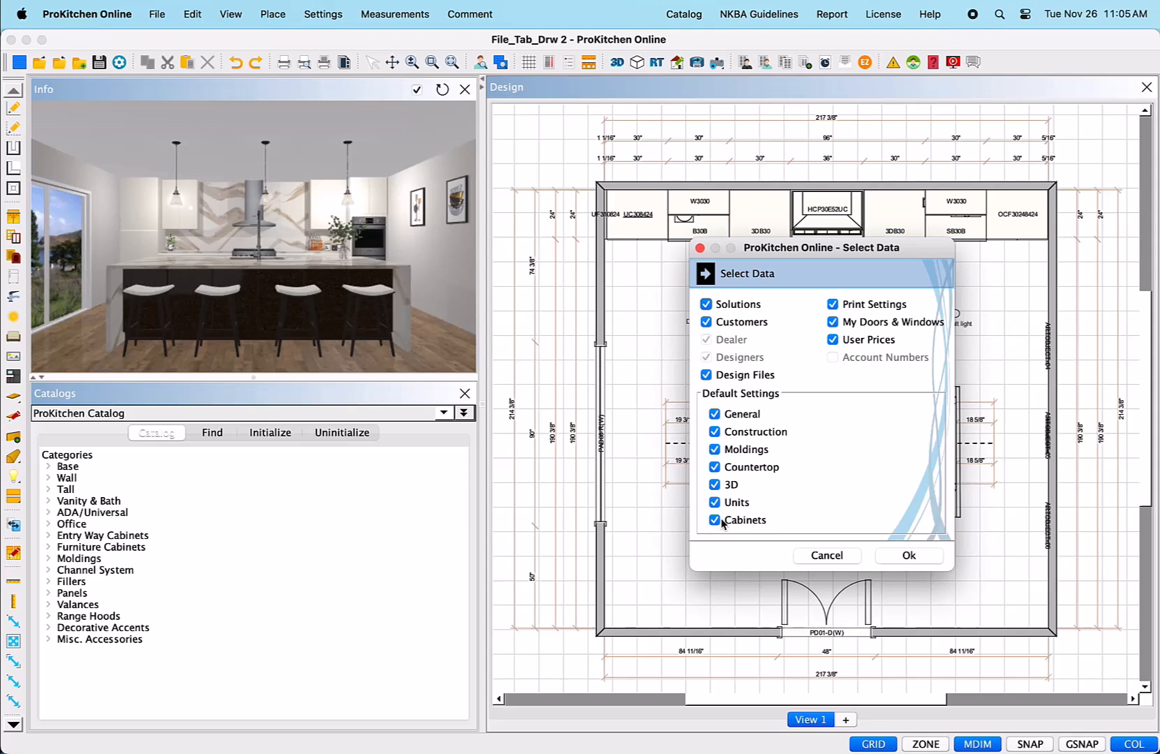
pyautogui.moveTo(752, 528)
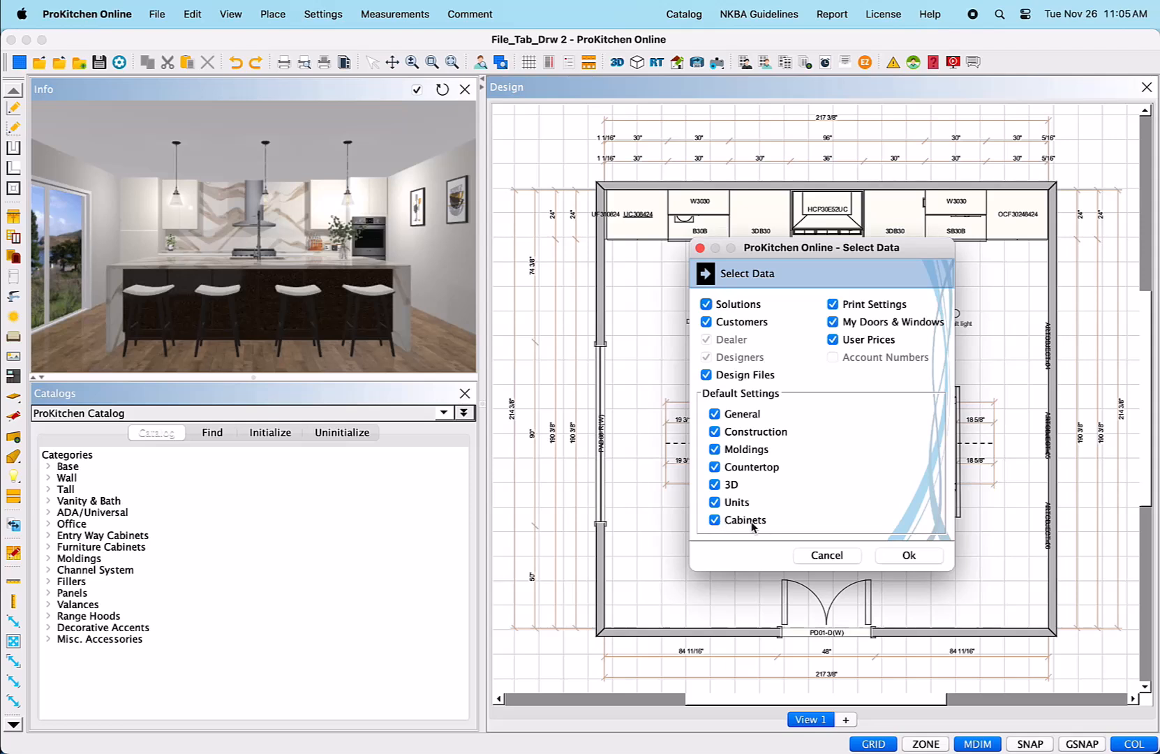
pyautogui.moveTo(865, 555)
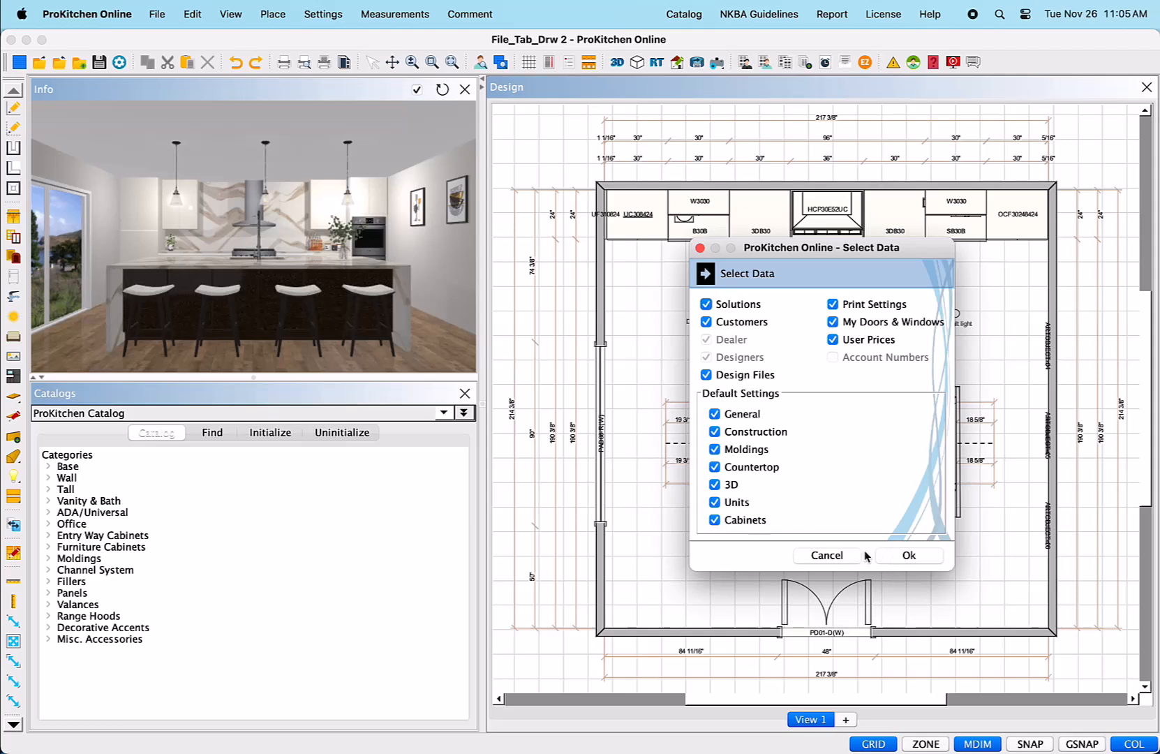
pyautogui.click(157, 14)
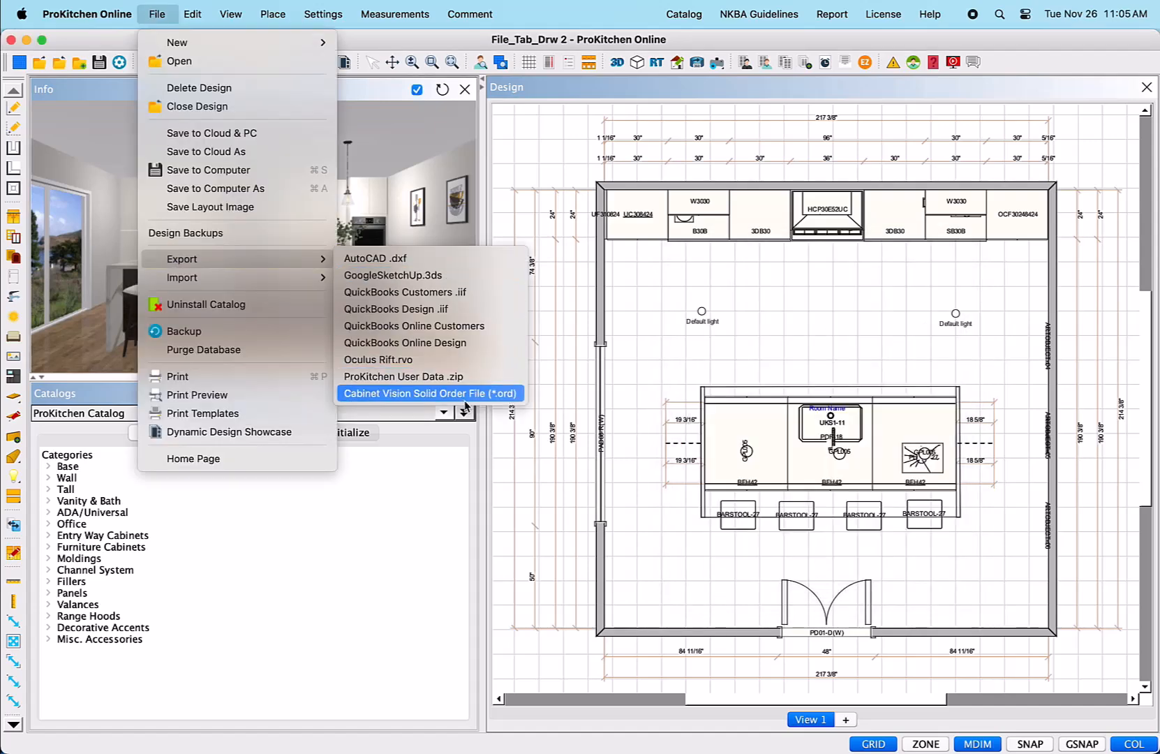
pyautogui.moveTo(471, 400)
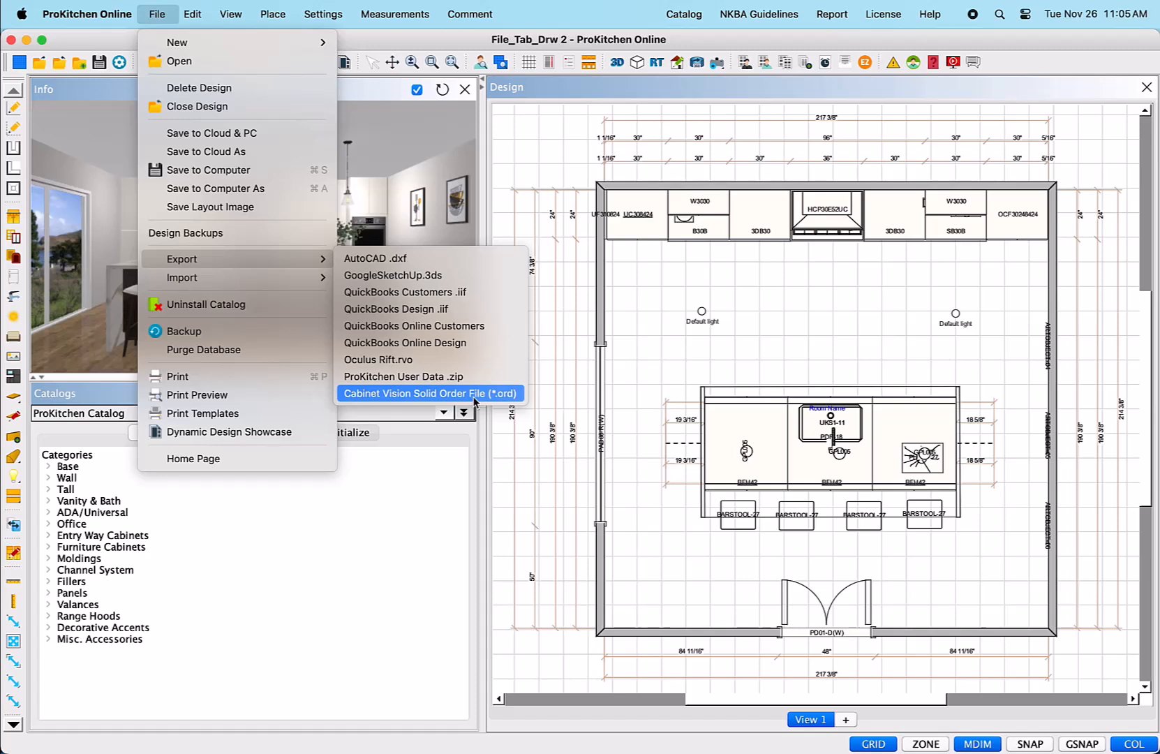
pyautogui.moveTo(470, 397)
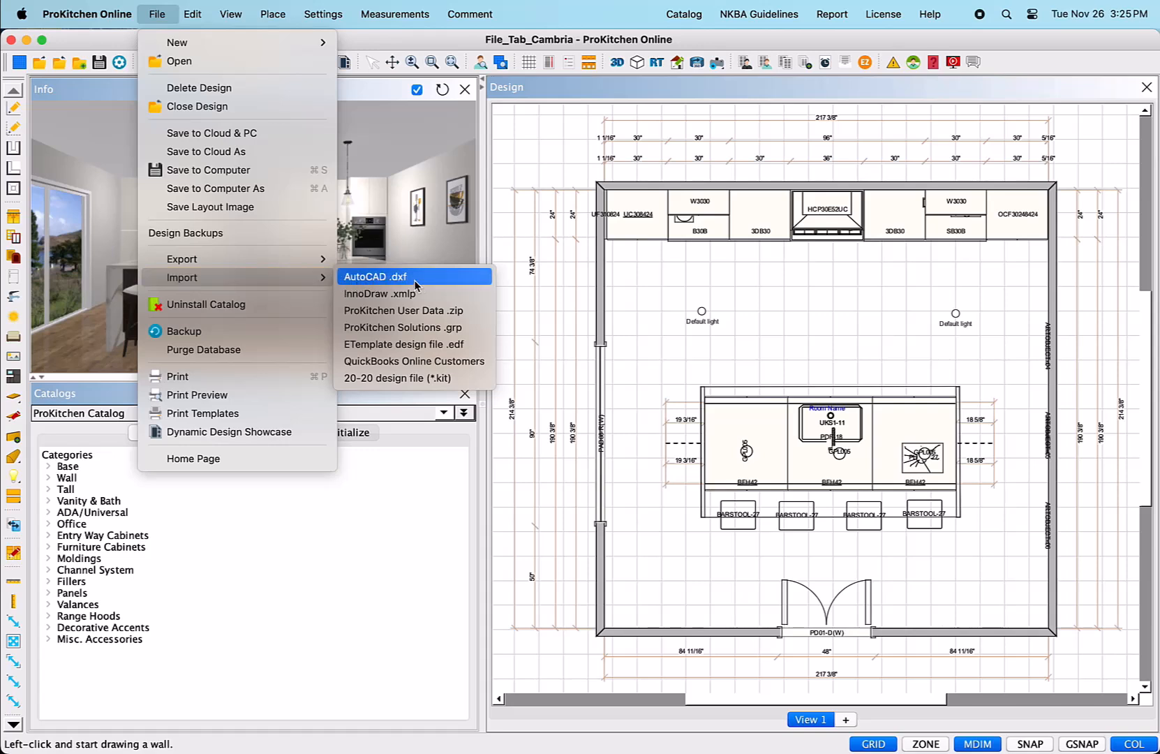
pyautogui.moveTo(430, 283)
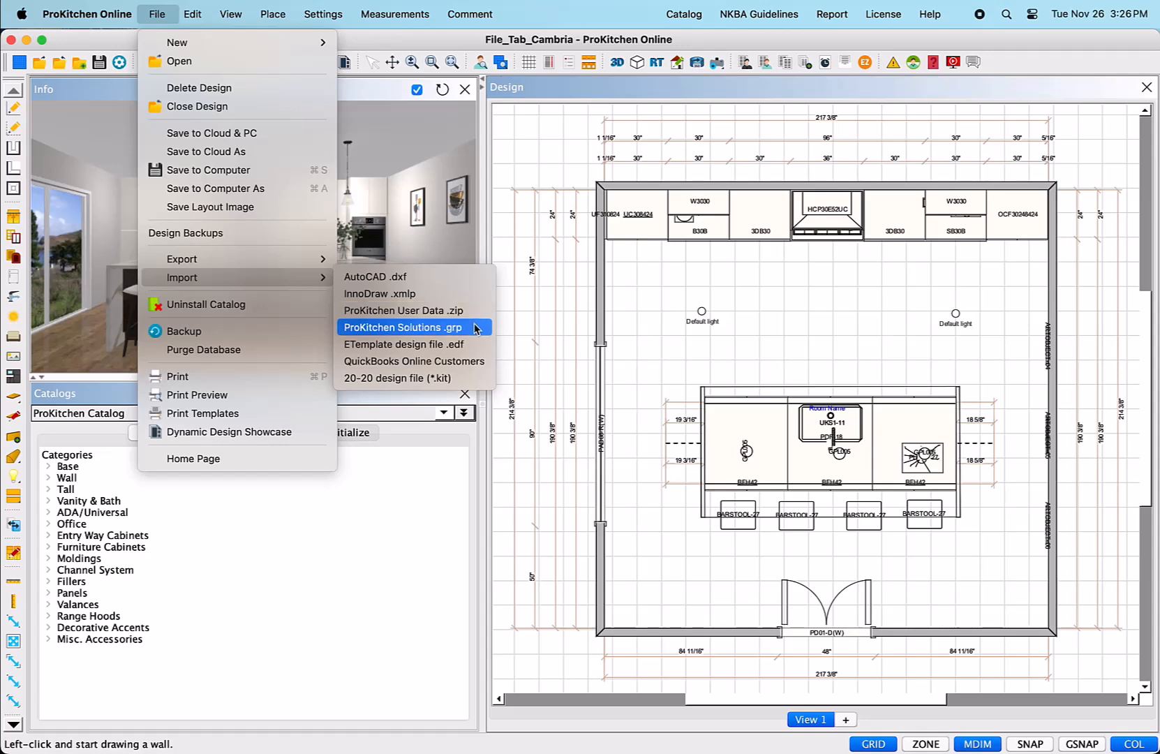
pyautogui.moveTo(478, 333)
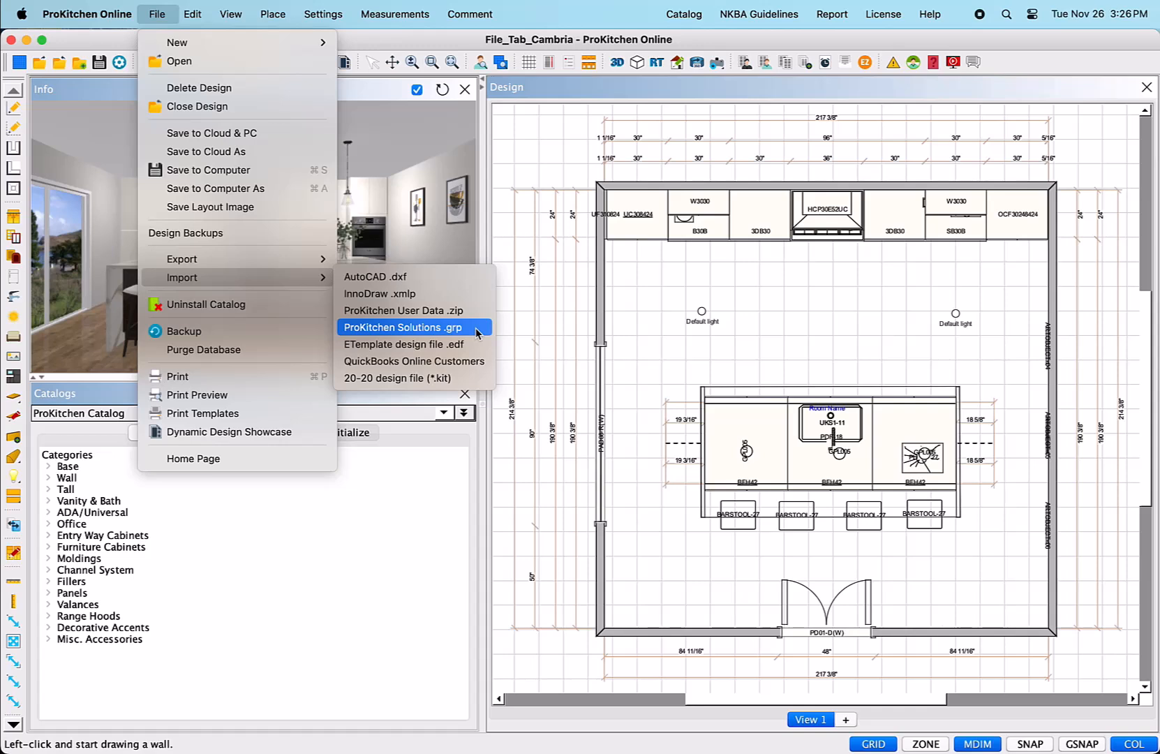
pyautogui.moveTo(403, 344)
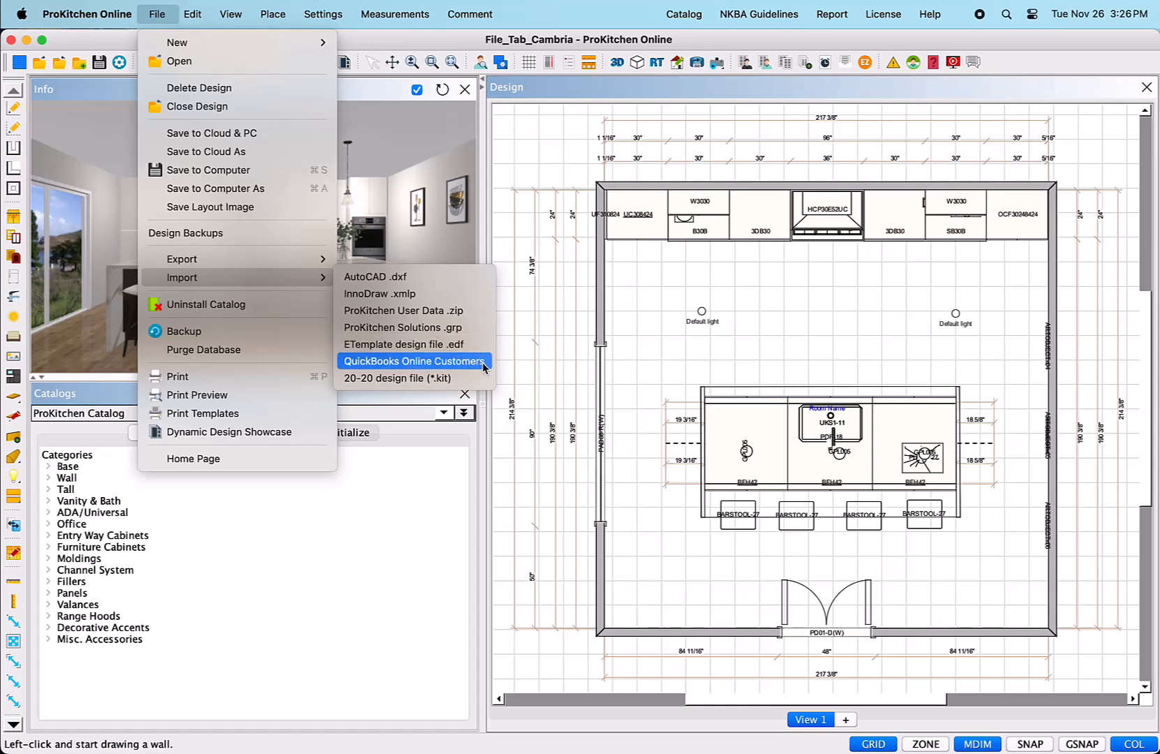
pyautogui.moveTo(487, 371)
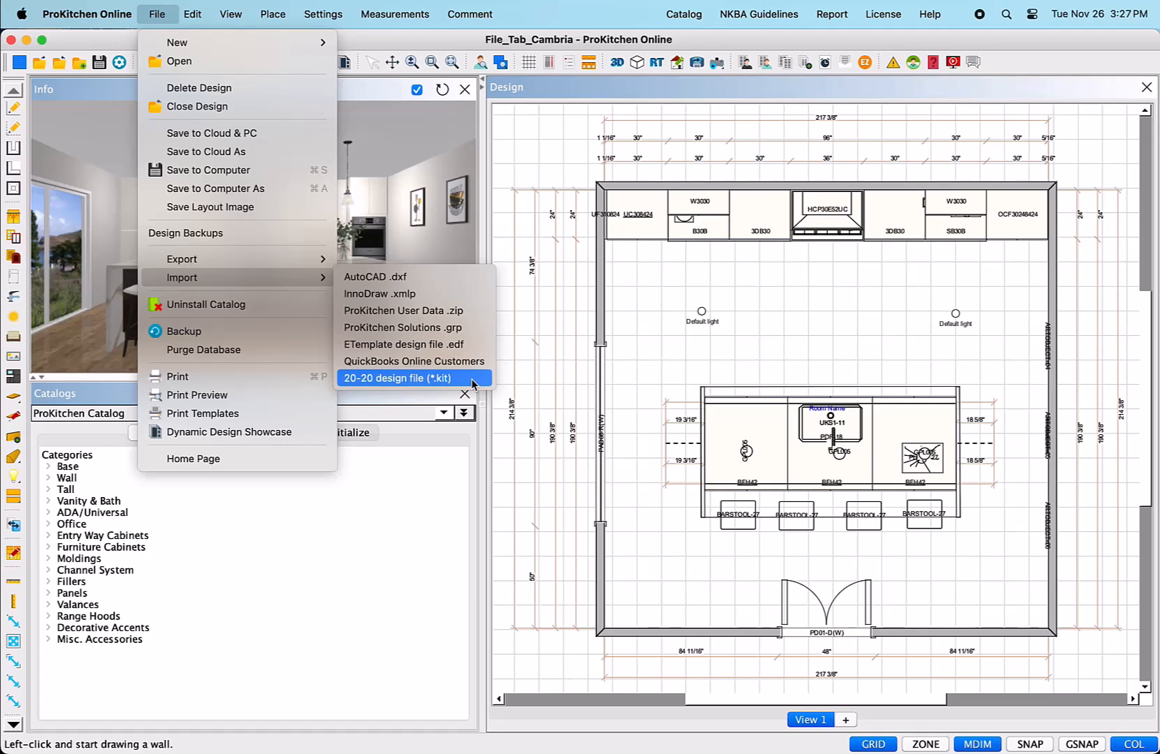
pyautogui.moveTo(469, 382)
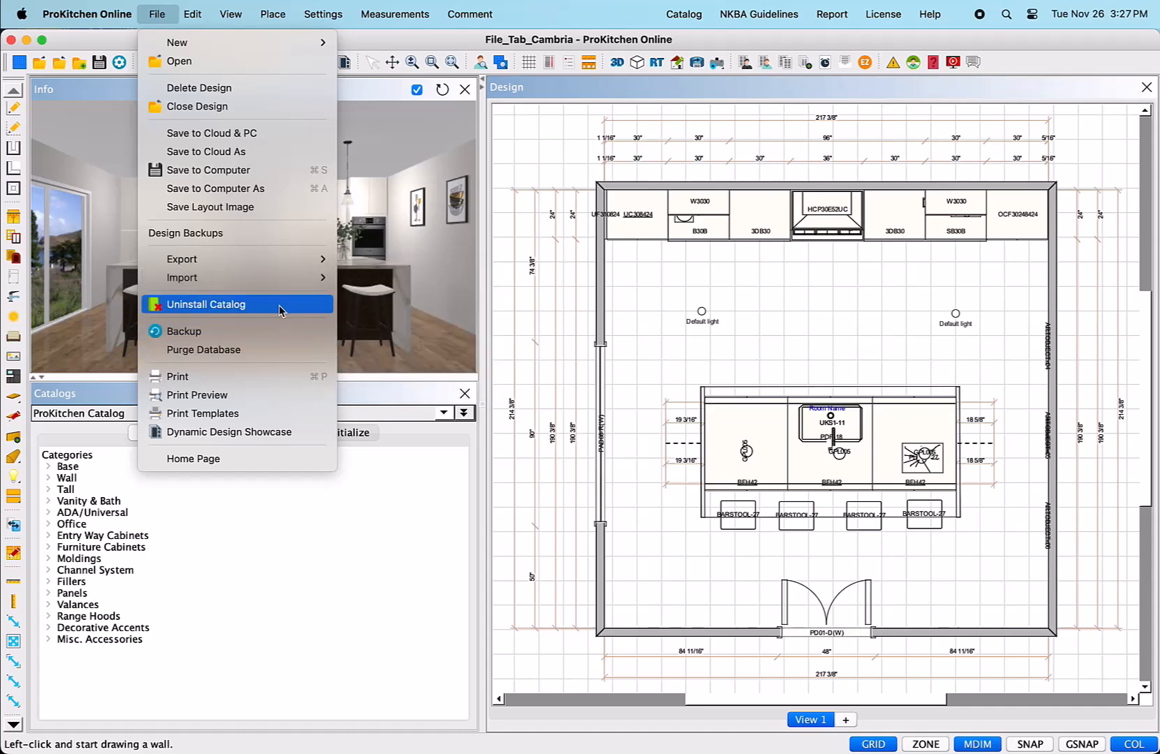
# Step: Tick Rev-a-shelf in Uninstall Catalog, uninstall it, and close the window
pyautogui.click(205, 304)
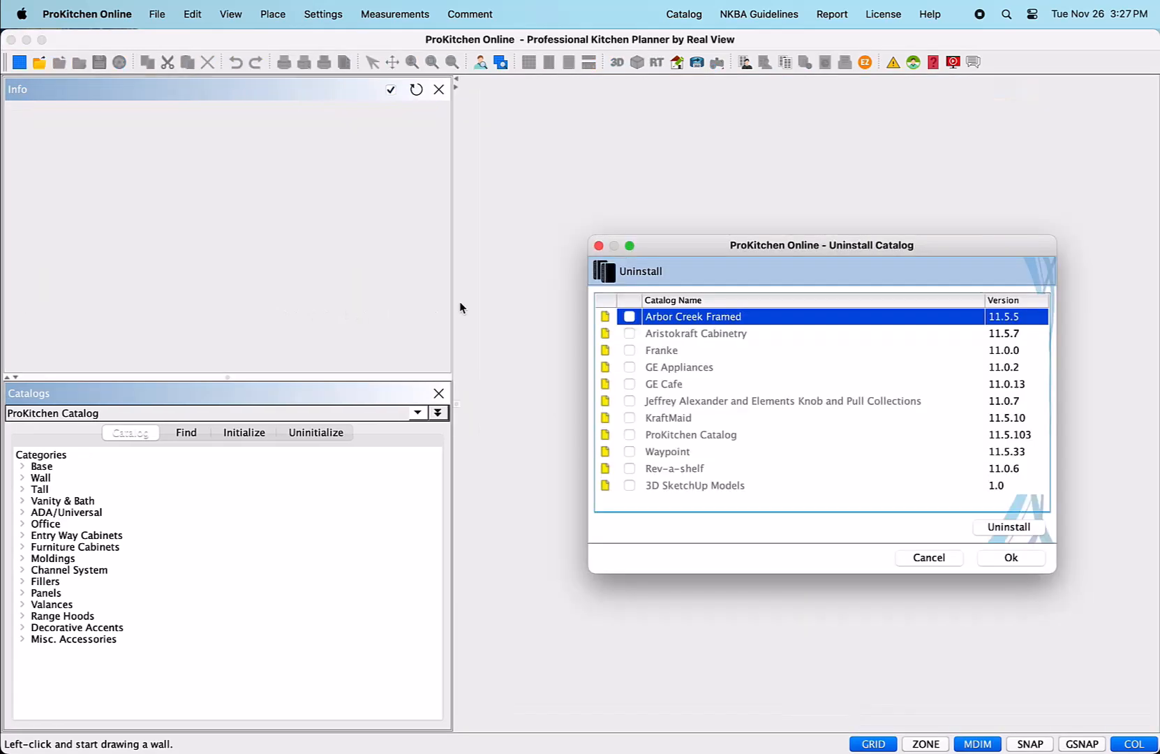
pyautogui.moveTo(822, 245); pyautogui.dragTo(708, 213)
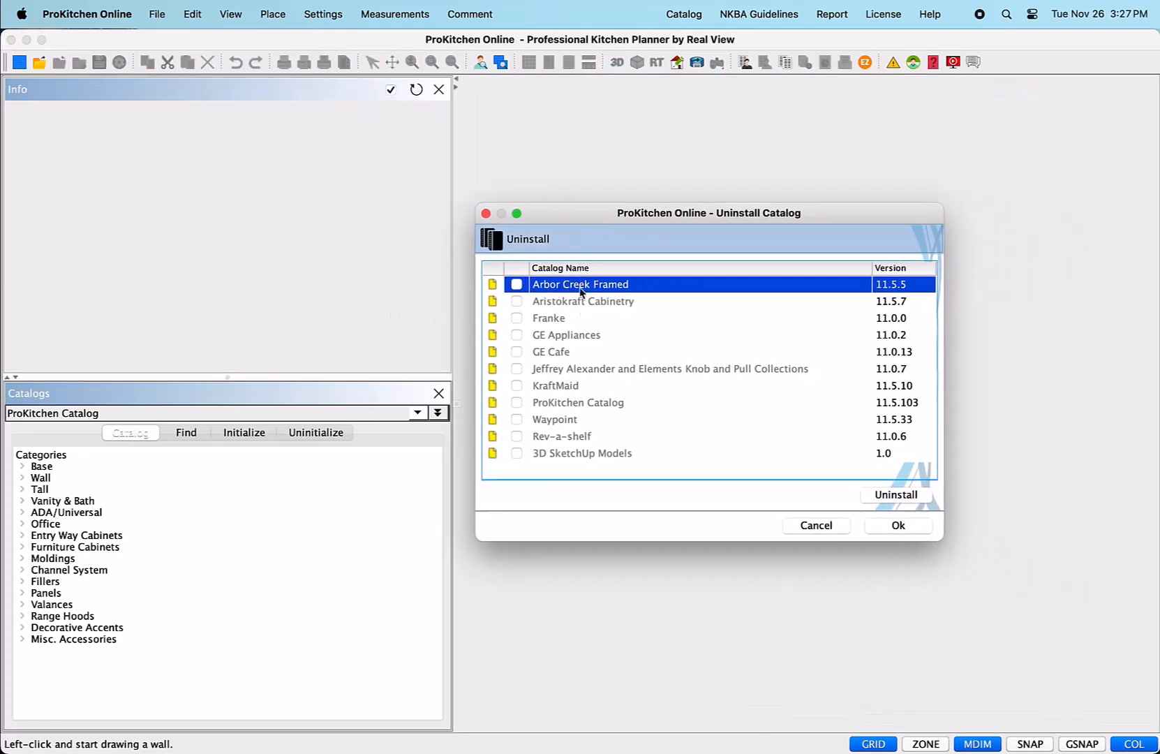
pyautogui.click(670, 369)
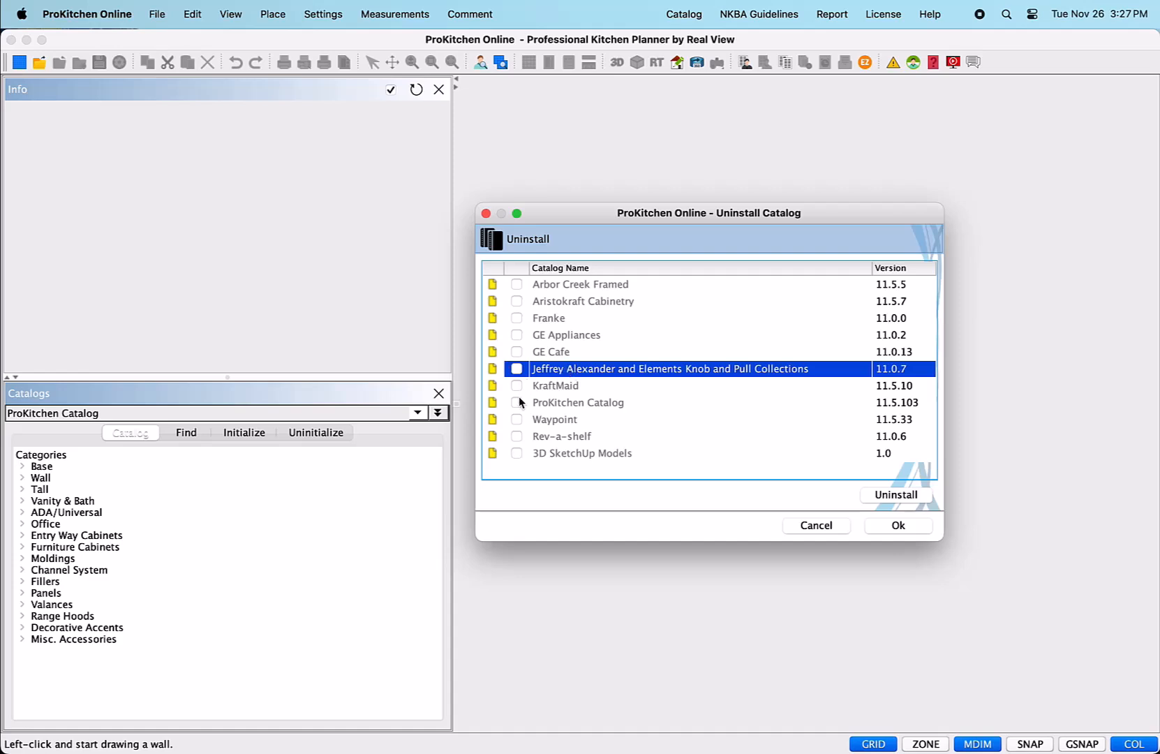
pyautogui.click(517, 436)
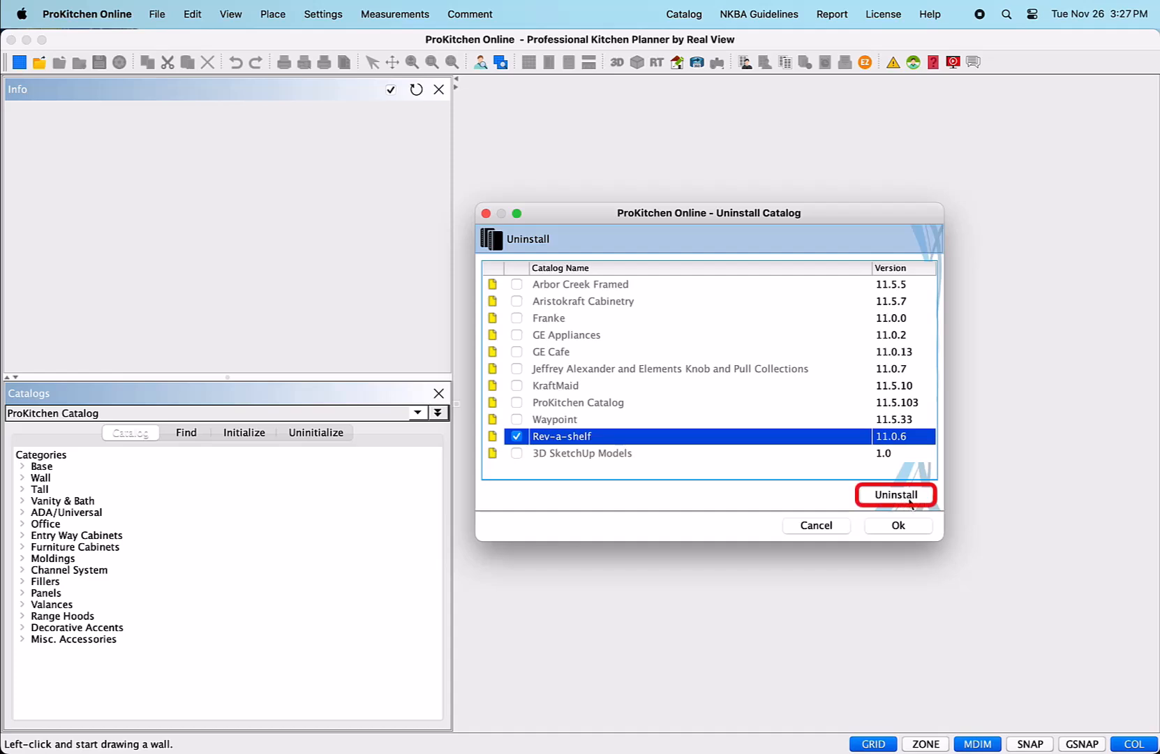
pyautogui.click(895, 494)
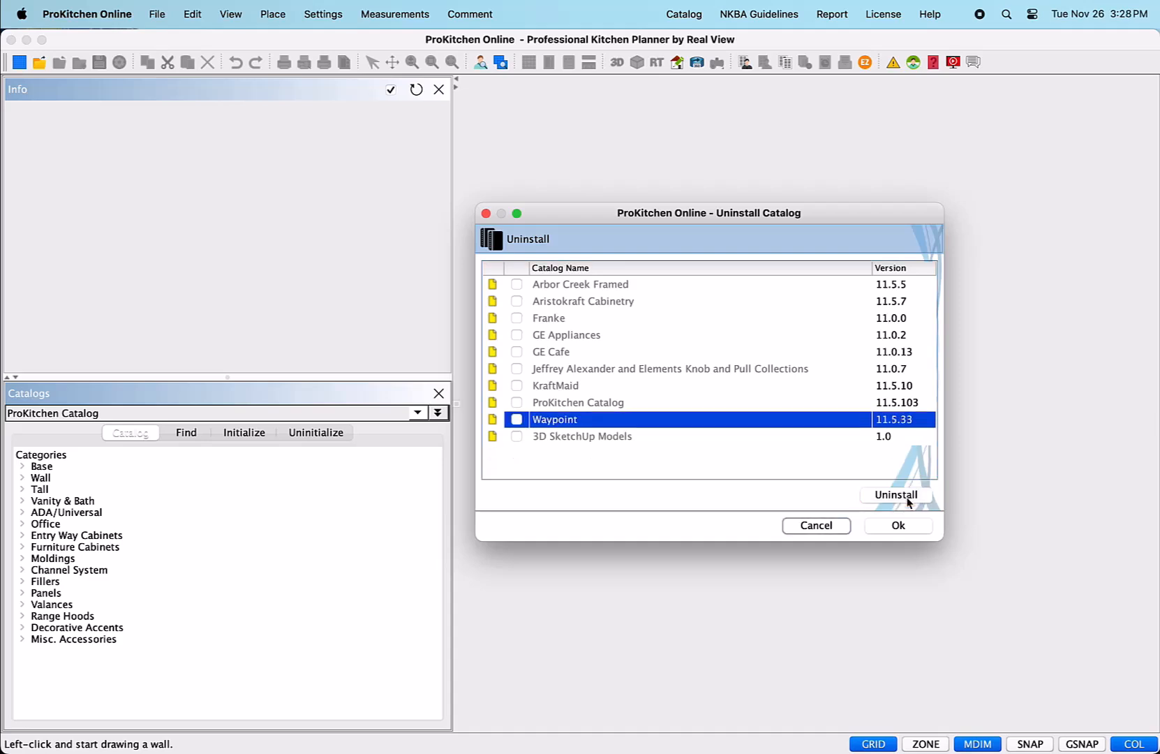
pyautogui.moveTo(912, 551)
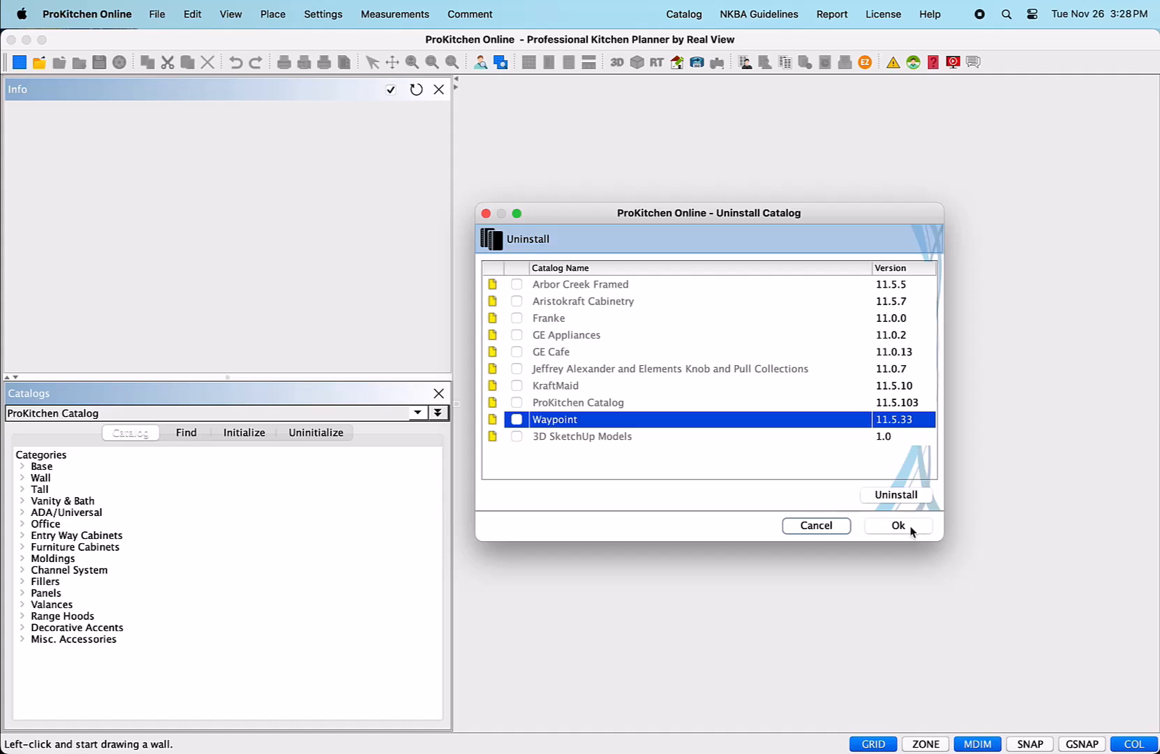
pyautogui.moveTo(825, 530)
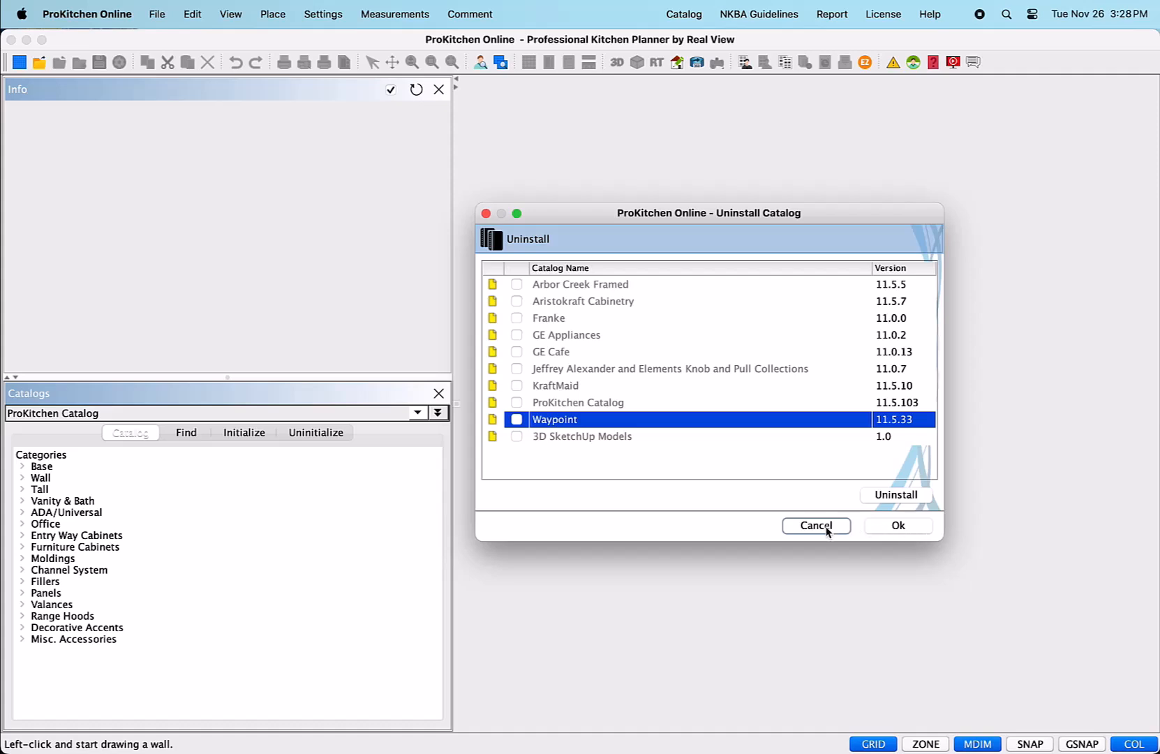
pyautogui.click(816, 526)
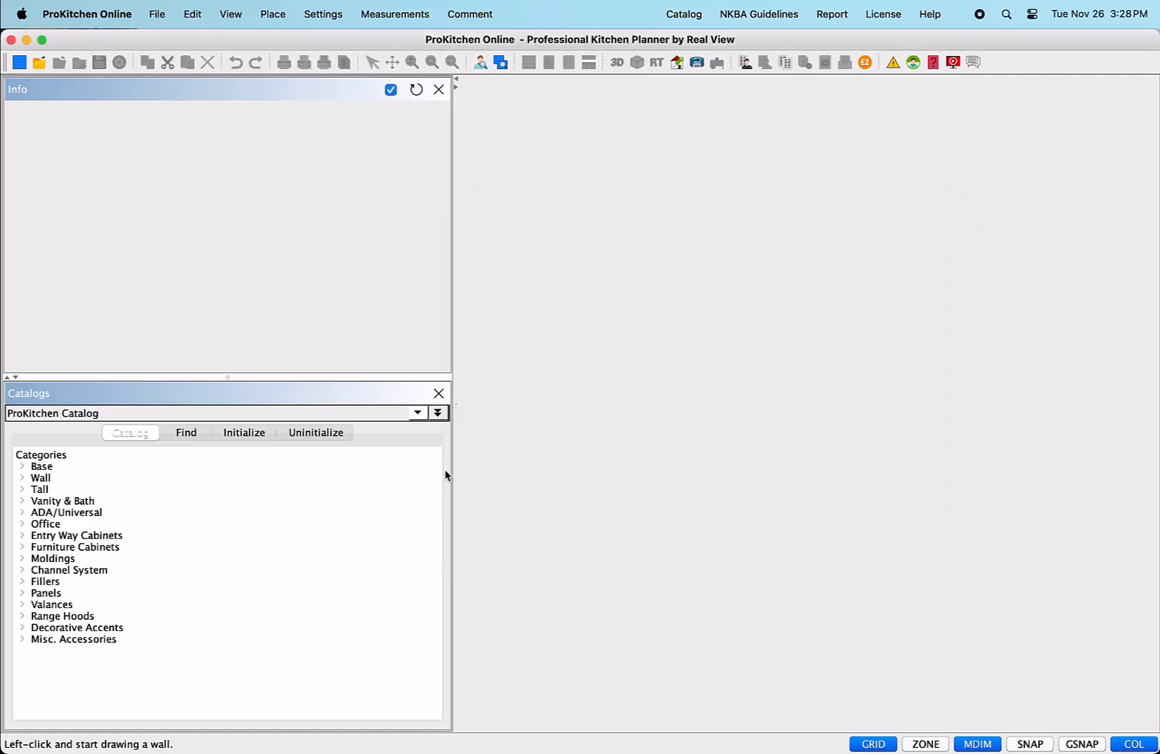
# Step: Switch to ProKitchen Catalog 15 and pick ProKitchen Catalog for uninitializing
pyautogui.click(417, 412)
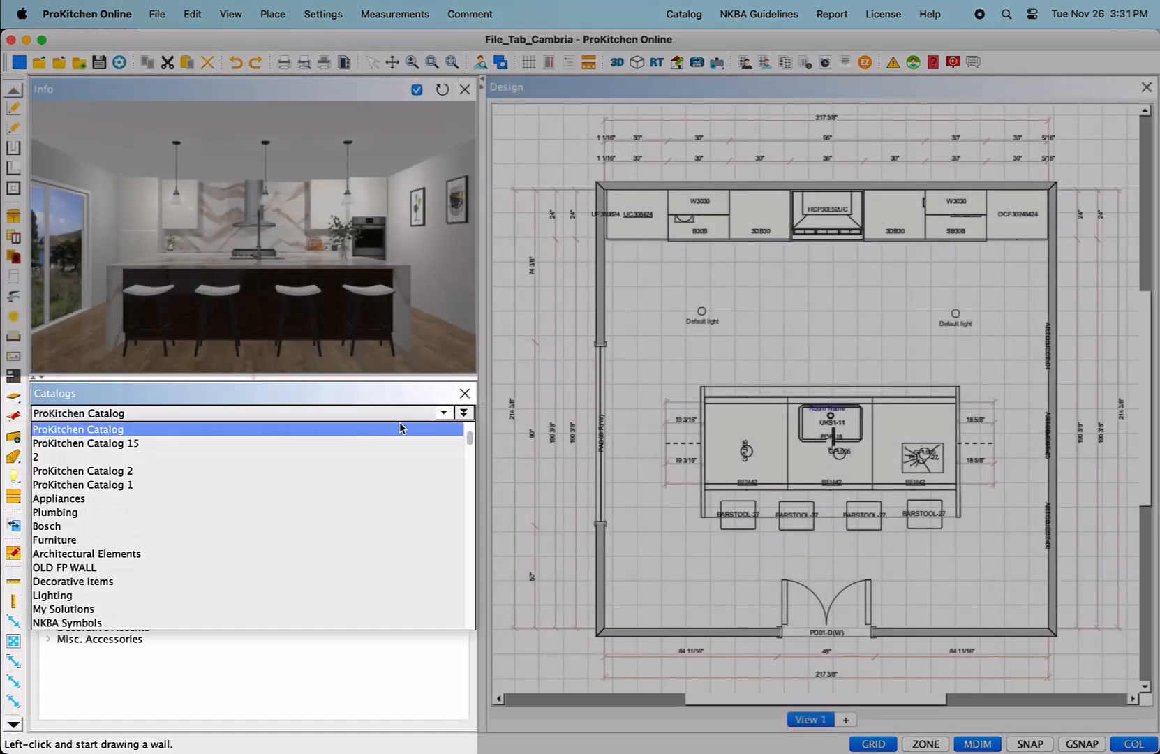
pyautogui.click(83, 443)
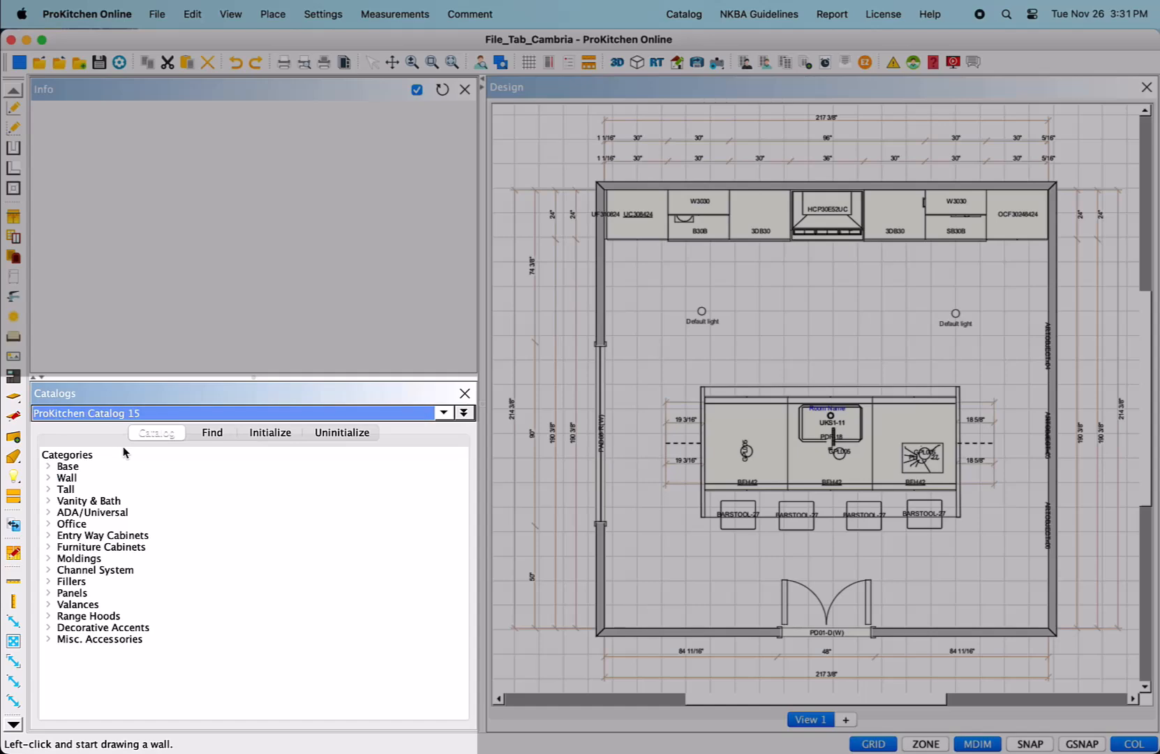
pyautogui.click(342, 432)
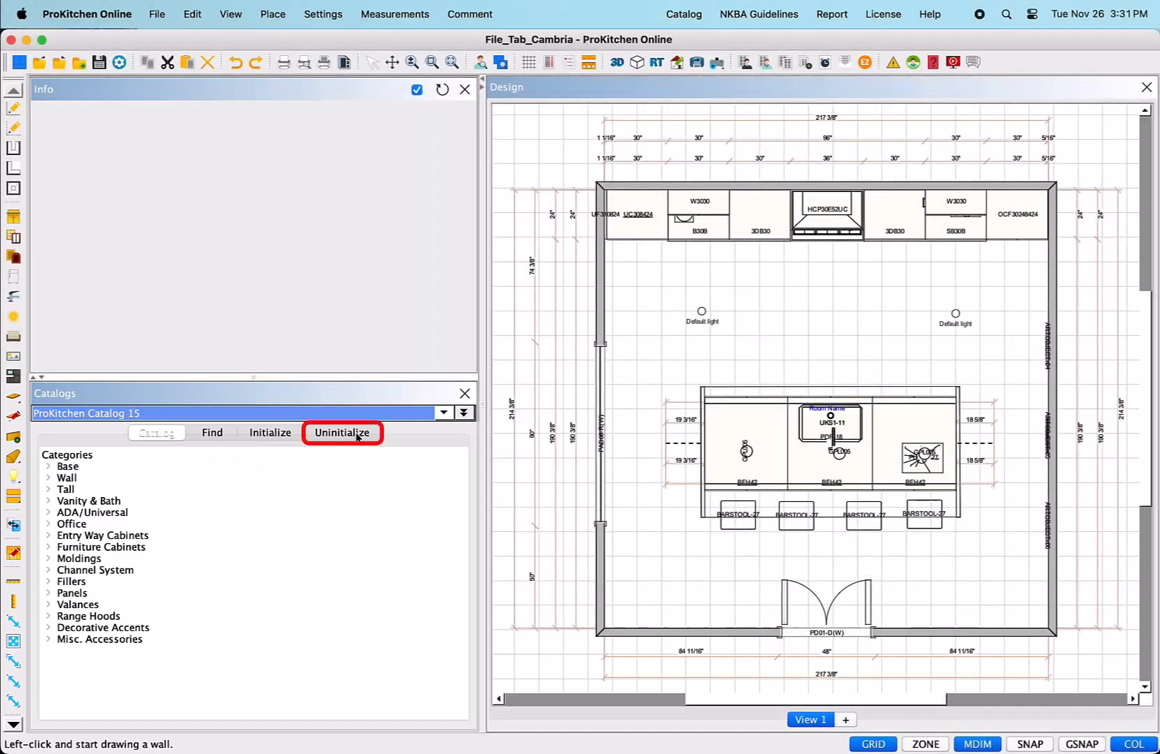
pyautogui.click(342, 432)
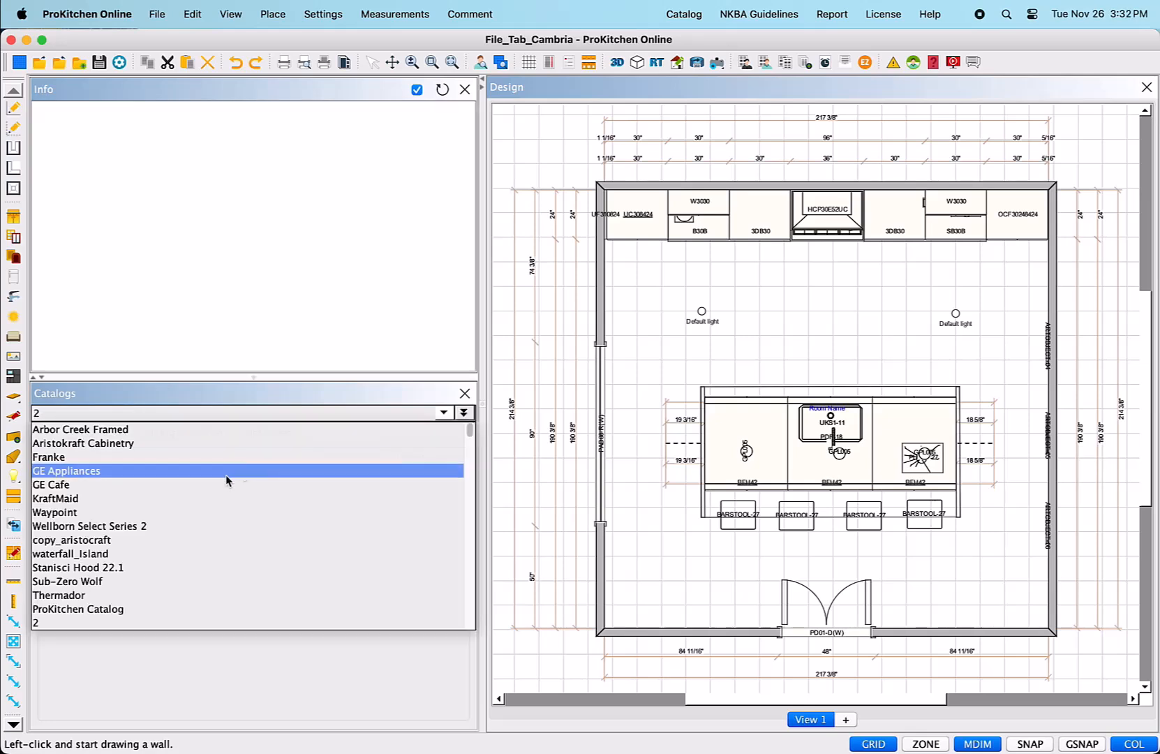
pyautogui.click(78, 609)
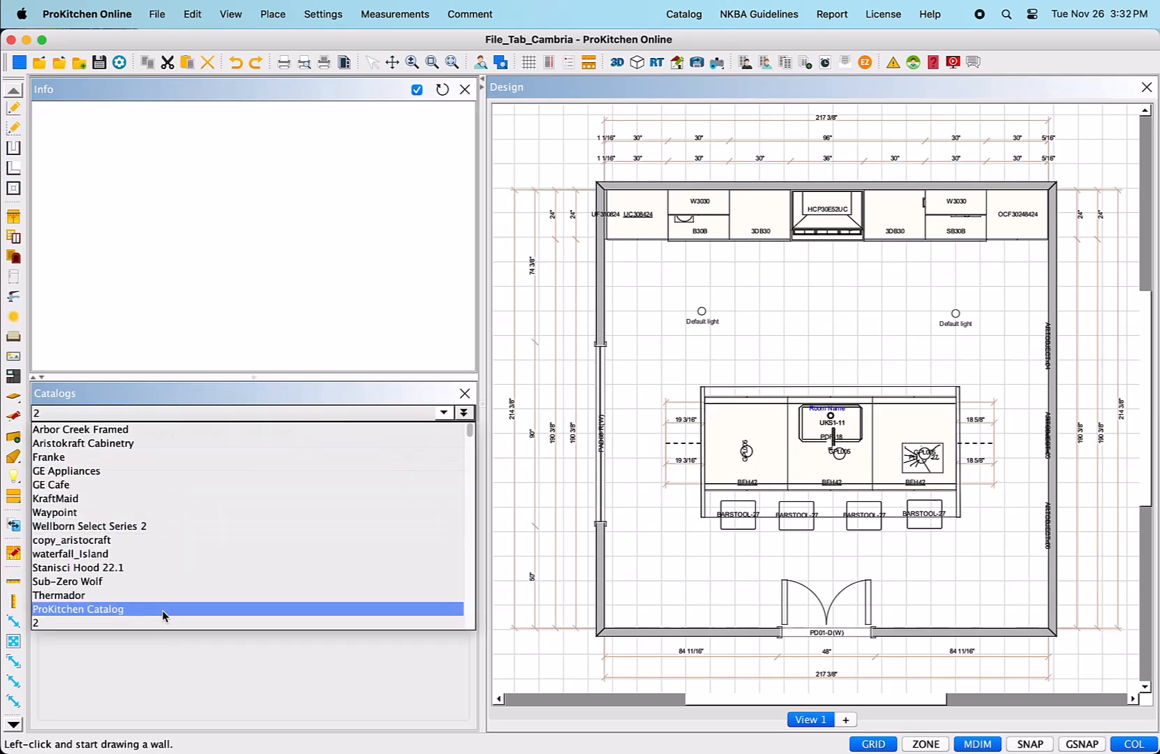
pyautogui.click(156, 14)
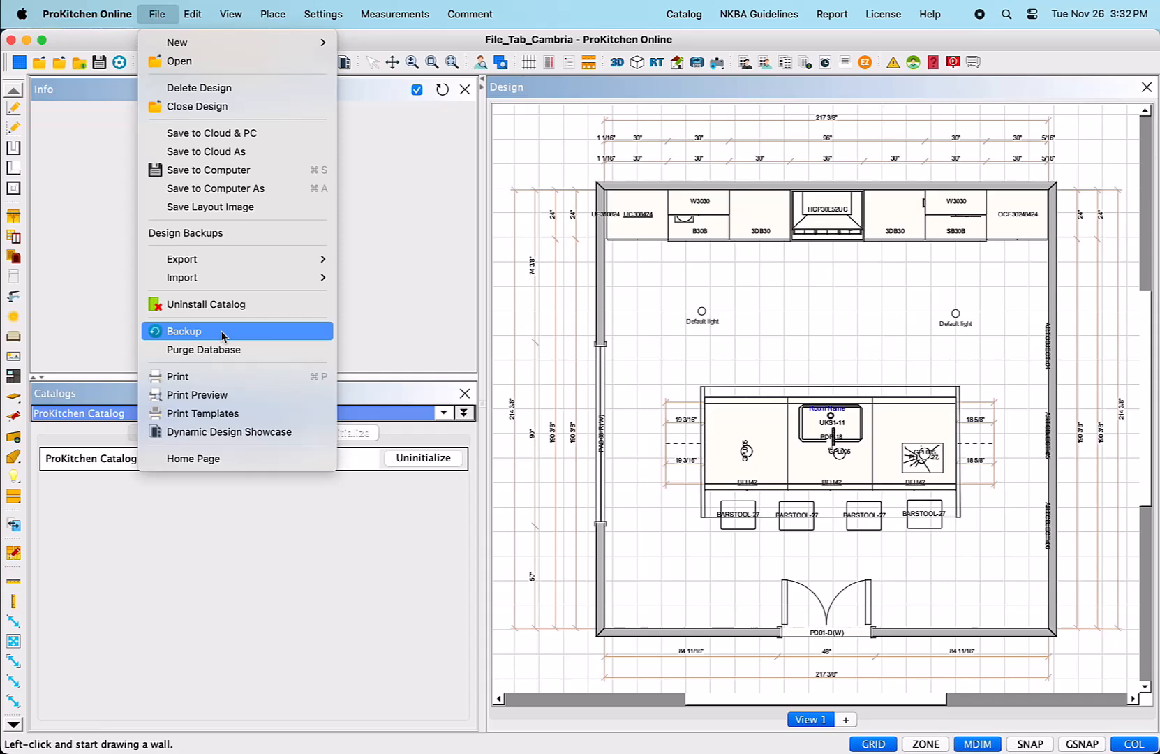
pyautogui.moveTo(247, 377)
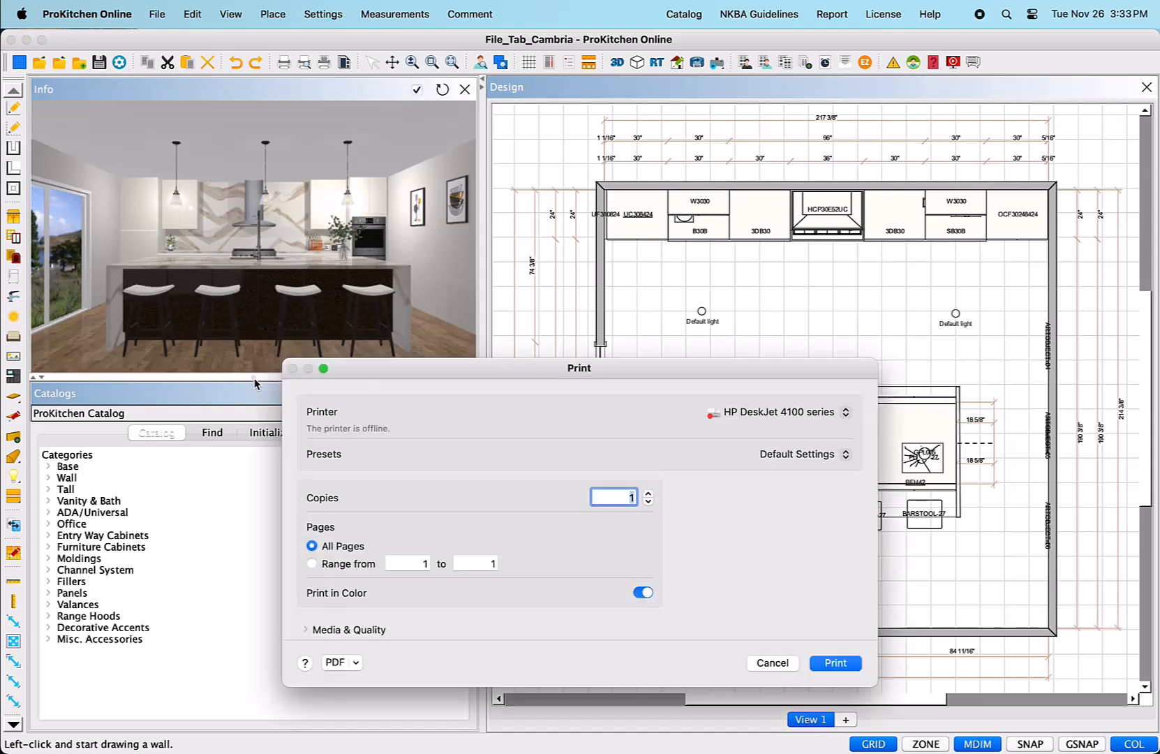
# Step: Set the print preset to Color - Fine, check page range and PDF options, then close
pyautogui.moveTo(579, 368); pyautogui.dragTo(494, 174)
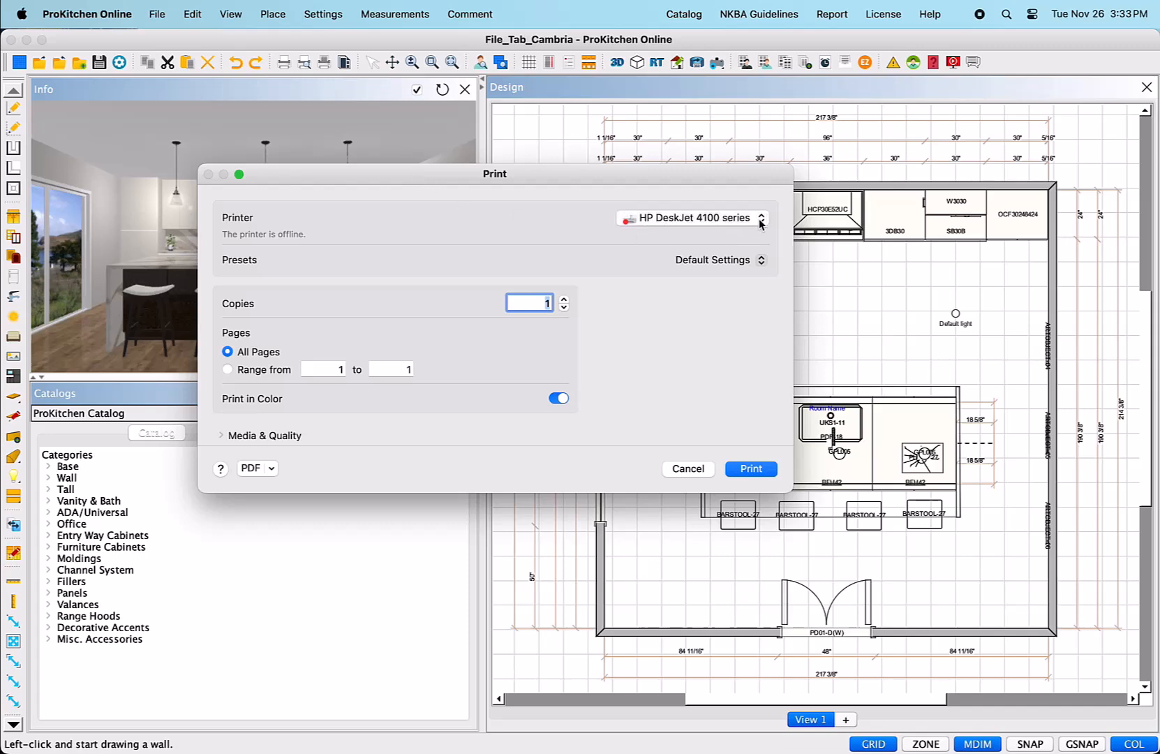
pyautogui.click(746, 260)
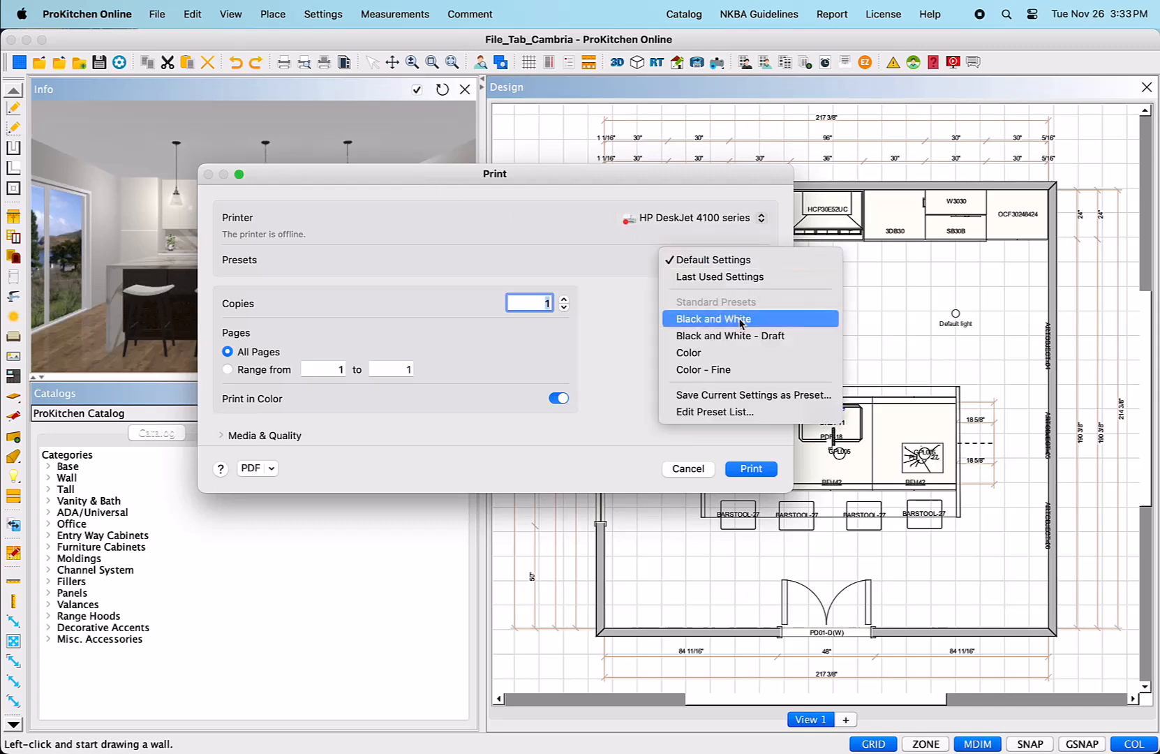
pyautogui.click(703, 369)
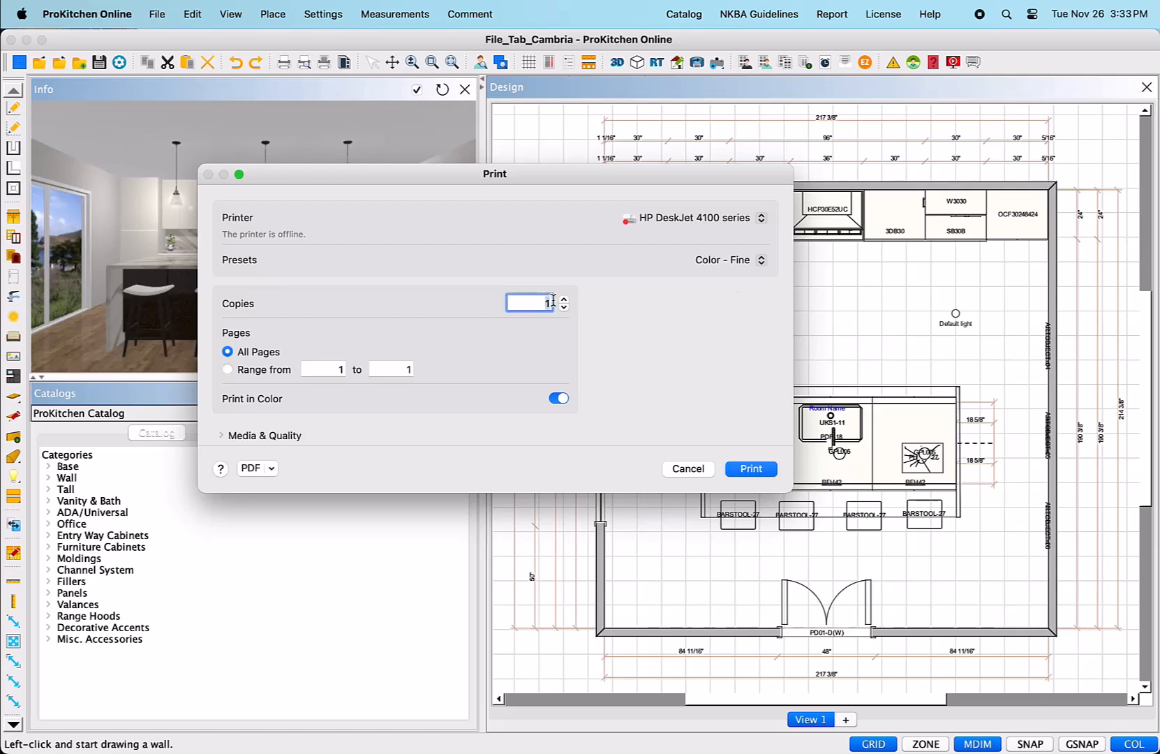
pyautogui.click(226, 369)
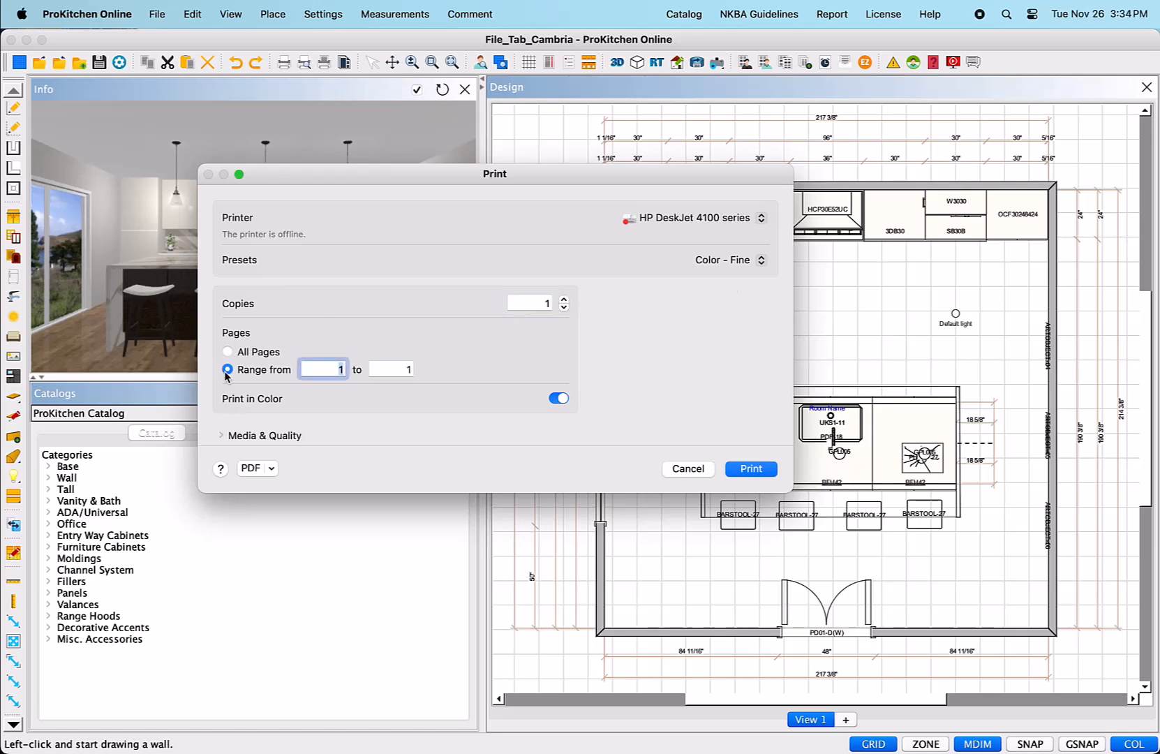
pyautogui.click(257, 469)
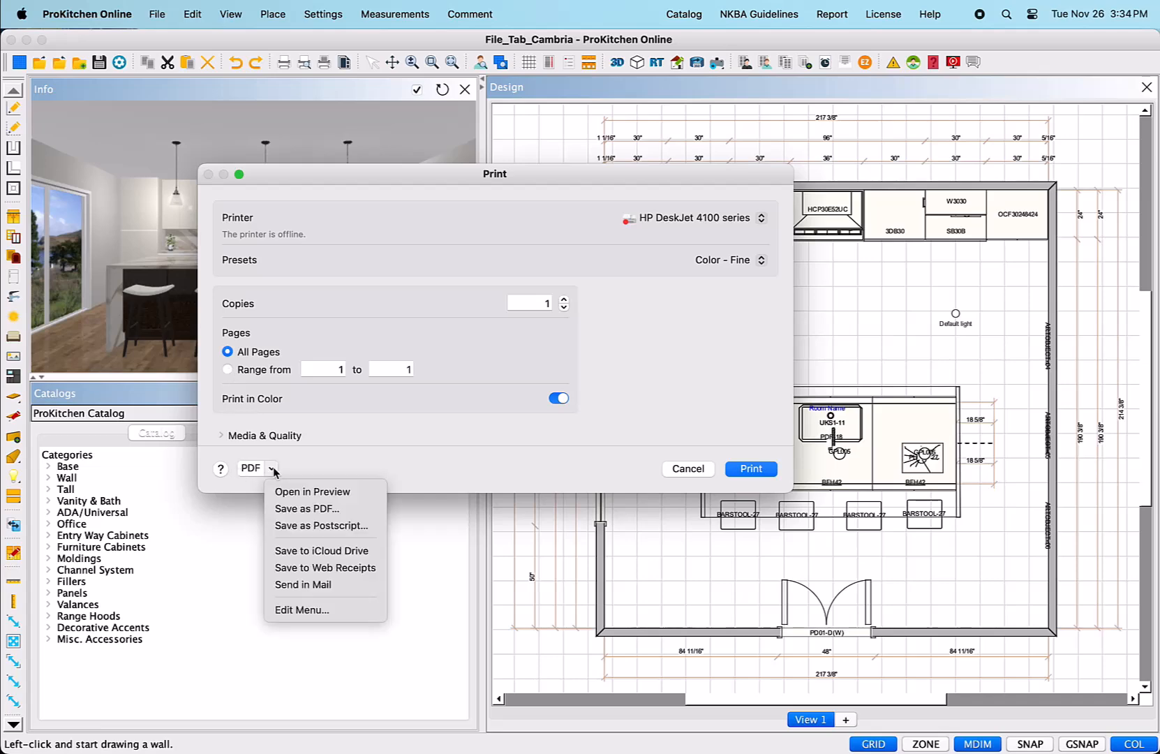
pyautogui.click(157, 14)
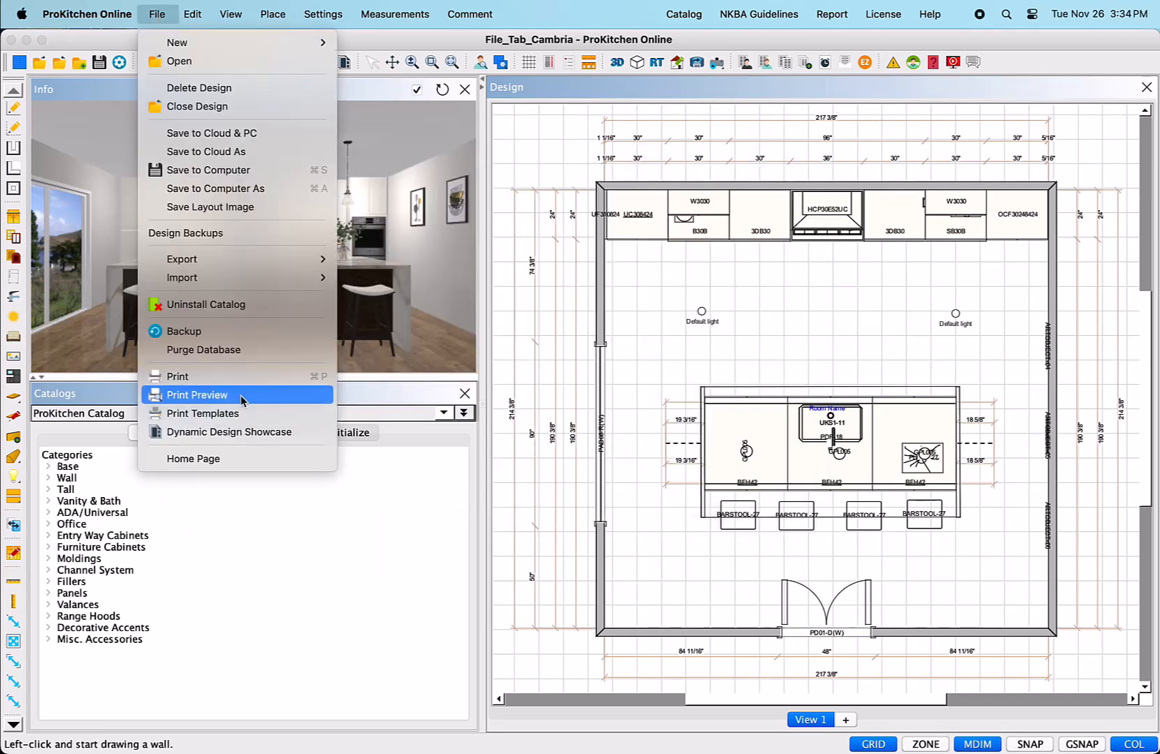
# Step: Open print preview settings, close page setup unchanged, and set the scale to Fit to page
pyautogui.click(196, 394)
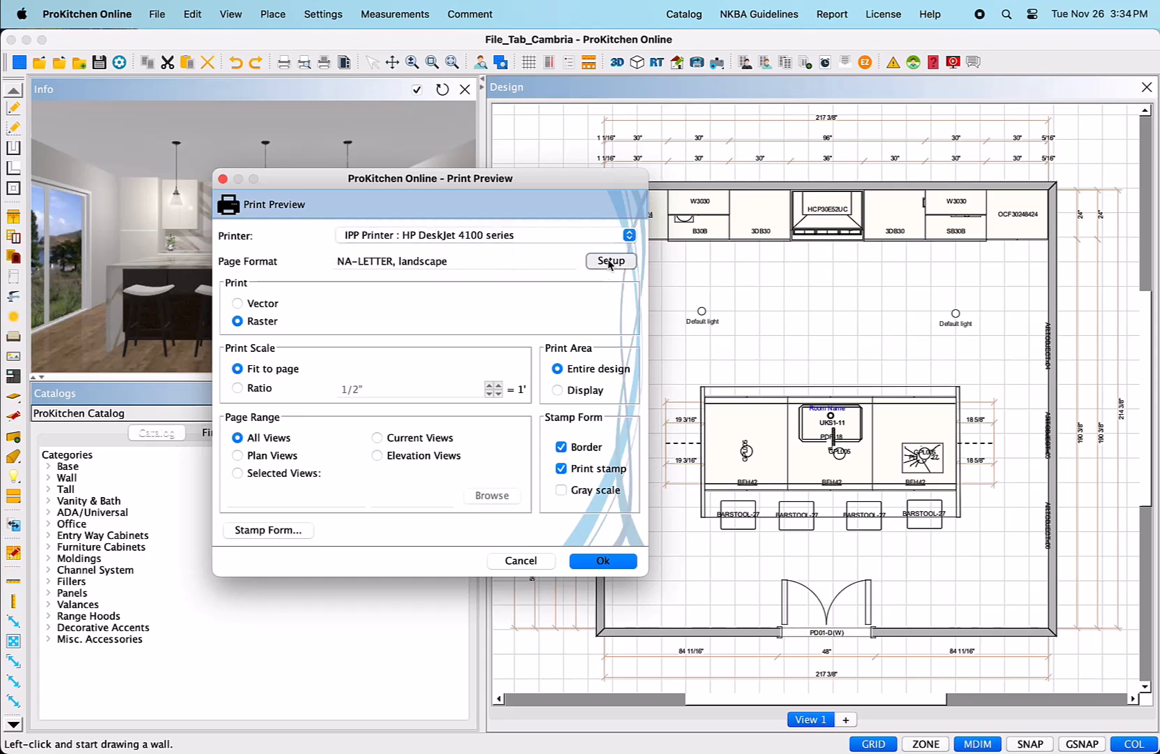
pyautogui.click(610, 261)
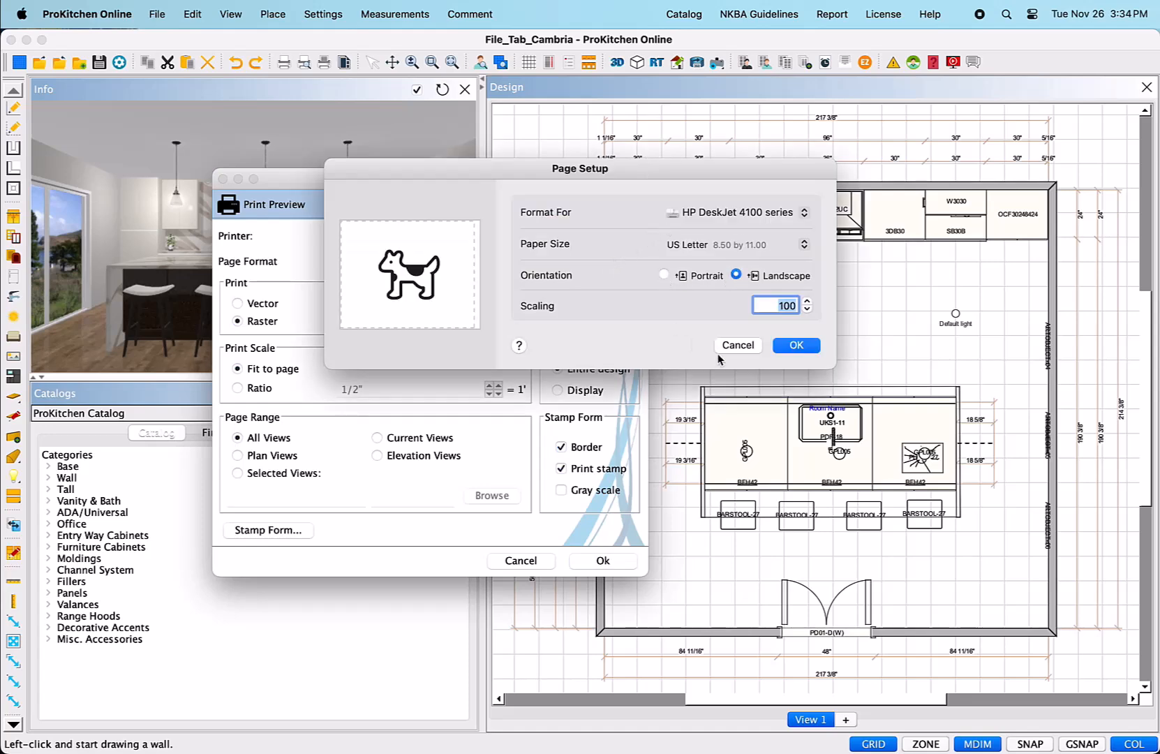
pyautogui.click(796, 344)
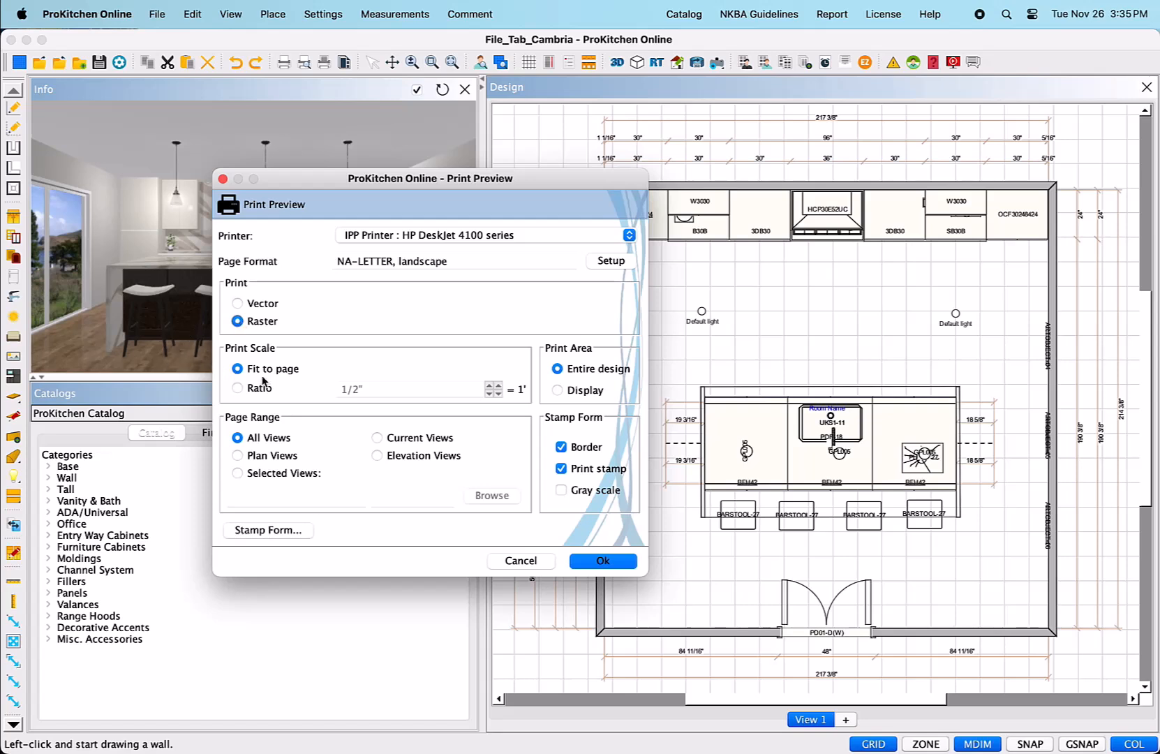
pyautogui.click(237, 388)
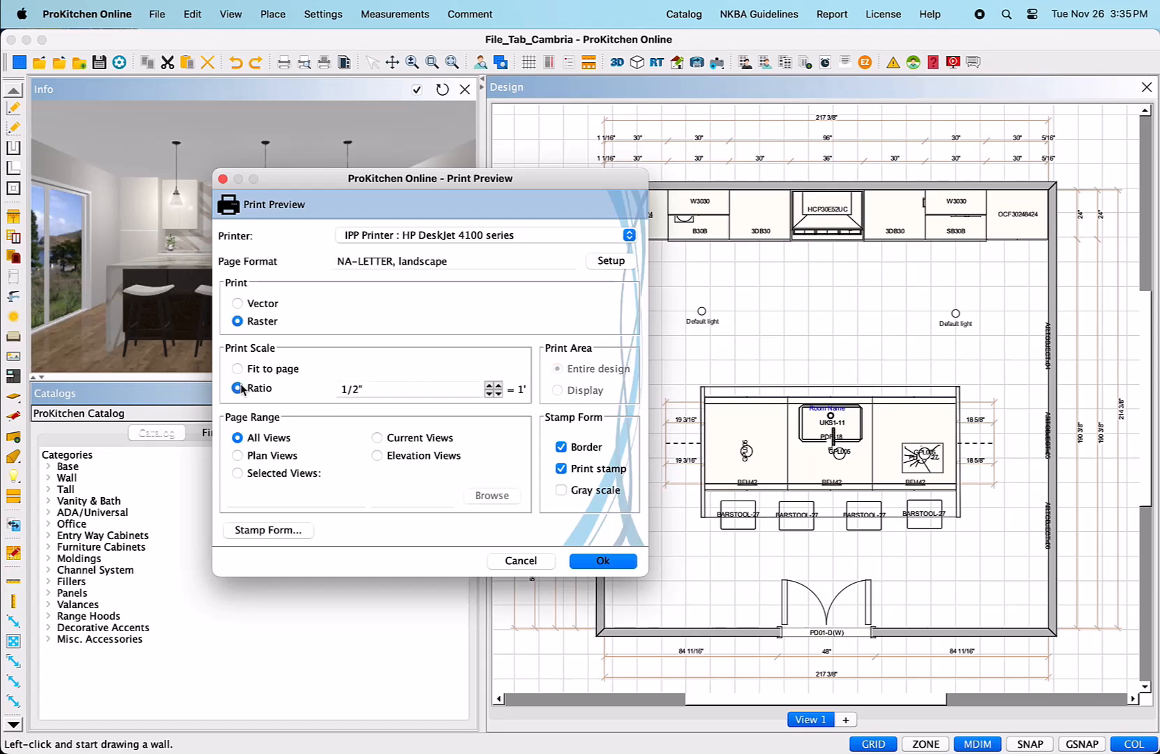
pyautogui.click(237, 369)
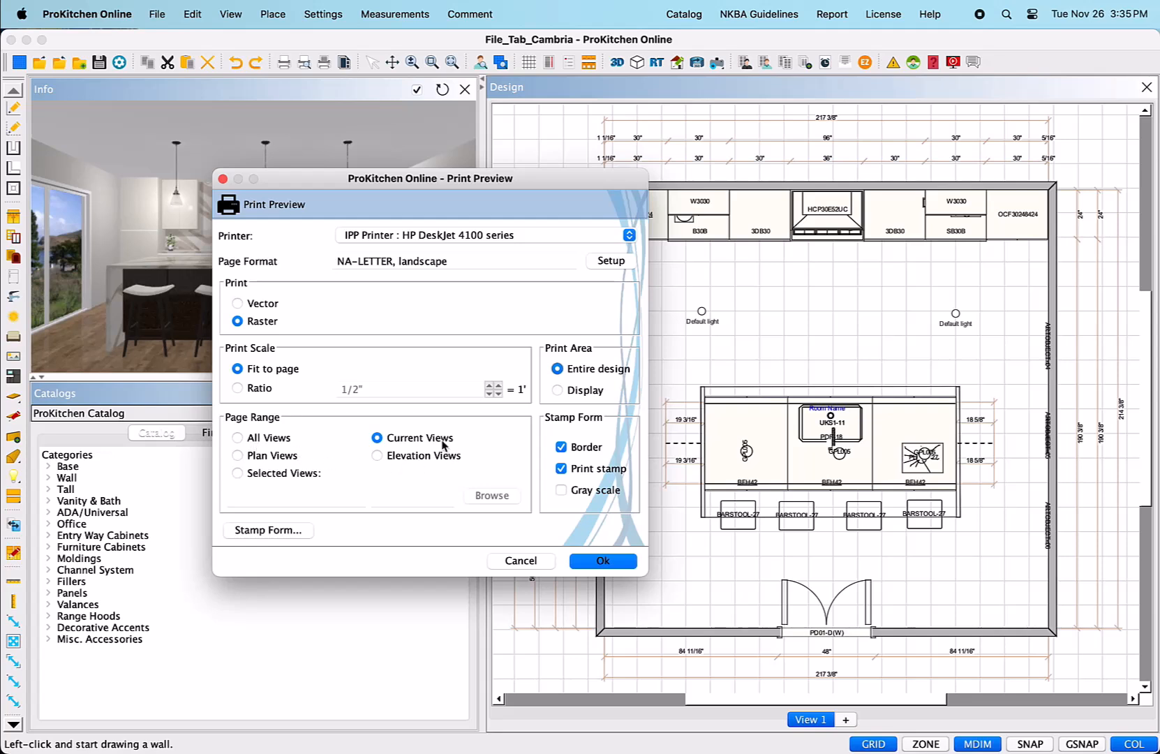
# Step: Set the page range to Selected Views, picking plan View 1 and elevation L4
pyautogui.click(237, 455)
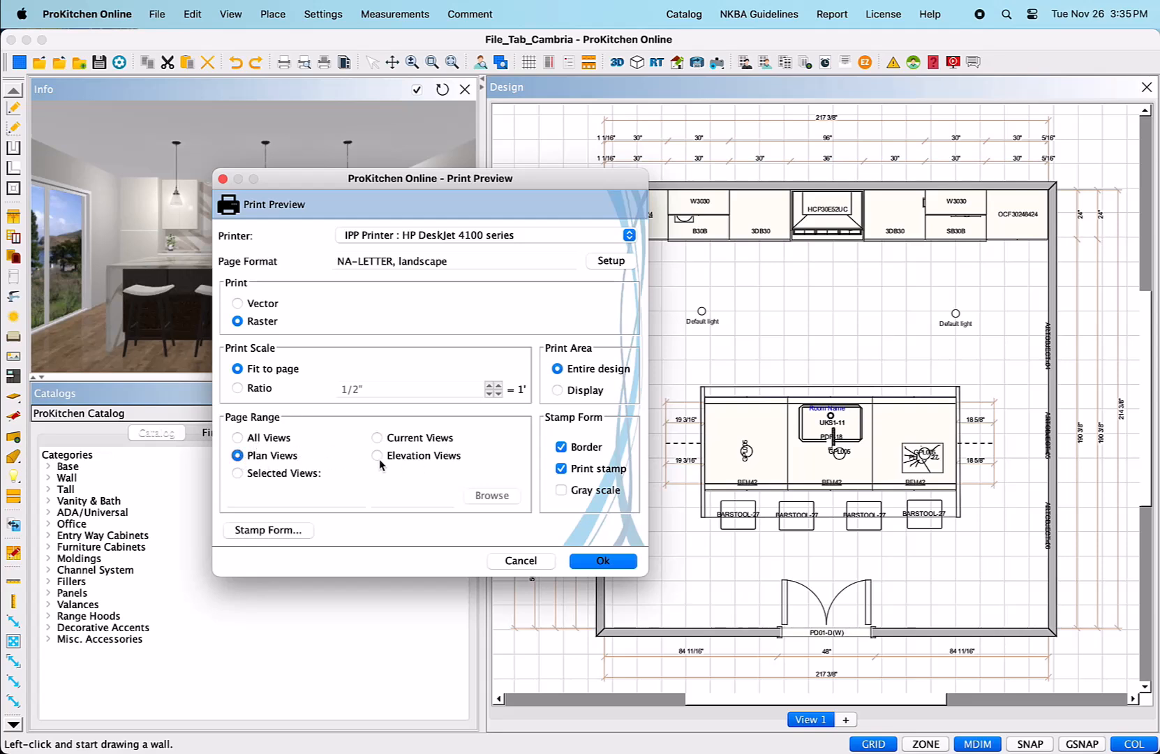
pyautogui.click(377, 455)
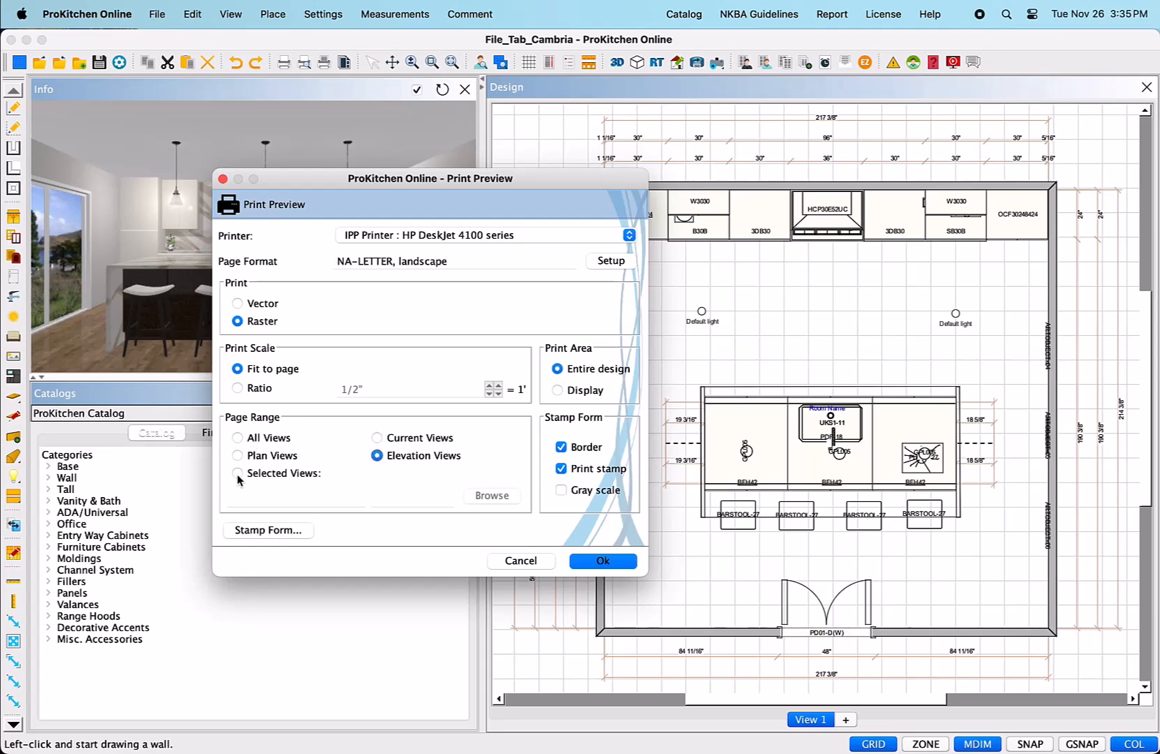
pyautogui.click(237, 473)
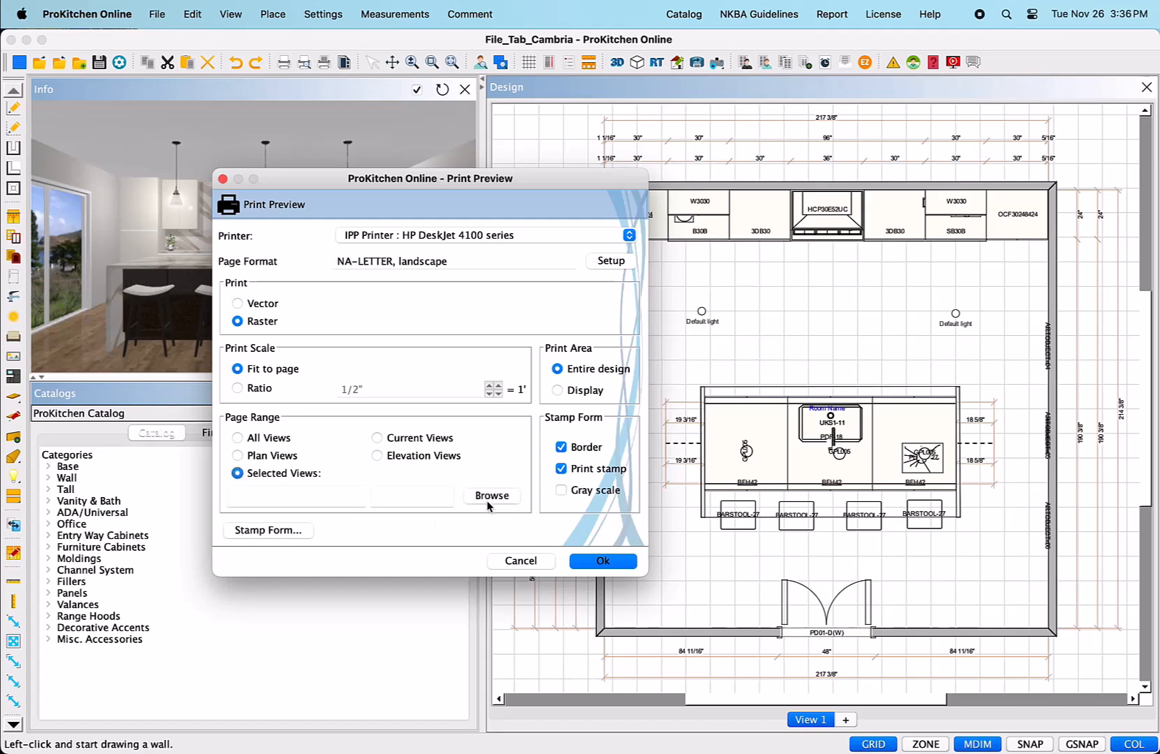
pyautogui.click(492, 496)
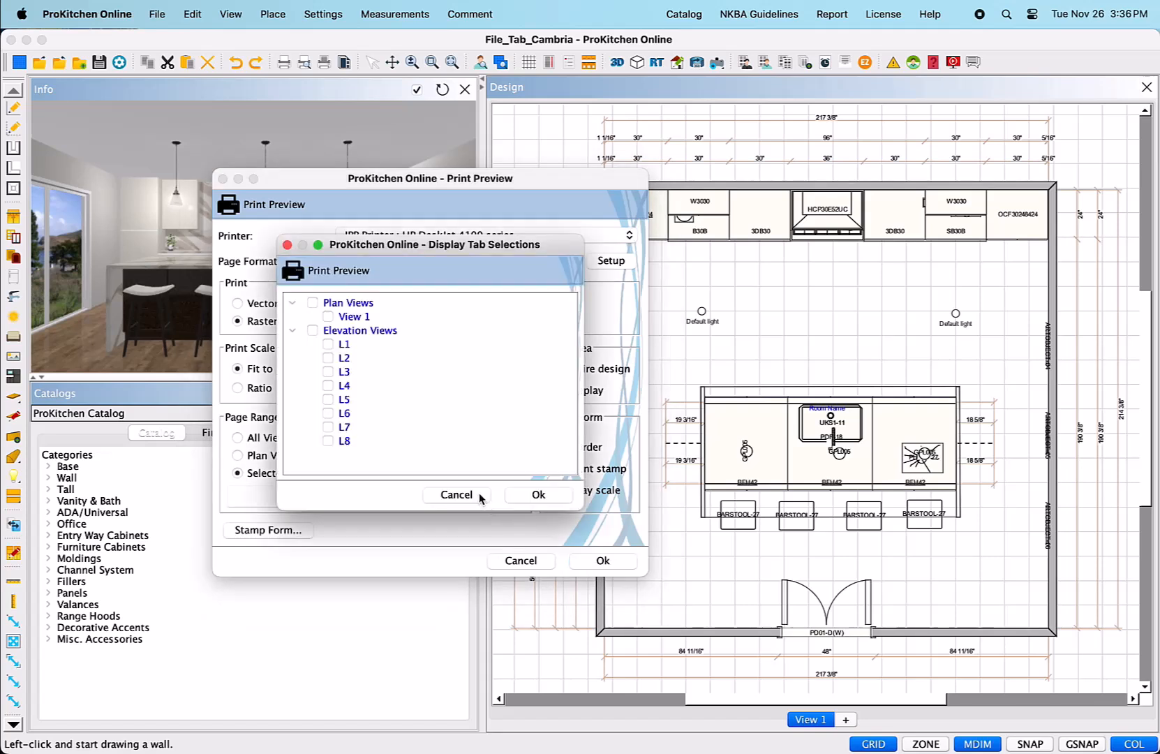
pyautogui.click(312, 302)
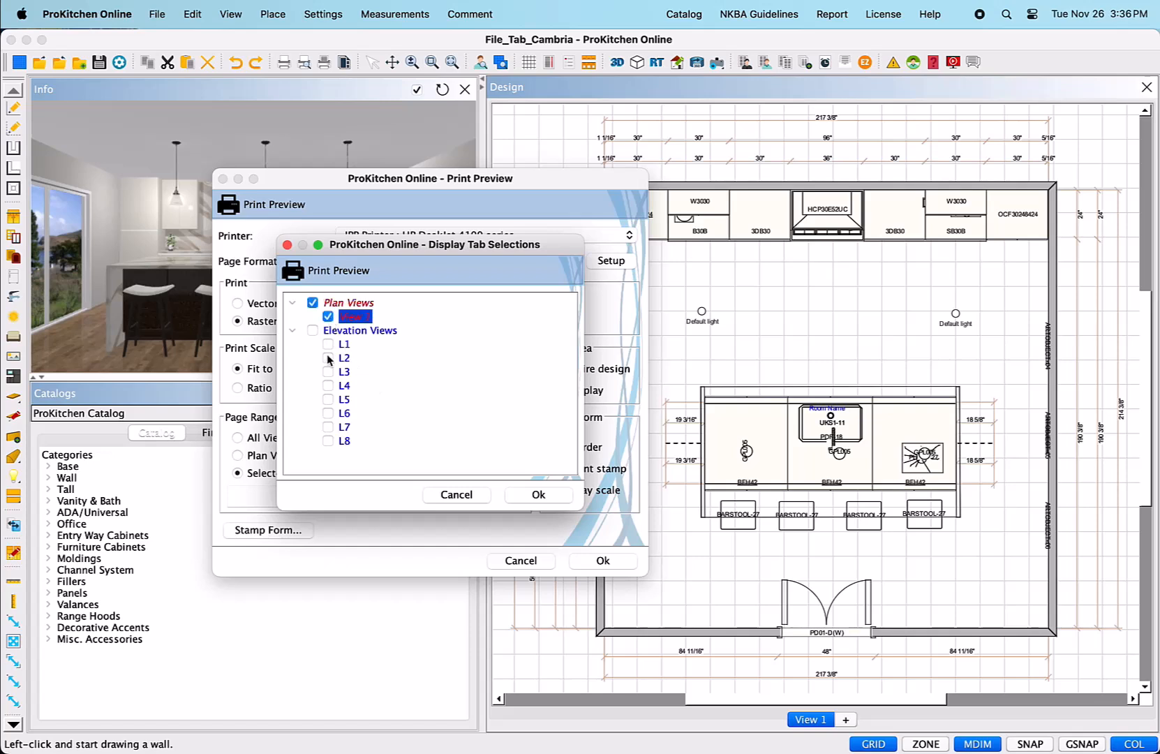
pyautogui.click(329, 385)
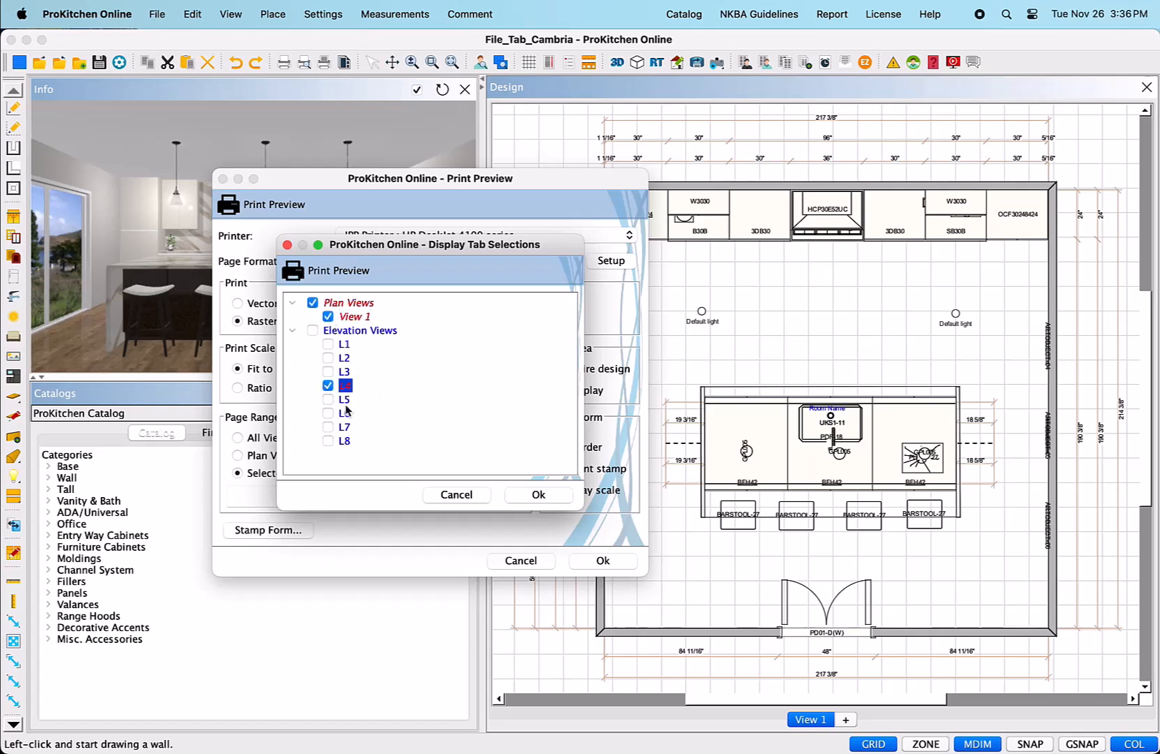
pyautogui.click(539, 494)
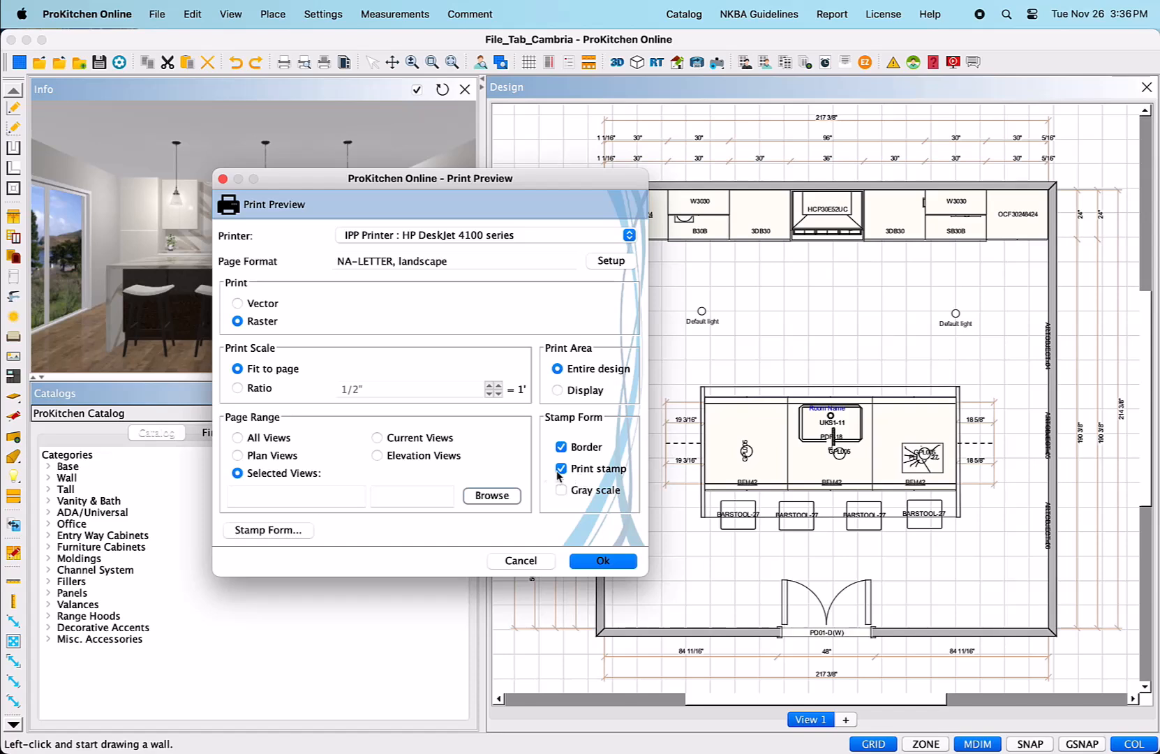
pyautogui.moveTo(580, 503)
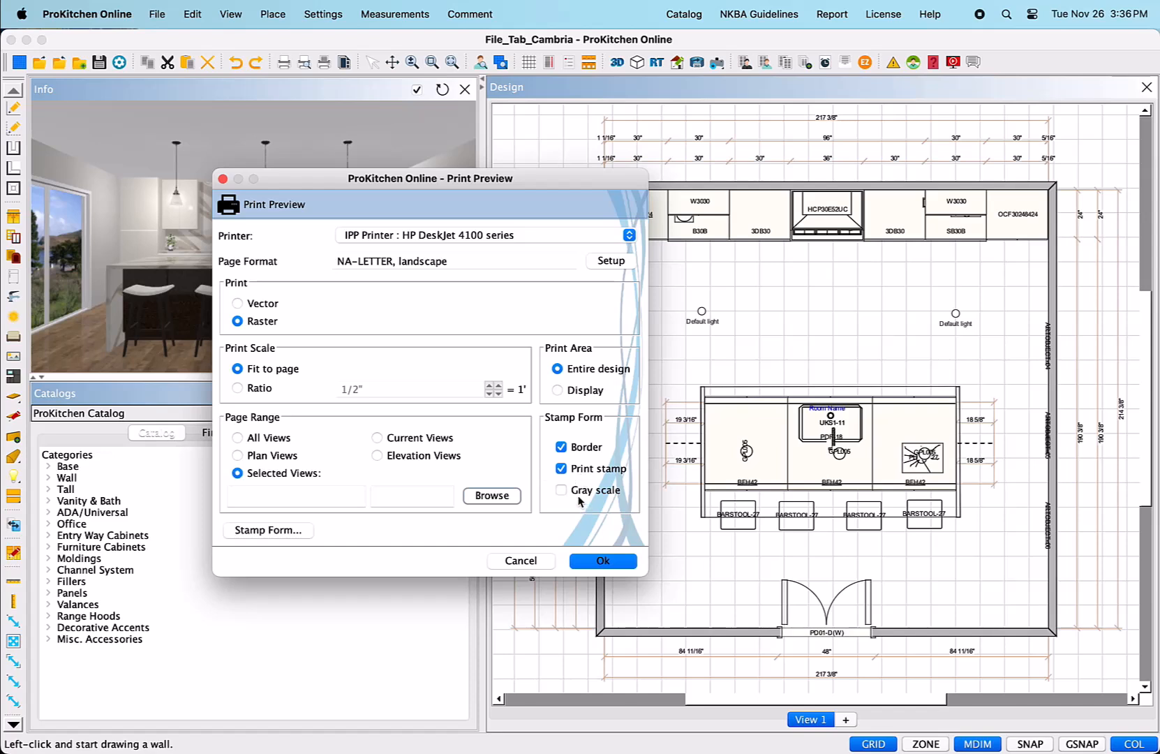
pyautogui.moveTo(298, 536)
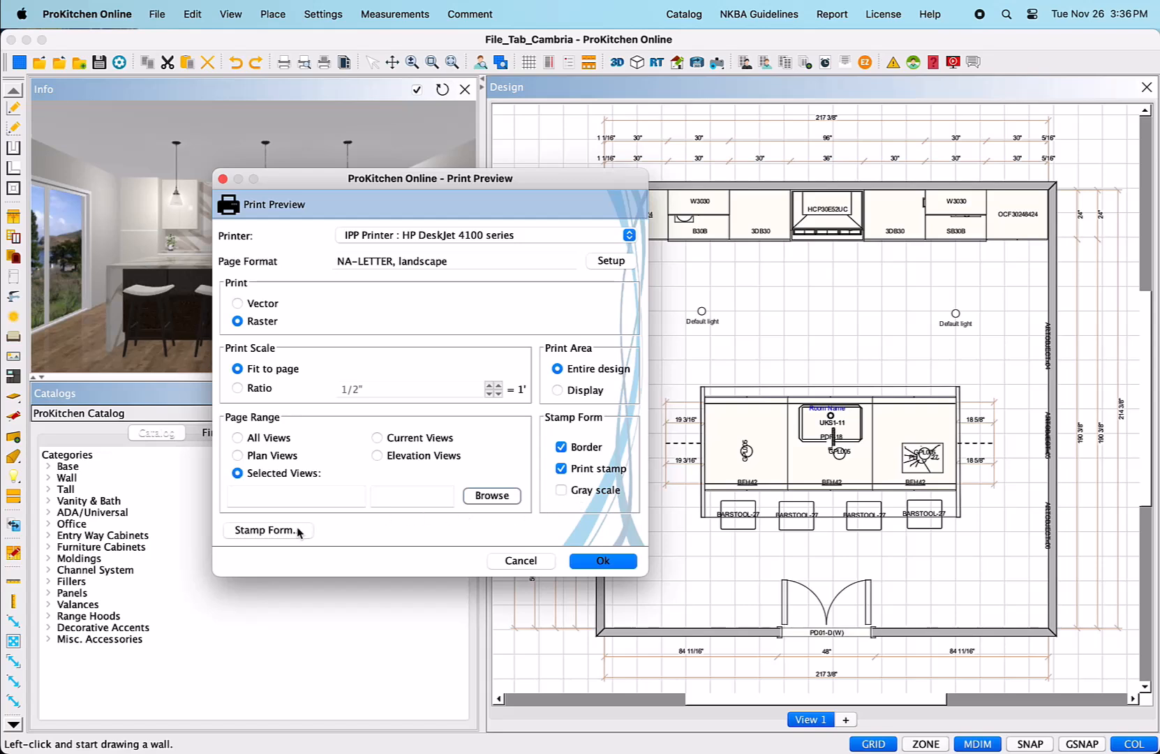
pyautogui.moveTo(290, 537)
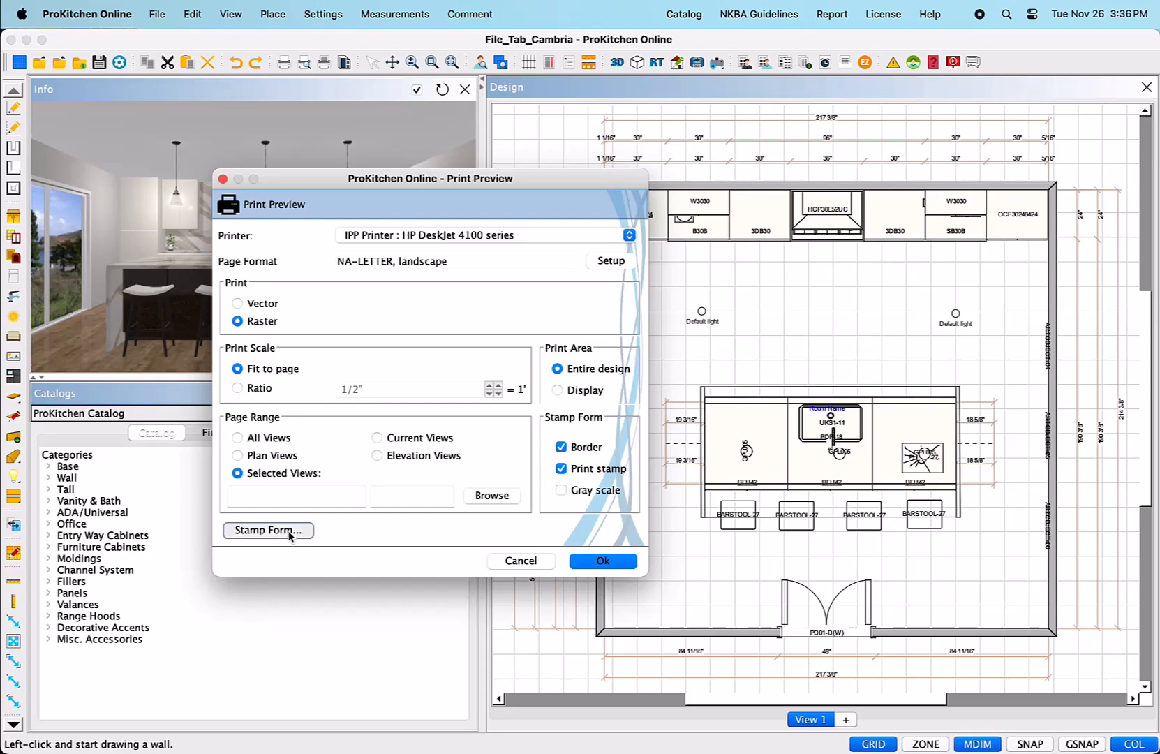
pyautogui.click(268, 530)
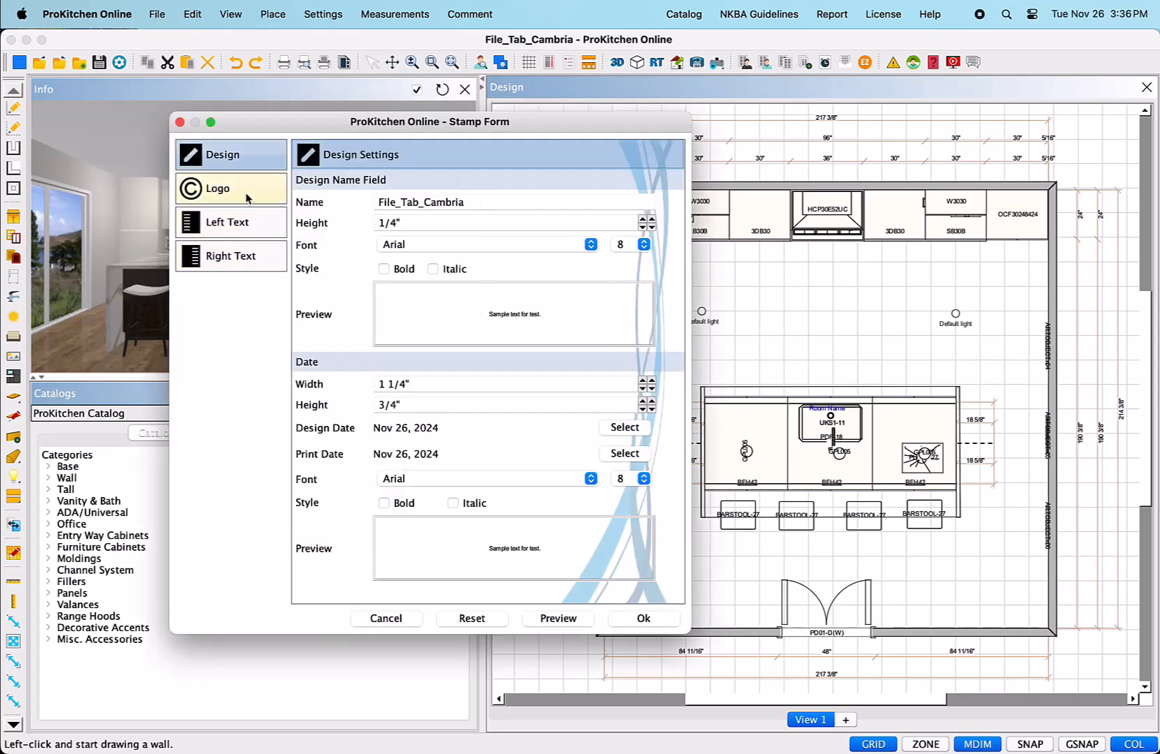
pyautogui.click(231, 255)
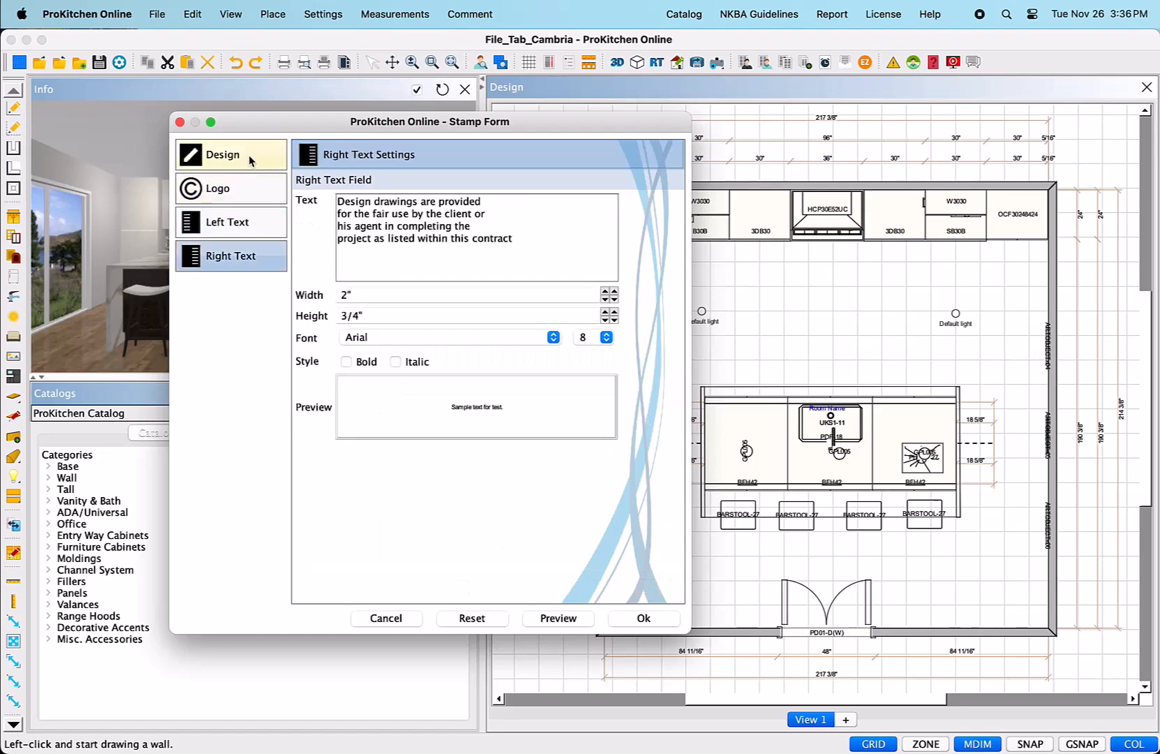
pyautogui.click(222, 154)
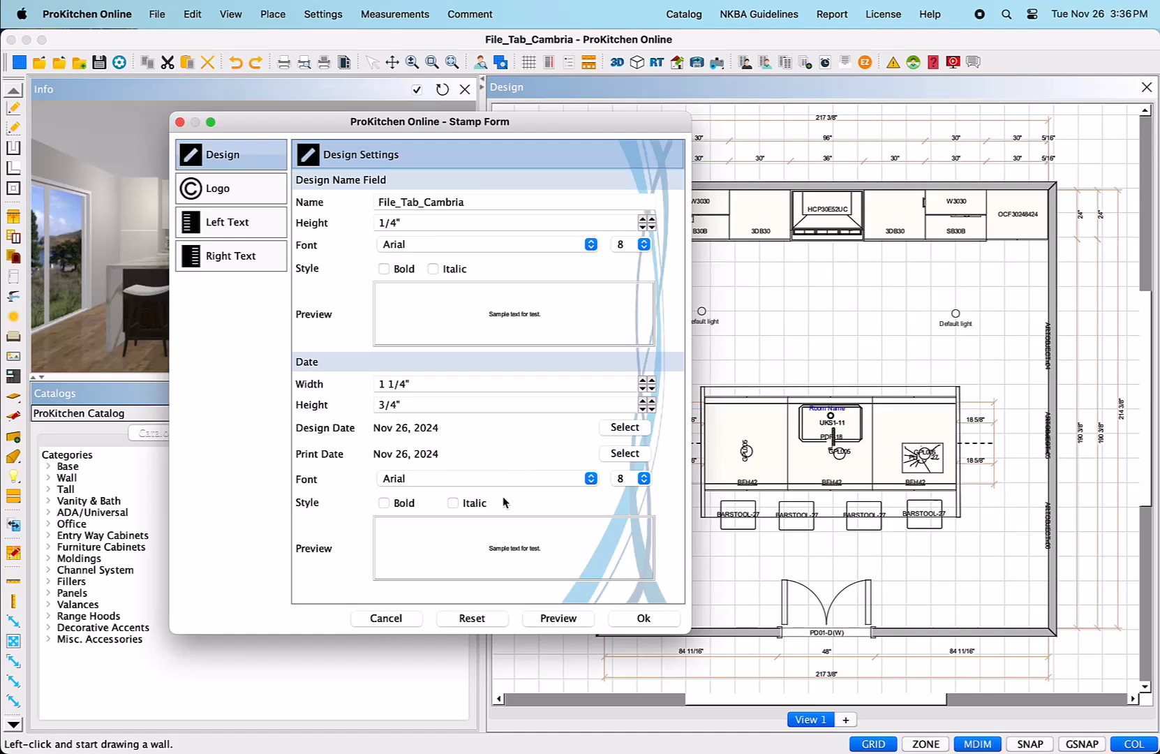
pyautogui.click(644, 618)
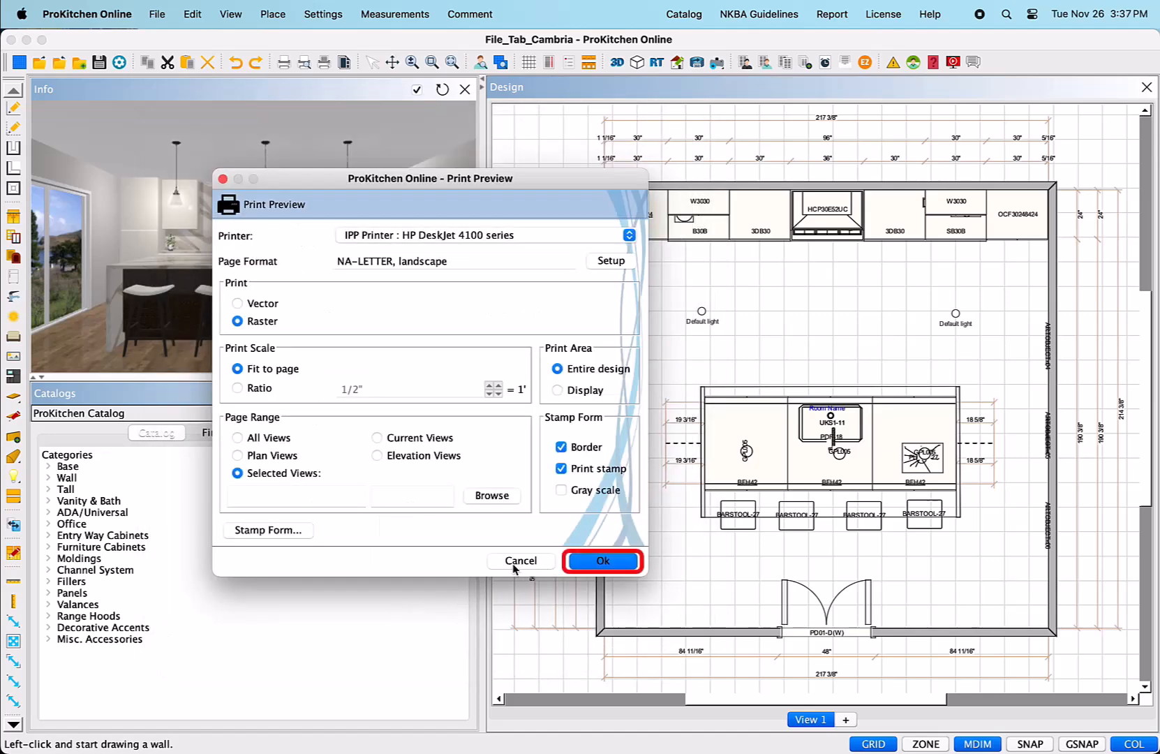
# Step: Accept print preview, open Print Templates, view page format unchanged, and select template3_2
pyautogui.click(157, 14)
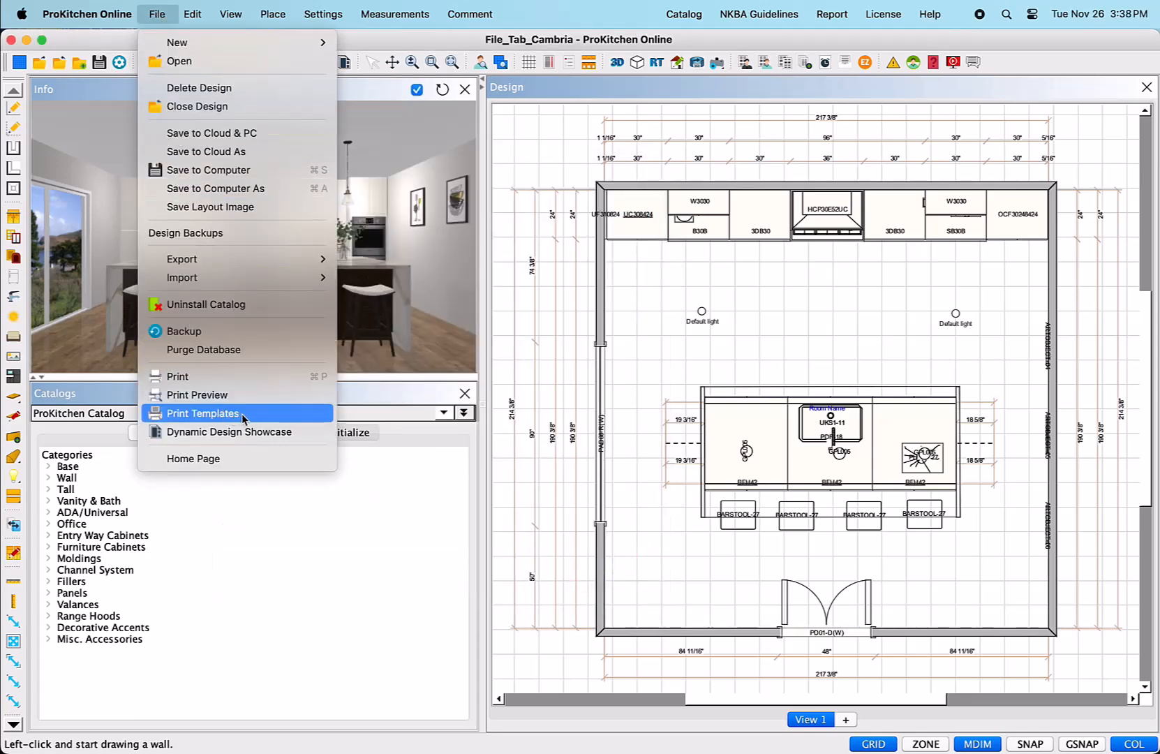
pyautogui.moveTo(256, 418)
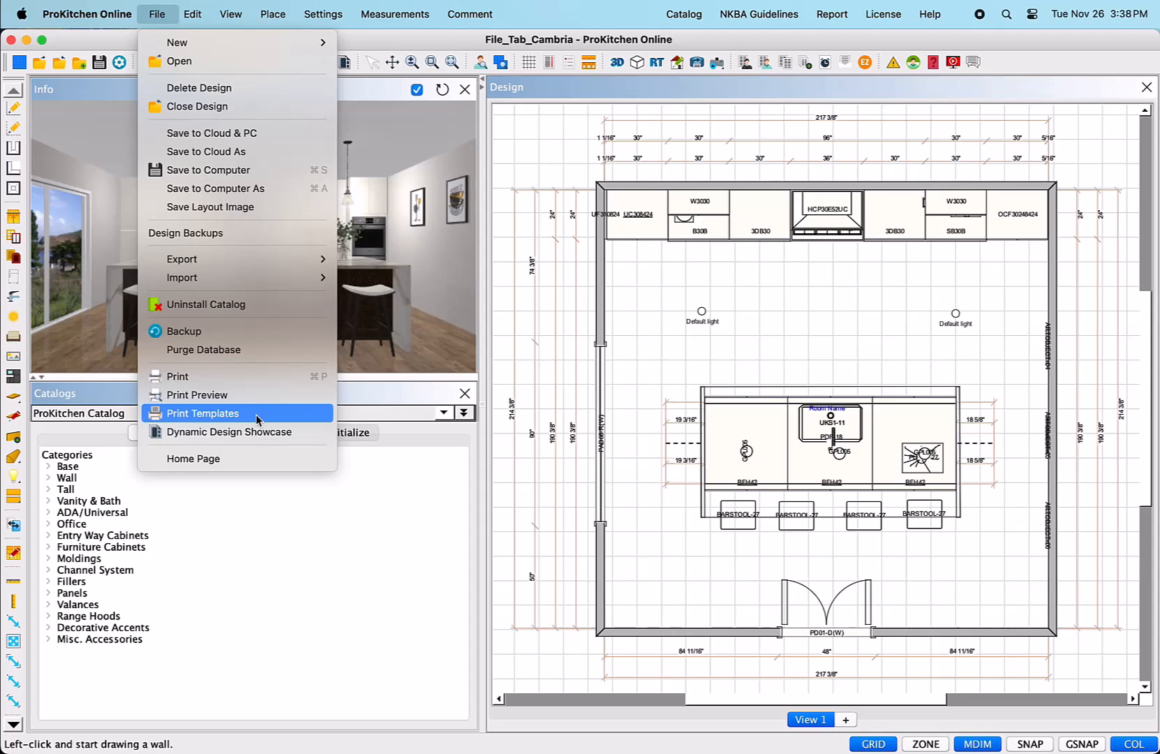
pyautogui.click(202, 413)
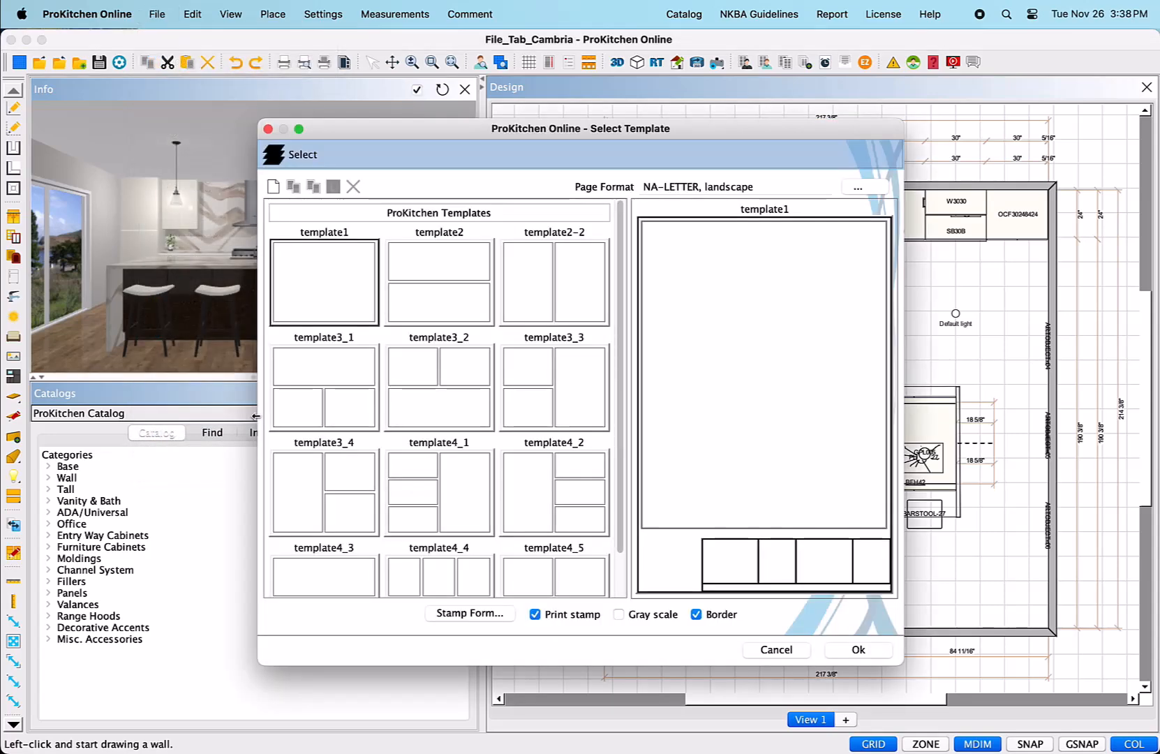
pyautogui.click(858, 186)
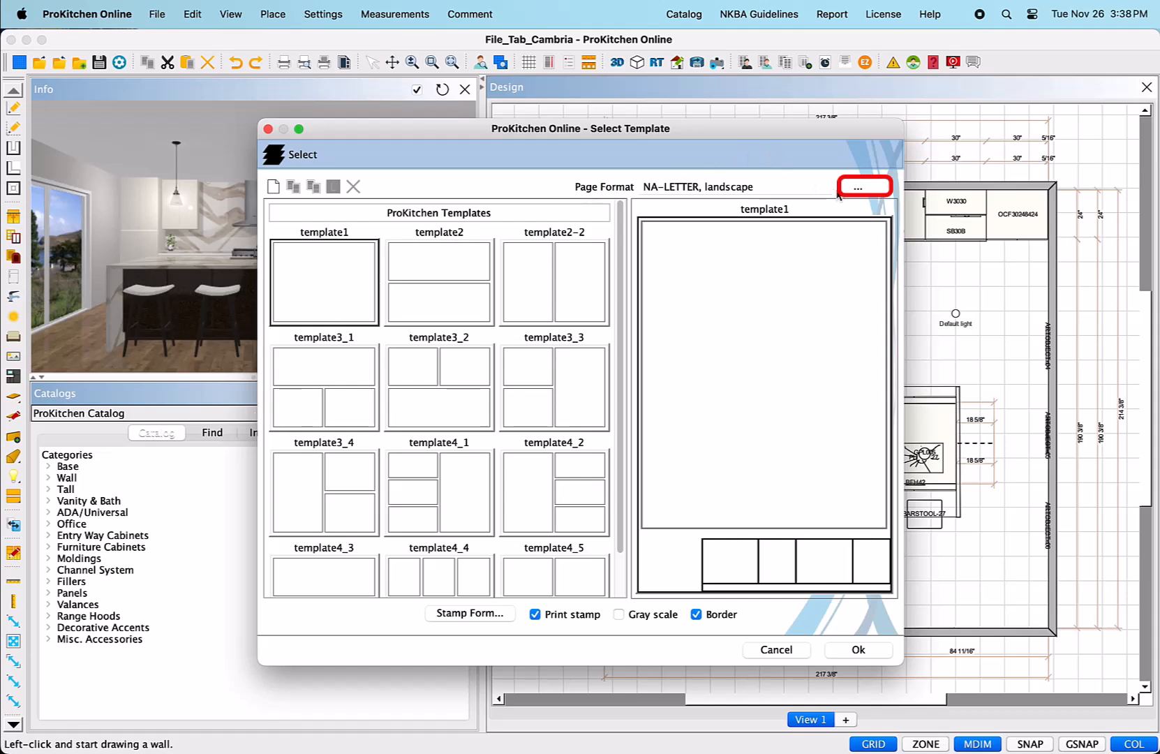
pyautogui.moveTo(869, 195)
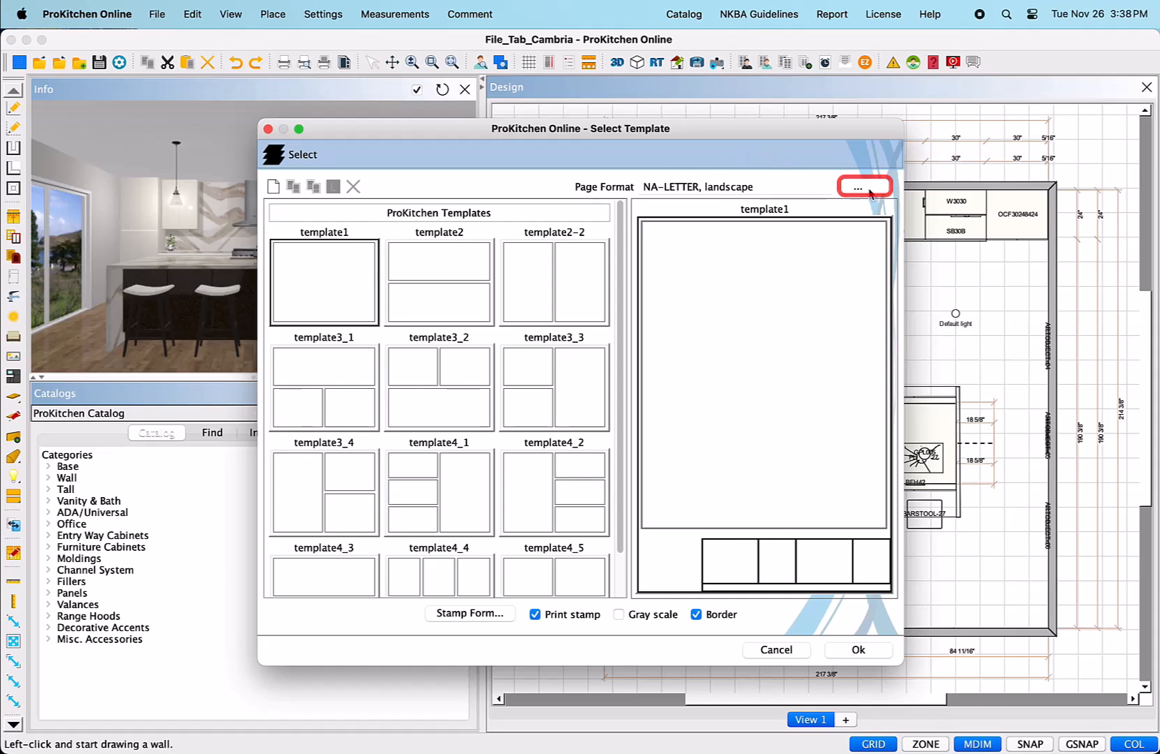
pyautogui.click(857, 186)
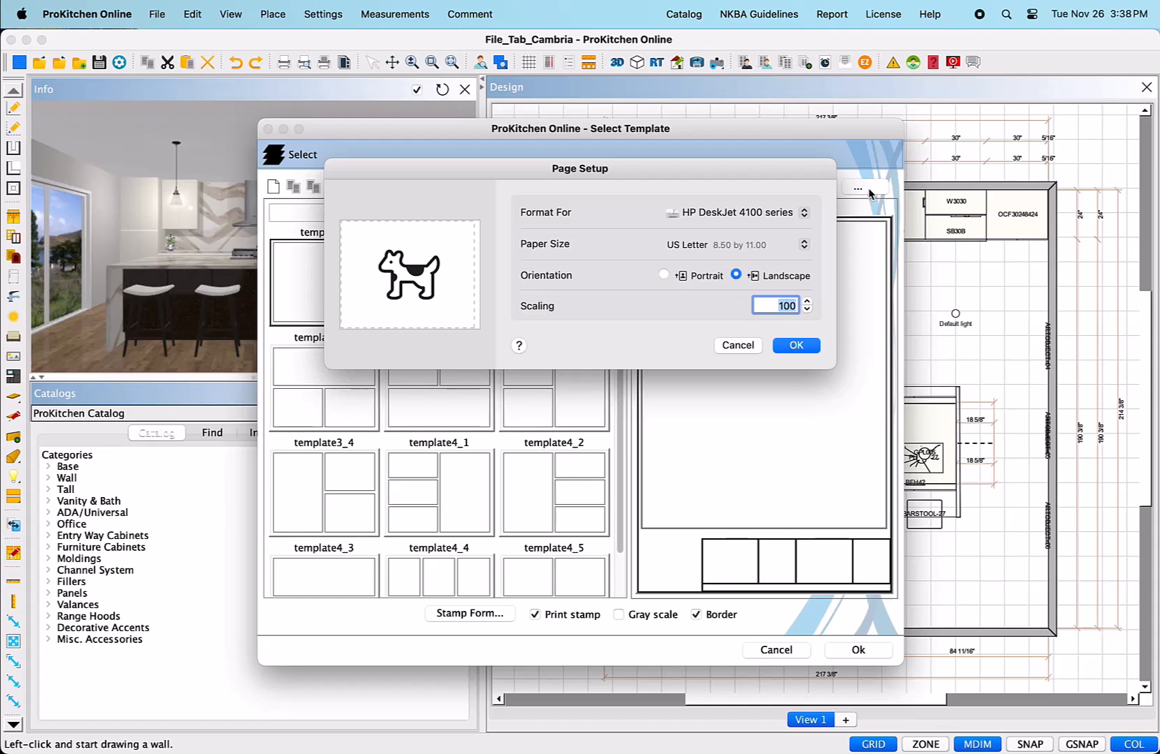
pyautogui.moveTo(759, 290)
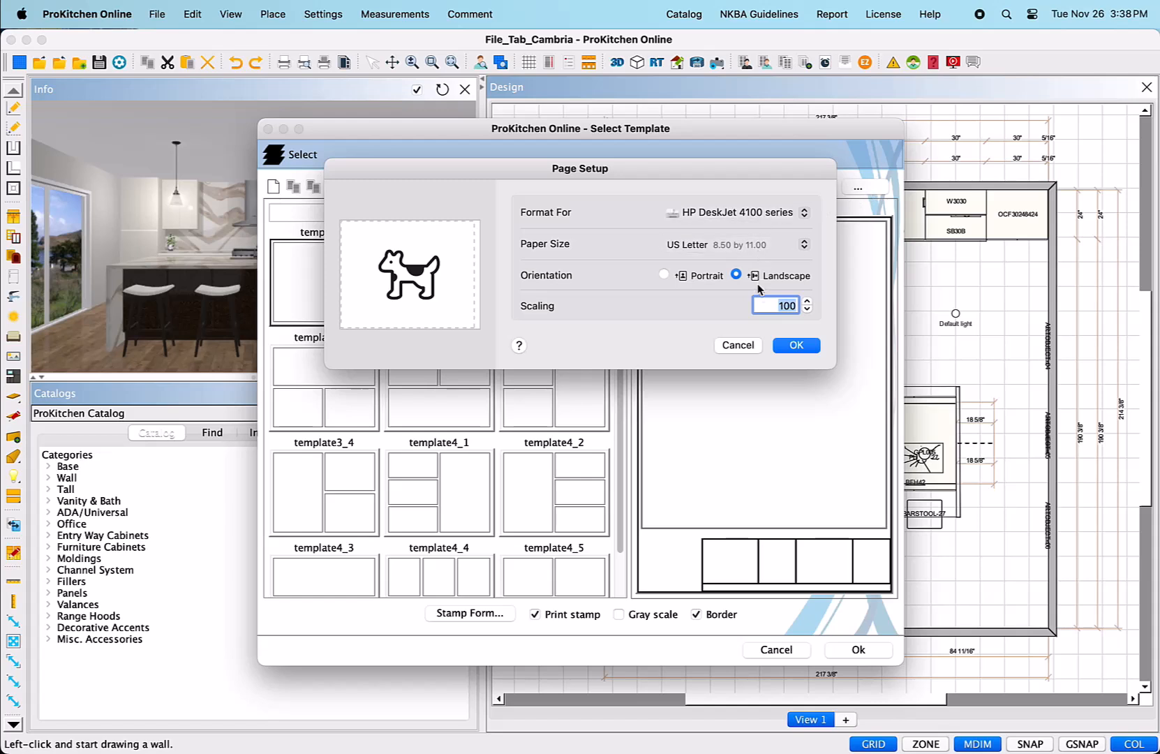
pyautogui.click(797, 345)
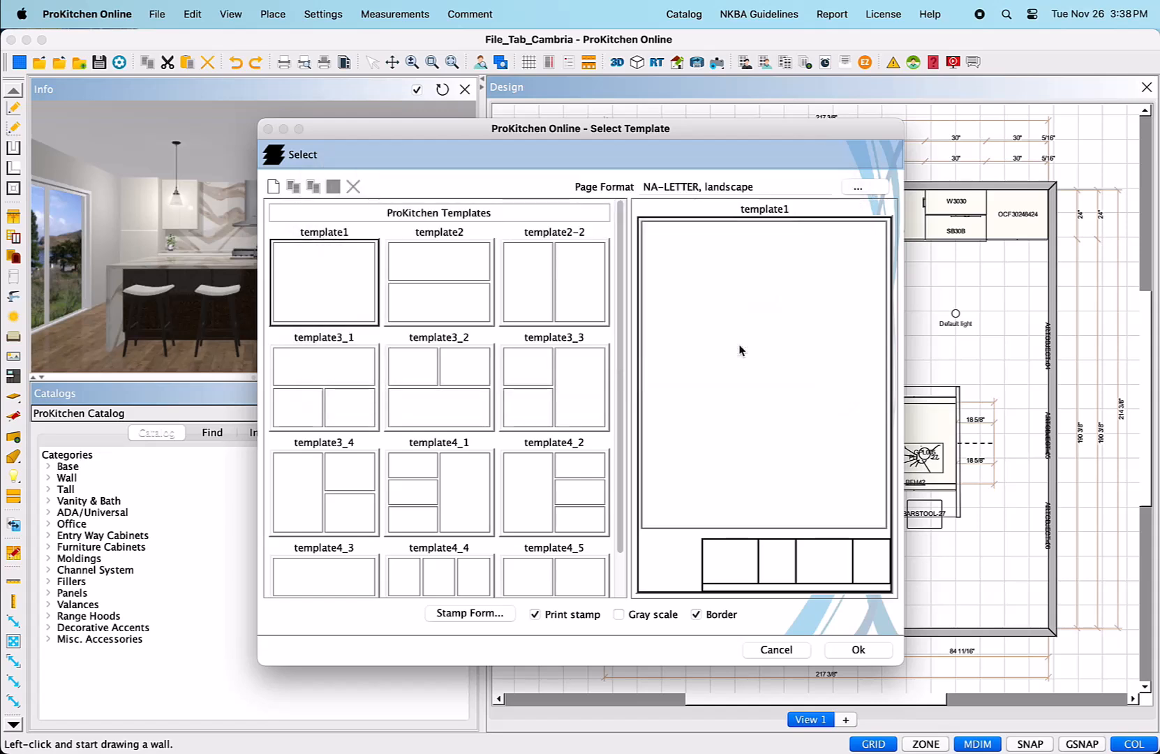
pyautogui.moveTo(438, 400)
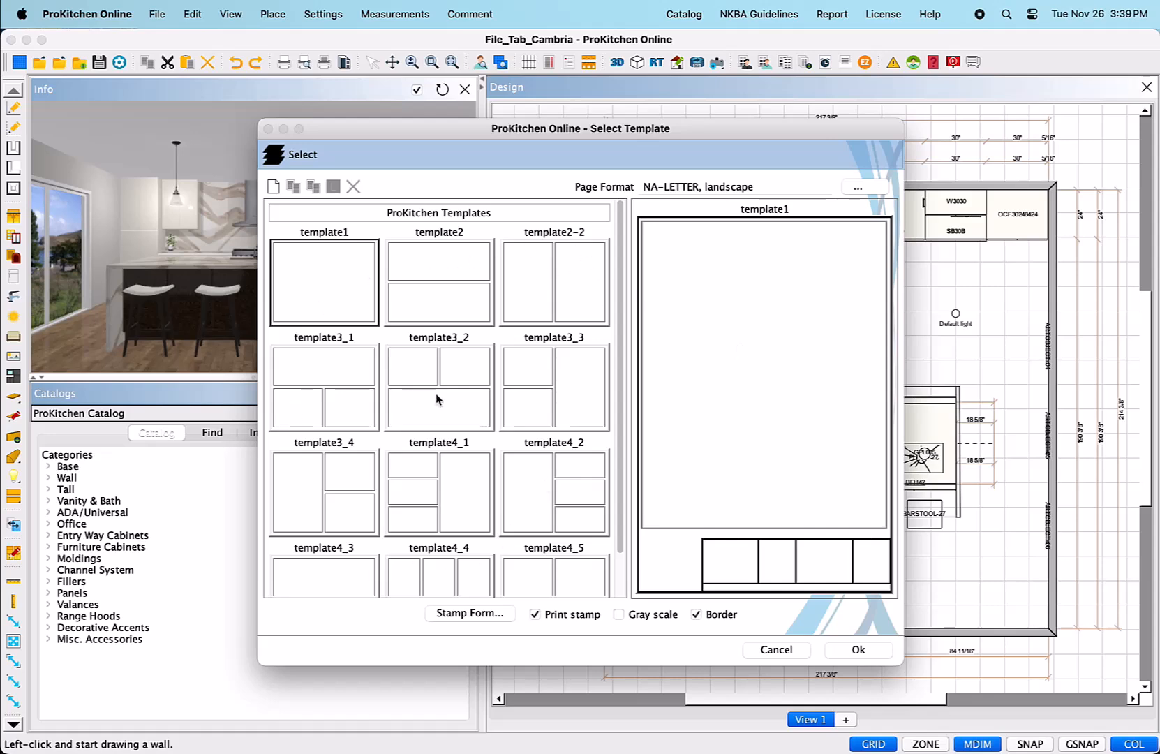
pyautogui.click(439, 387)
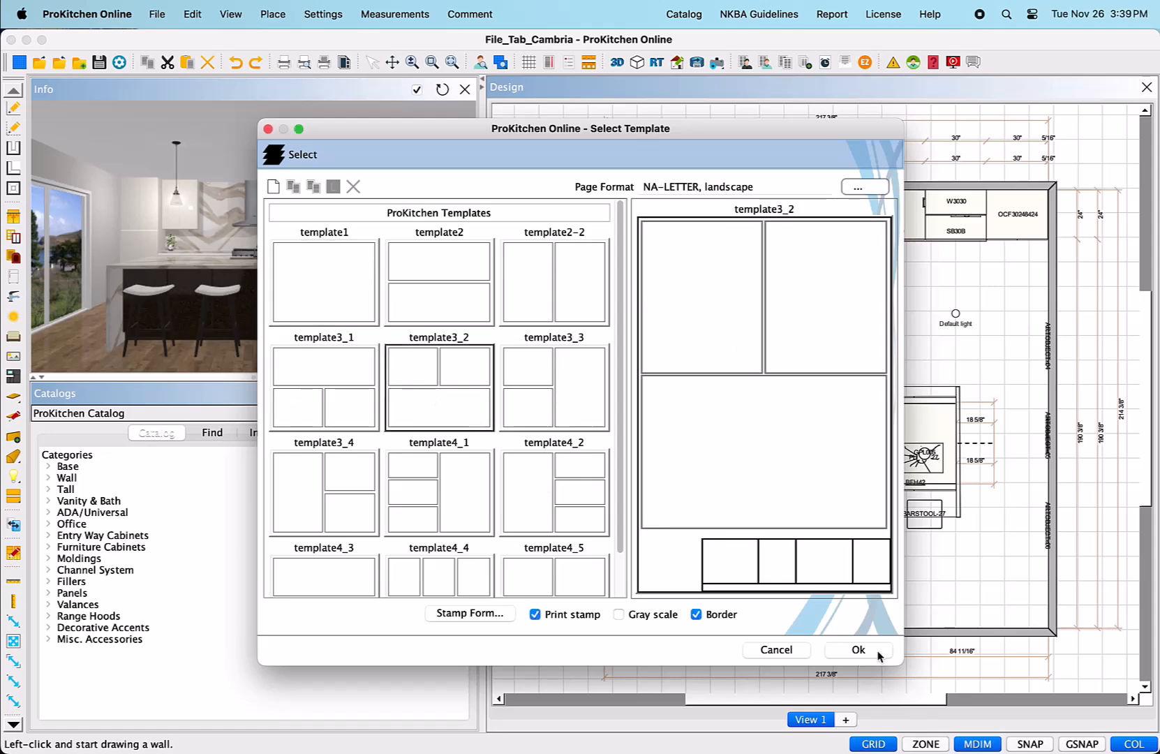
# Step: Confirm template3_2 and place plan View 1 into a template panel
pyautogui.click(858, 650)
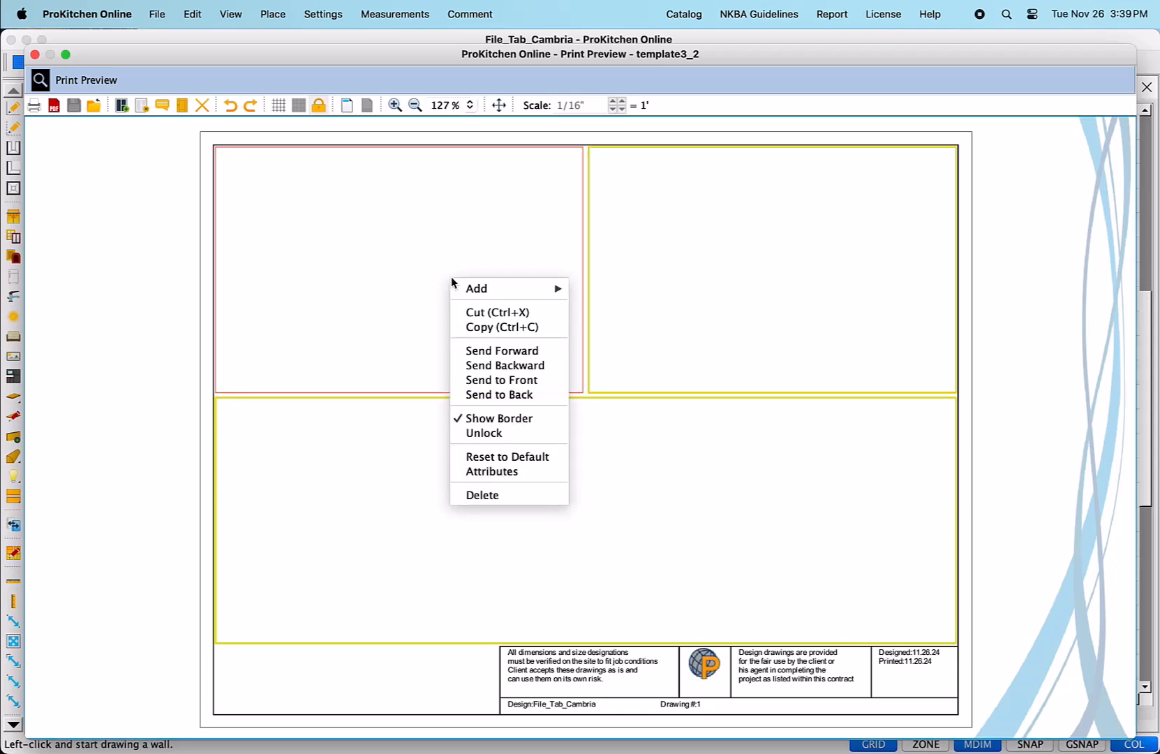
pyautogui.moveTo(476, 288)
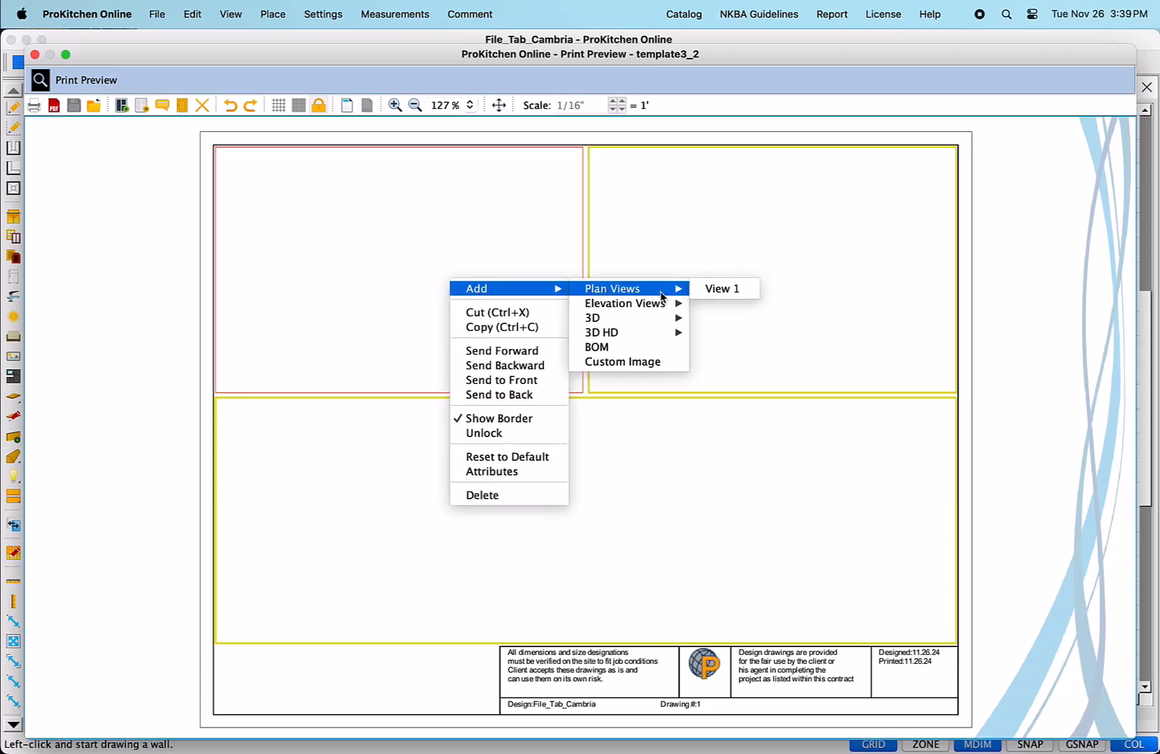
pyautogui.click(722, 289)
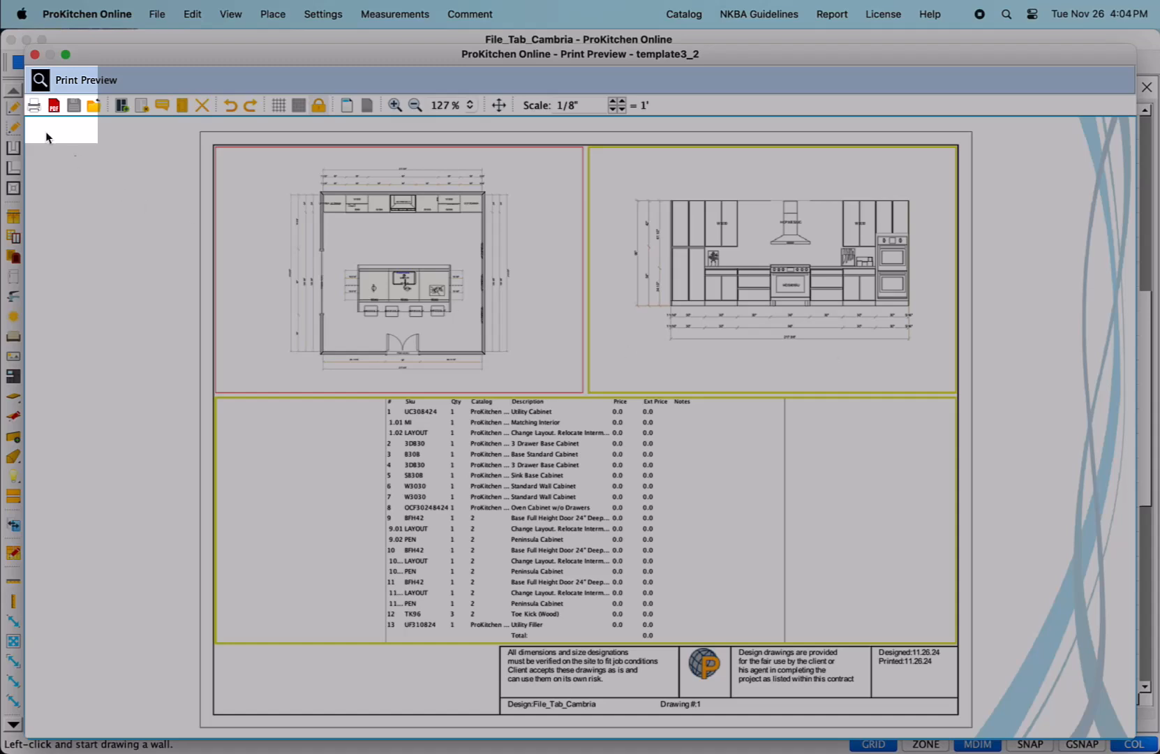
pyautogui.moveTo(34, 108)
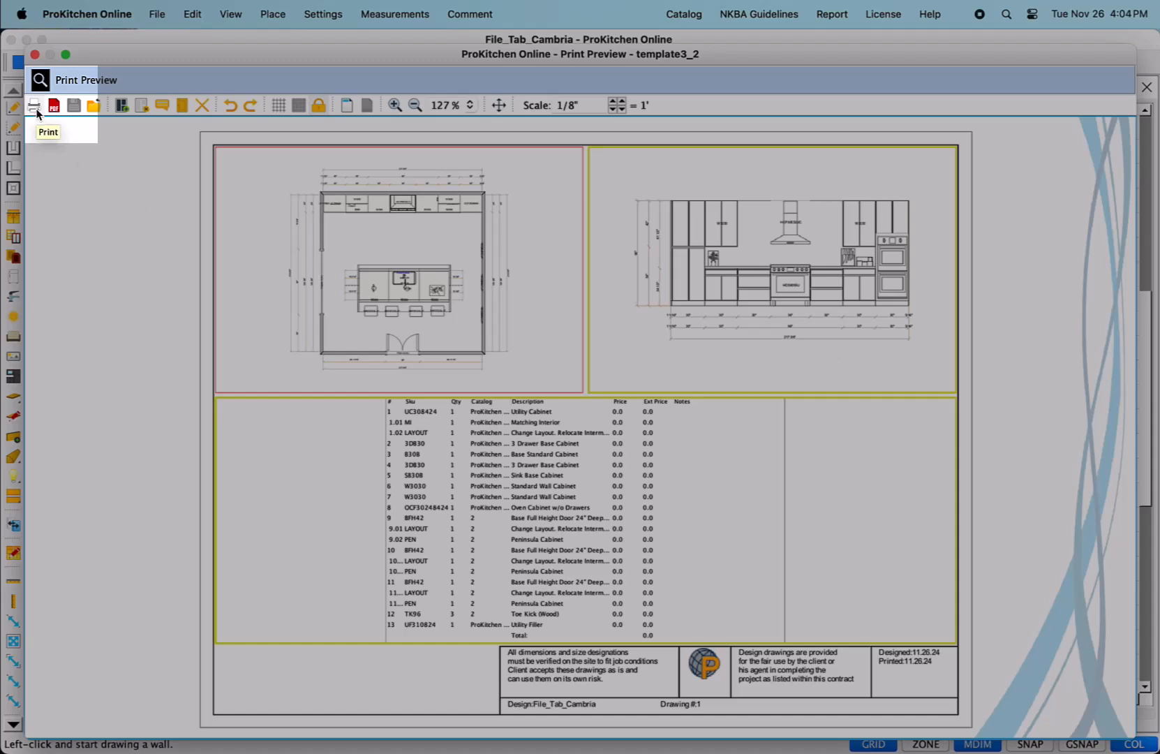
pyautogui.moveTo(53, 110)
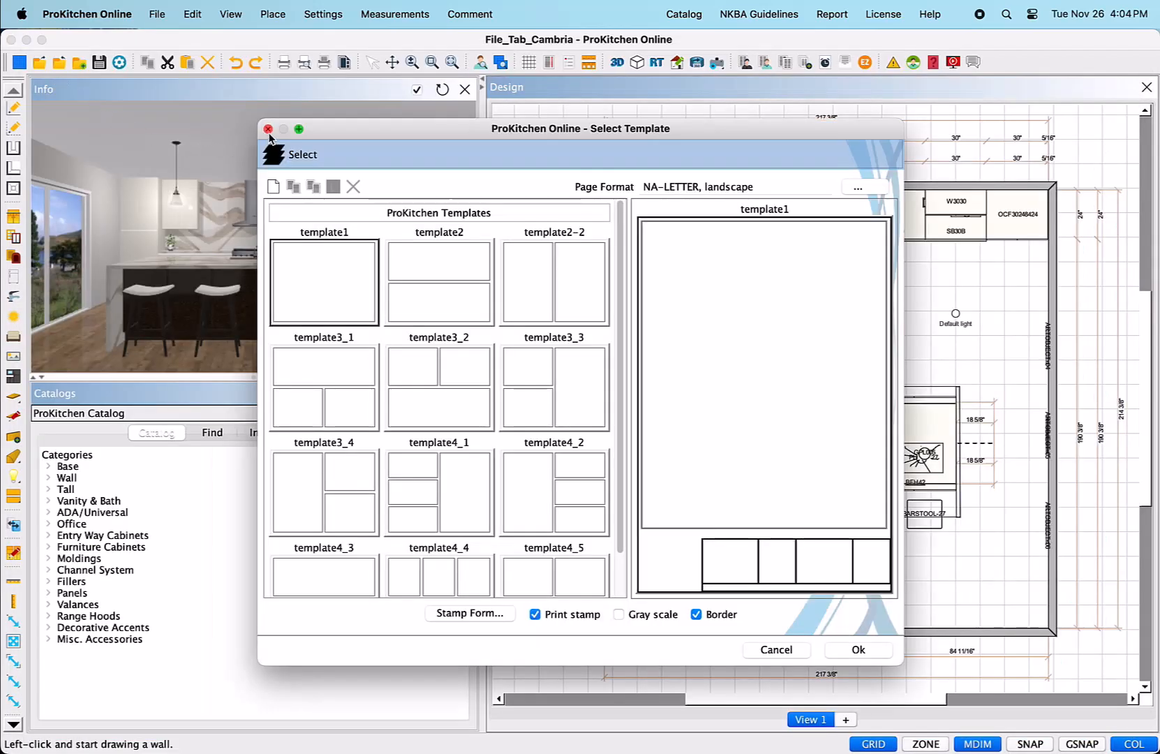
# Step: Start Dynamic Design Showcase and confirm 5-page print settings with stamp and border
pyautogui.click(157, 14)
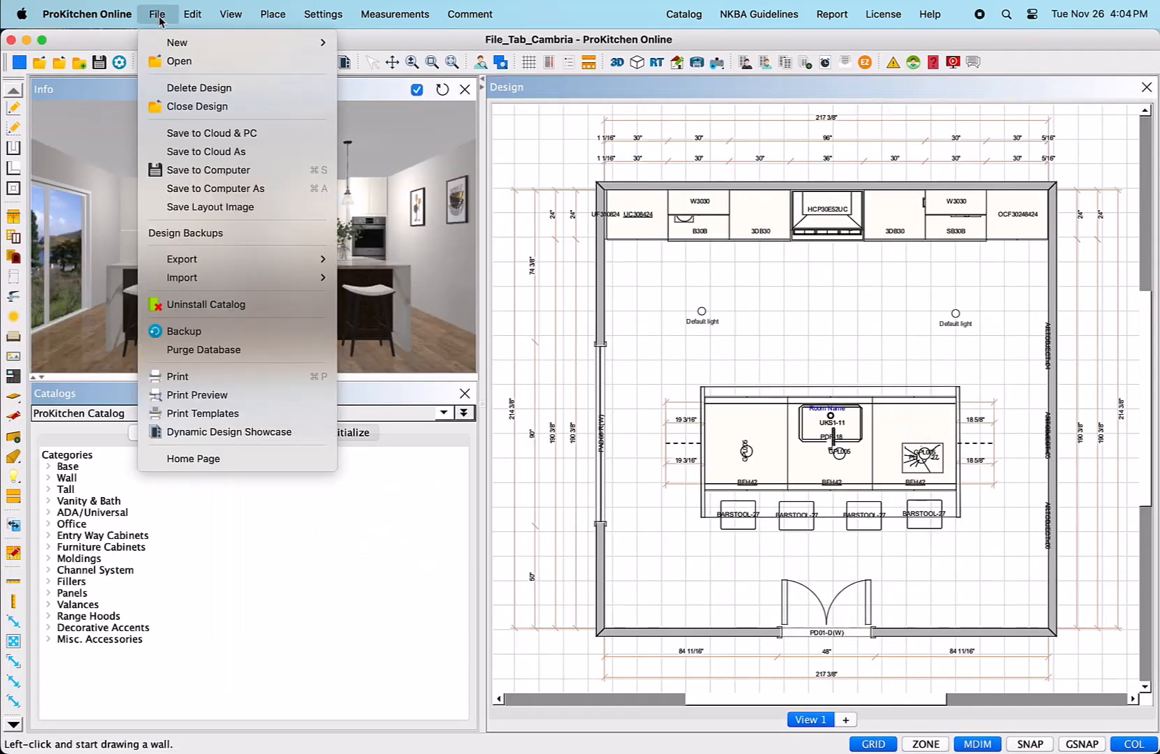
pyautogui.moveTo(228, 432)
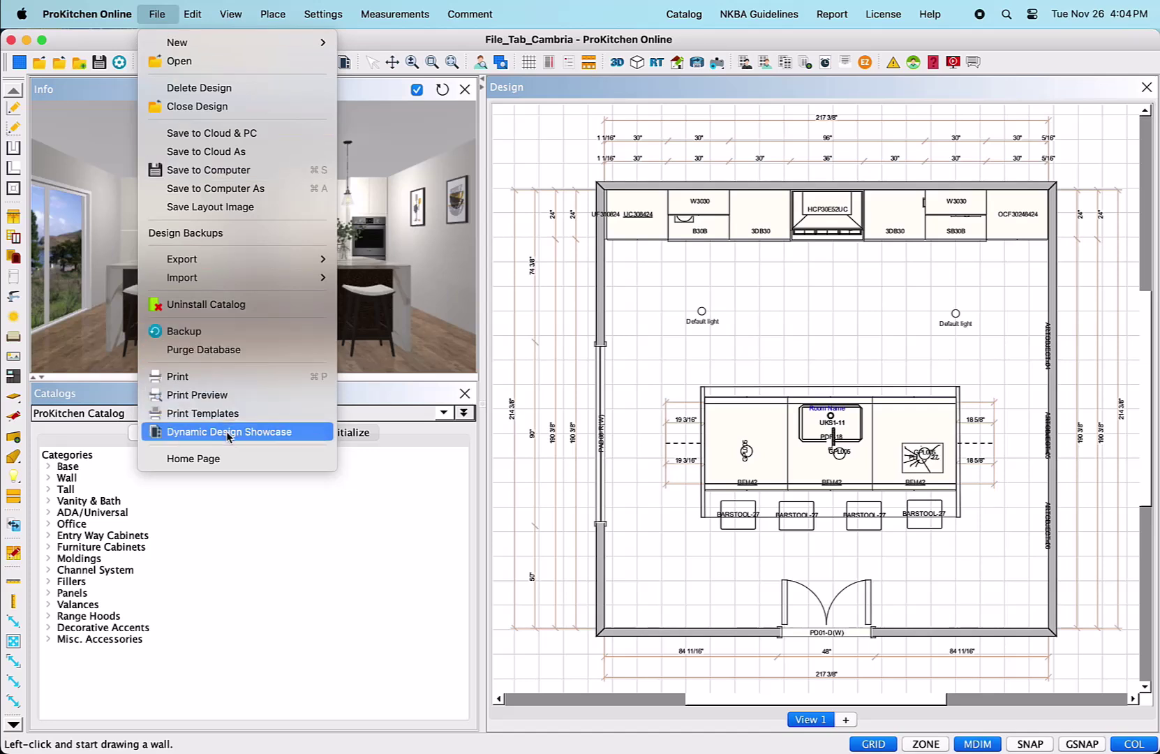
pyautogui.moveTo(244, 438)
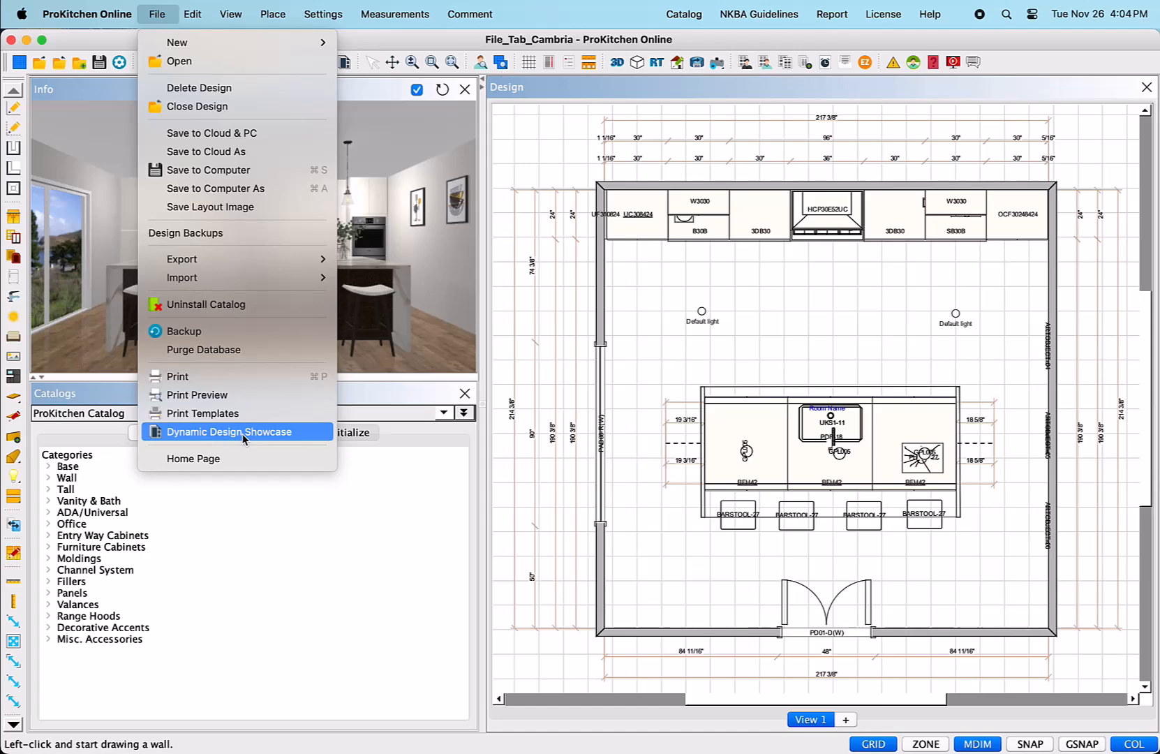
pyautogui.click(177, 376)
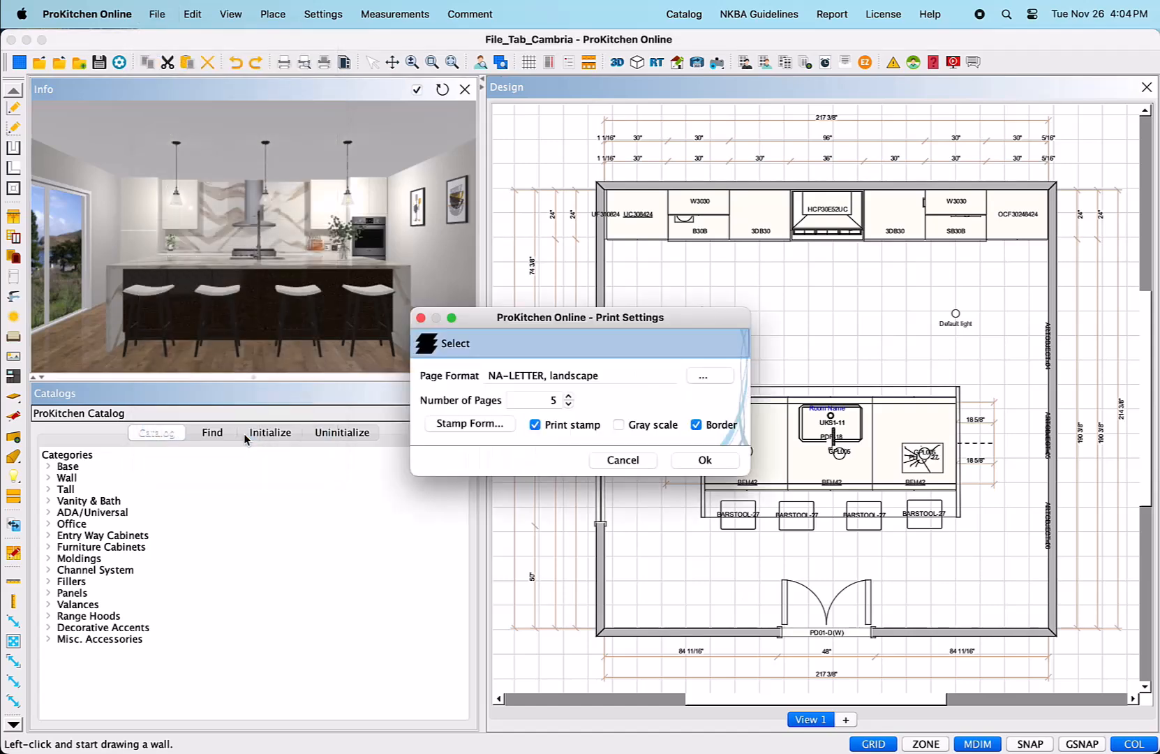
pyautogui.moveTo(650, 337)
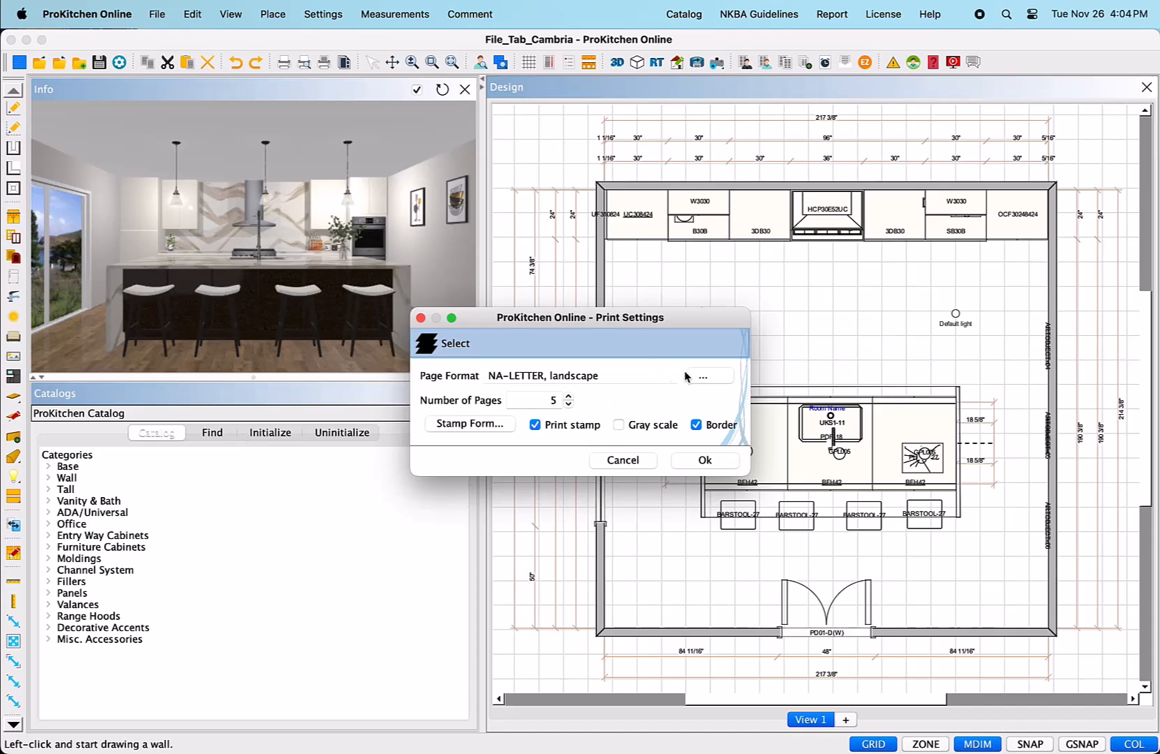
pyautogui.click(702, 376)
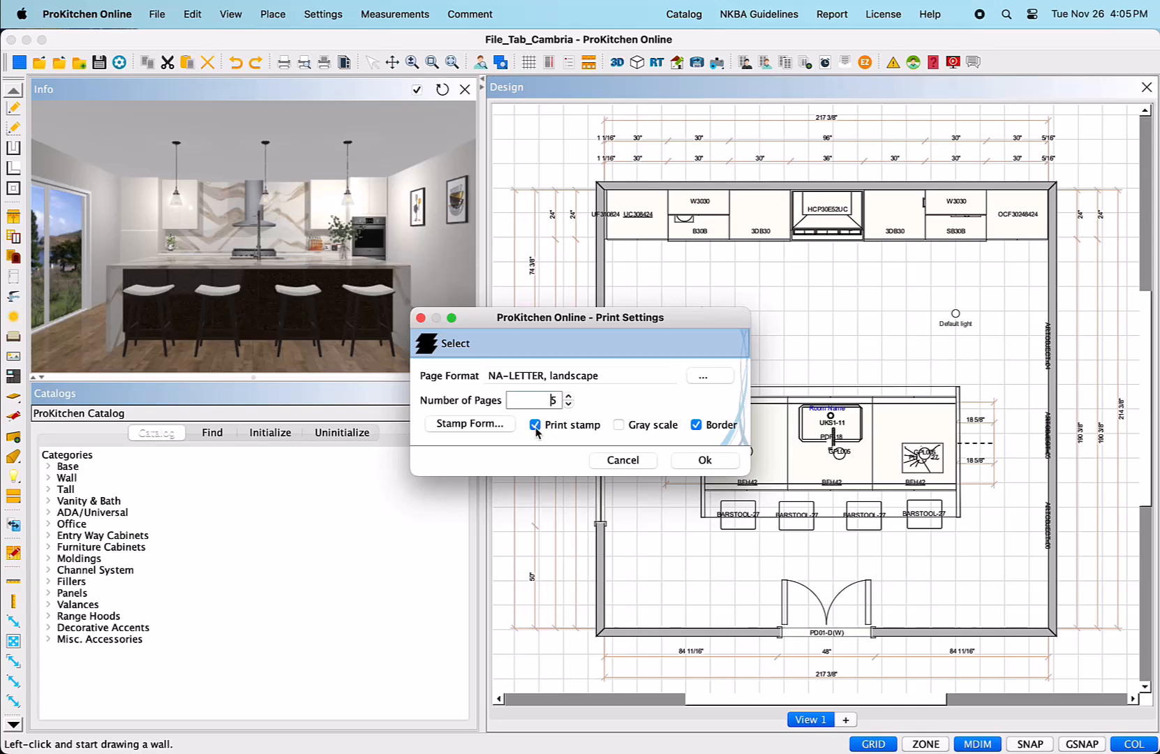
pyautogui.click(618, 424)
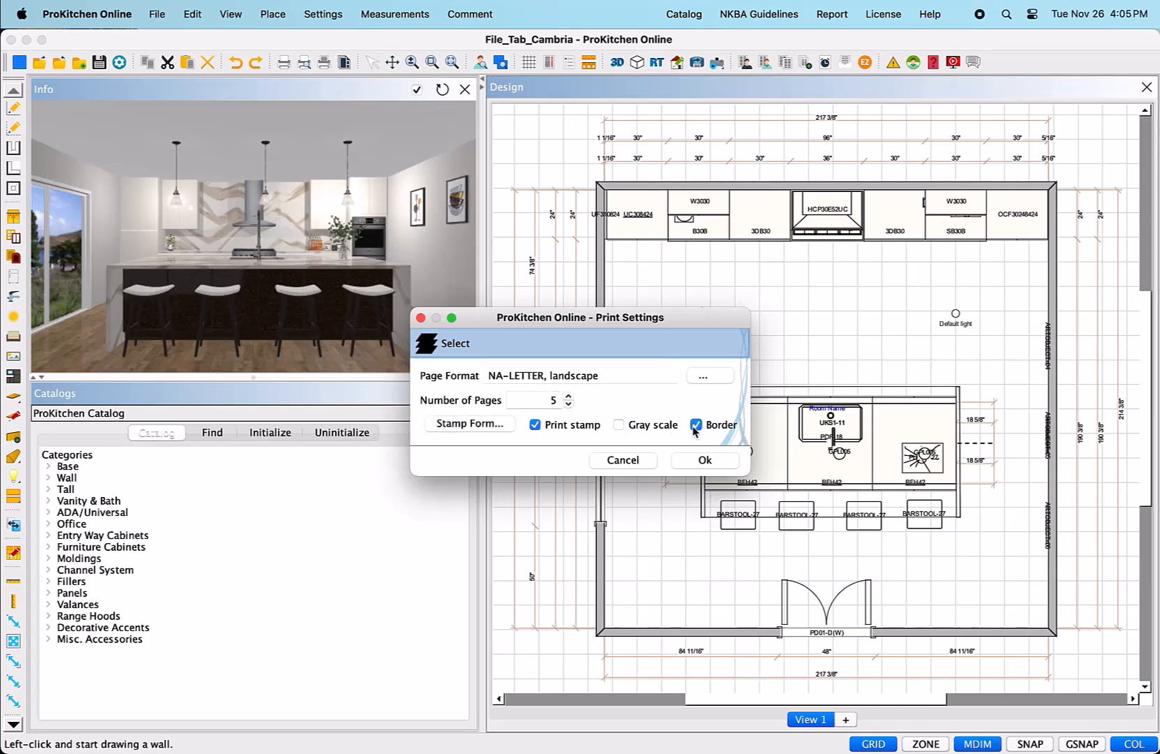
pyautogui.click(705, 460)
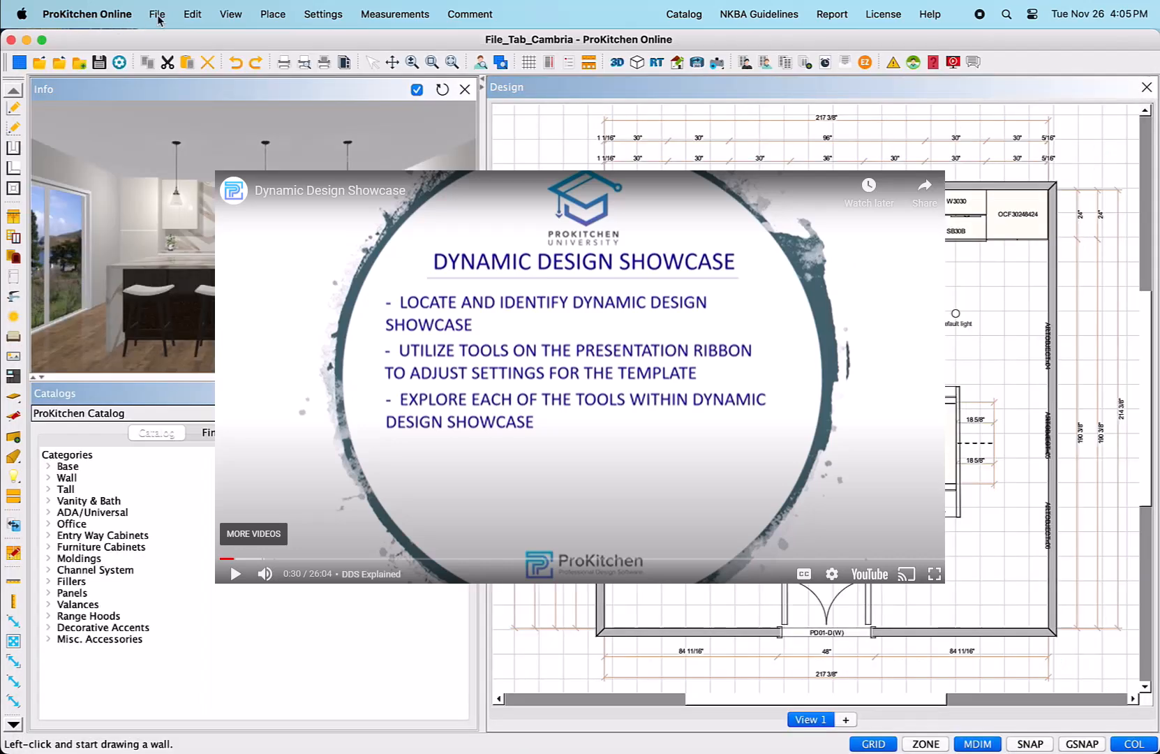
# Step: Choose File > Home Page, save the Cambria design, and dismiss the success message
pyautogui.click(156, 14)
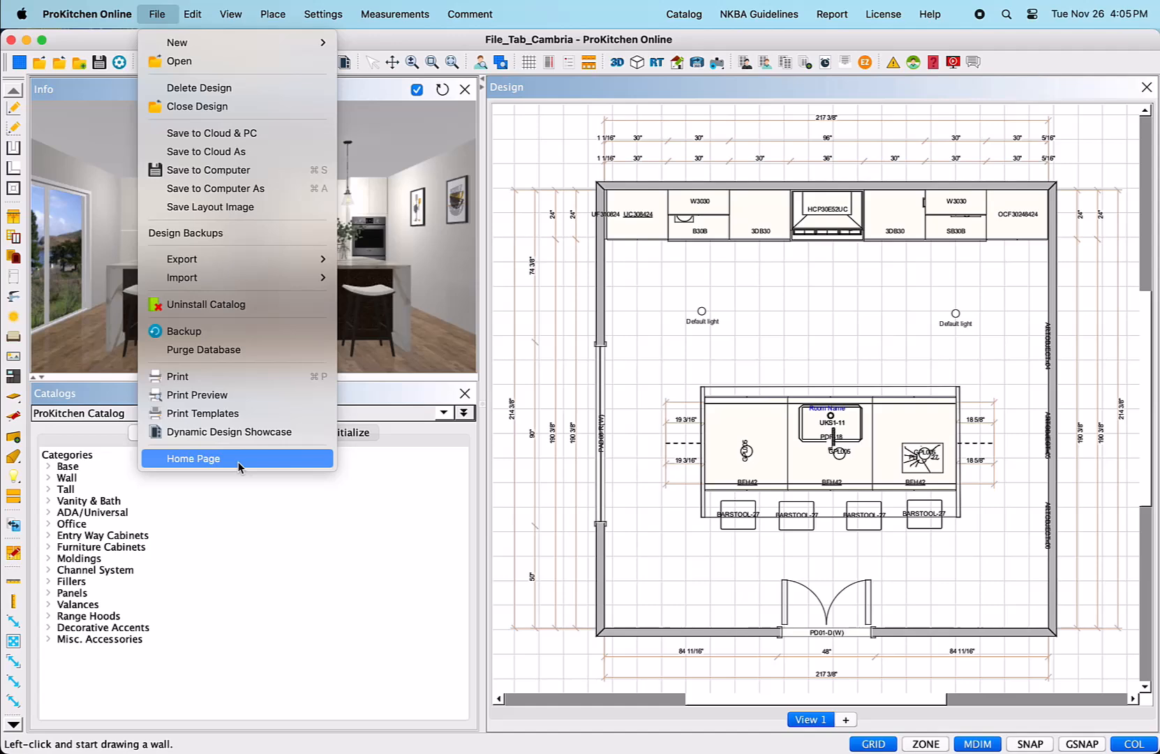
pyautogui.click(192, 459)
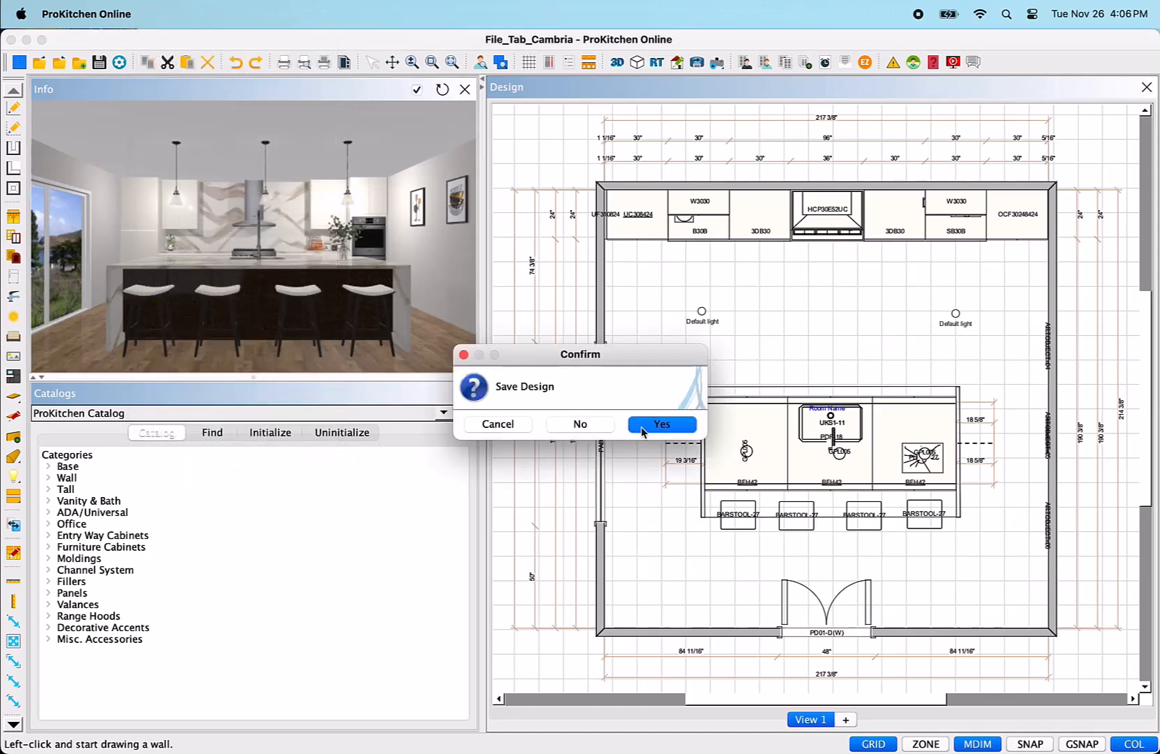
pyautogui.click(661, 424)
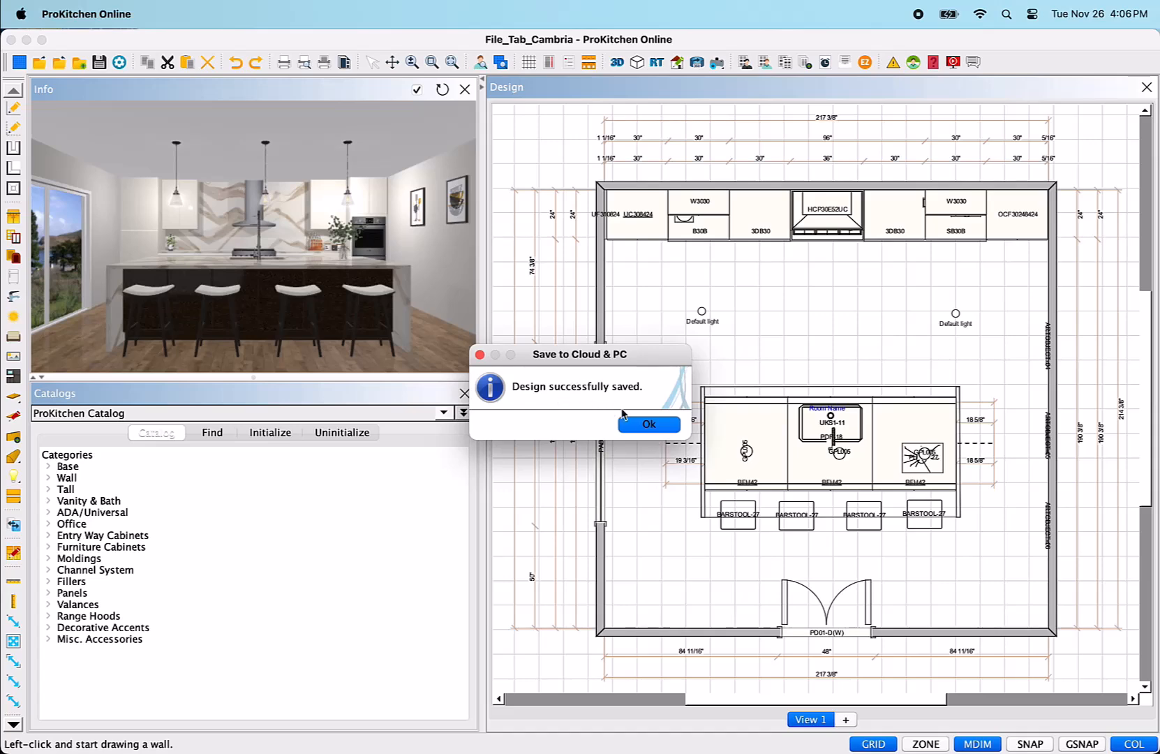
pyautogui.click(649, 423)
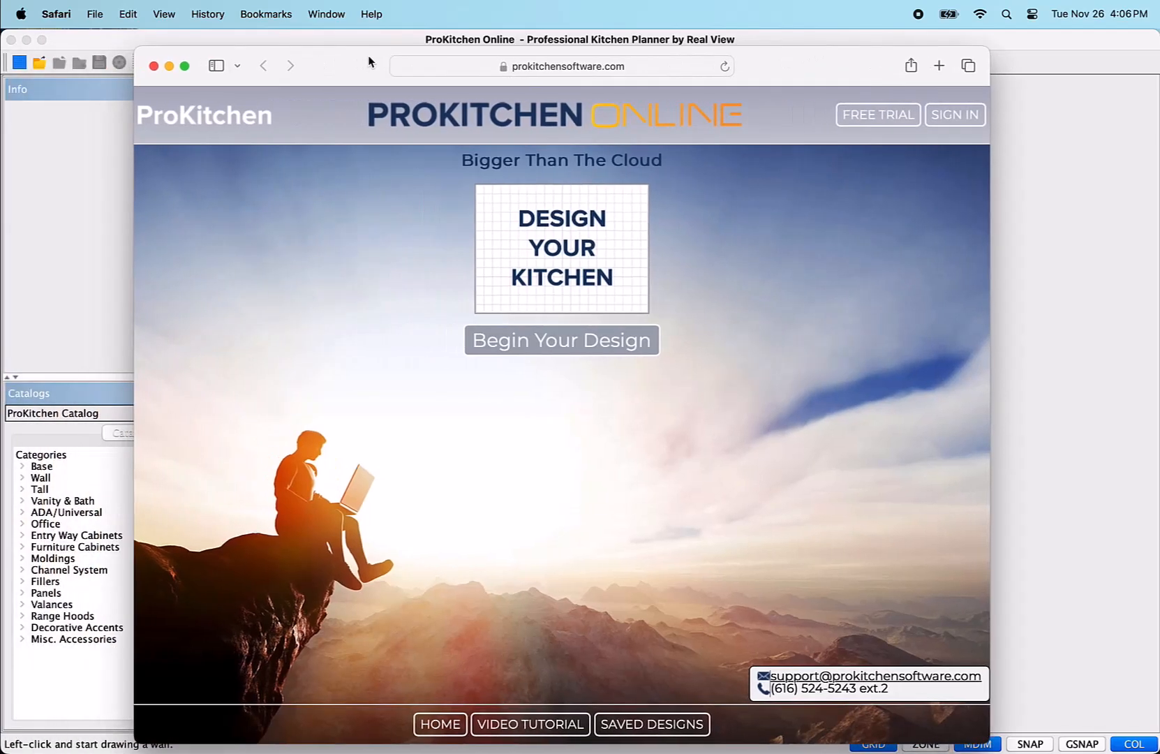
pyautogui.moveTo(562, 246)
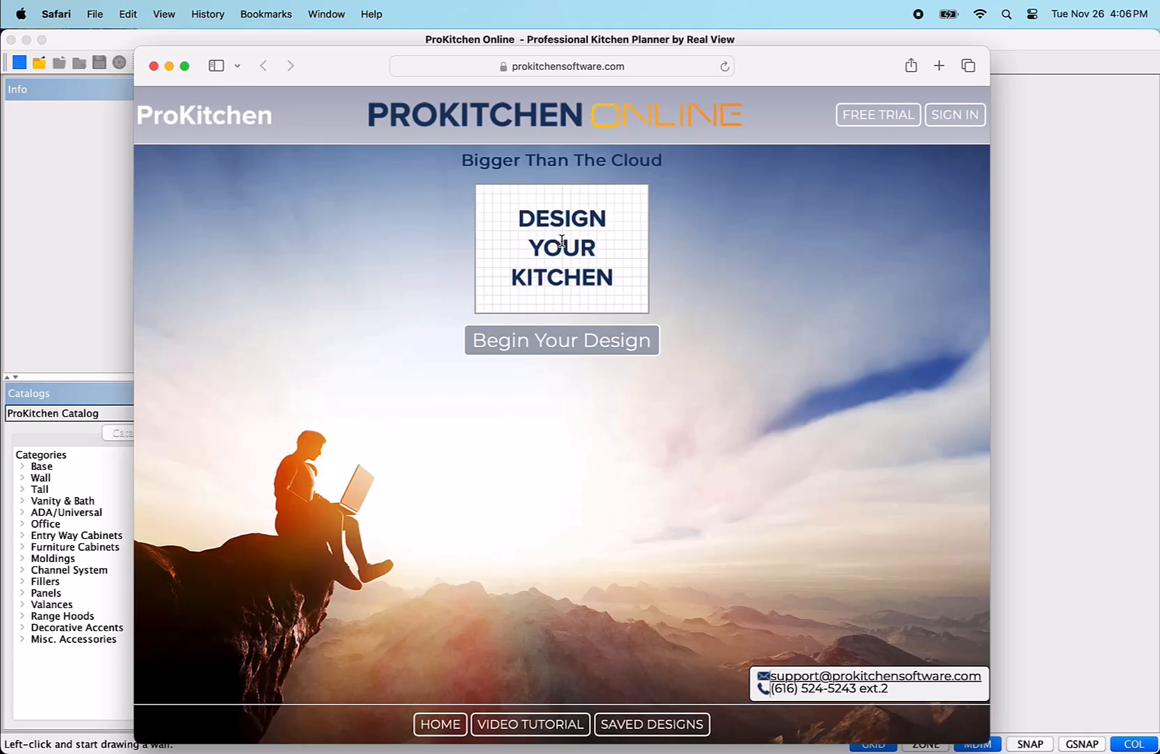
pyautogui.moveTo(1023, 280)
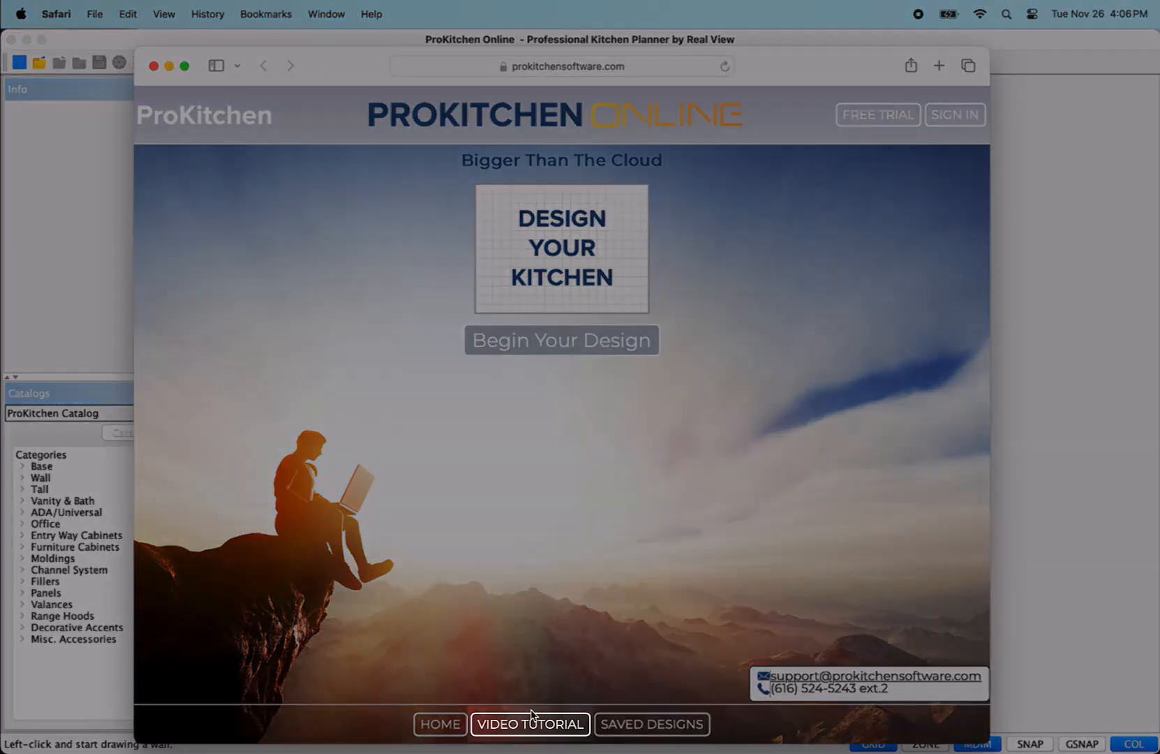
# Step: Open the VIDEO TUTORIAL section on the prokitchensoftware.com home page
pyautogui.click(529, 724)
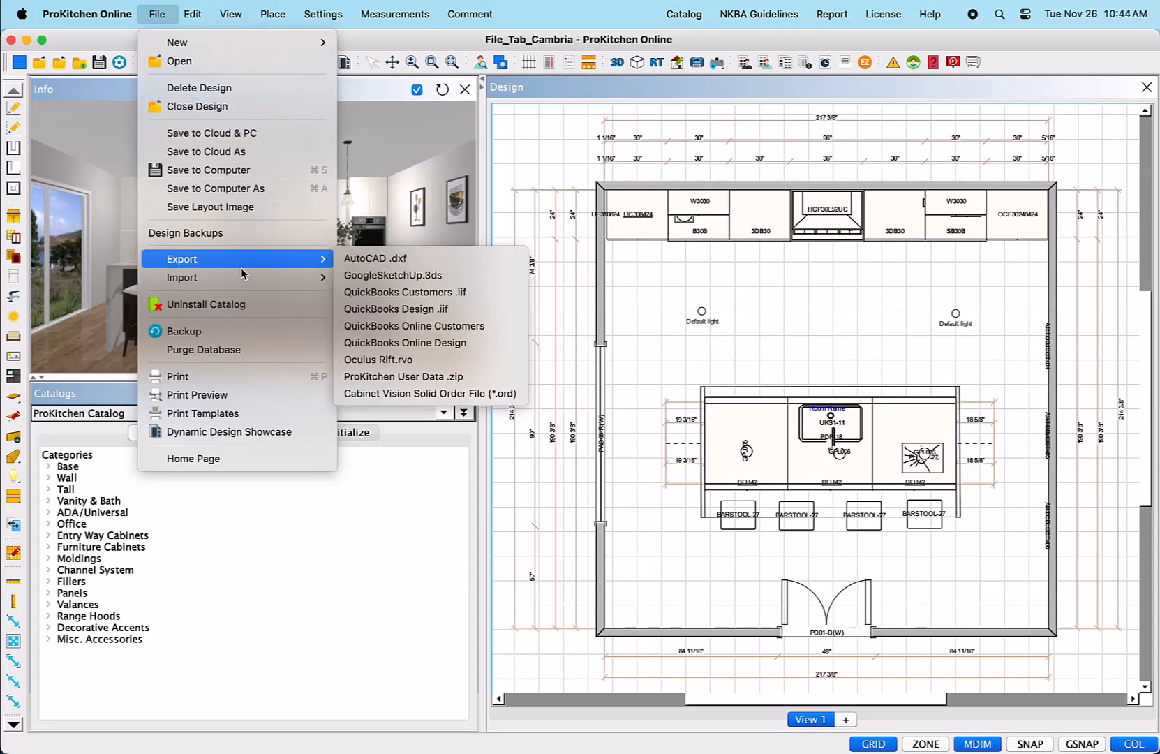
pyautogui.moveTo(234, 331)
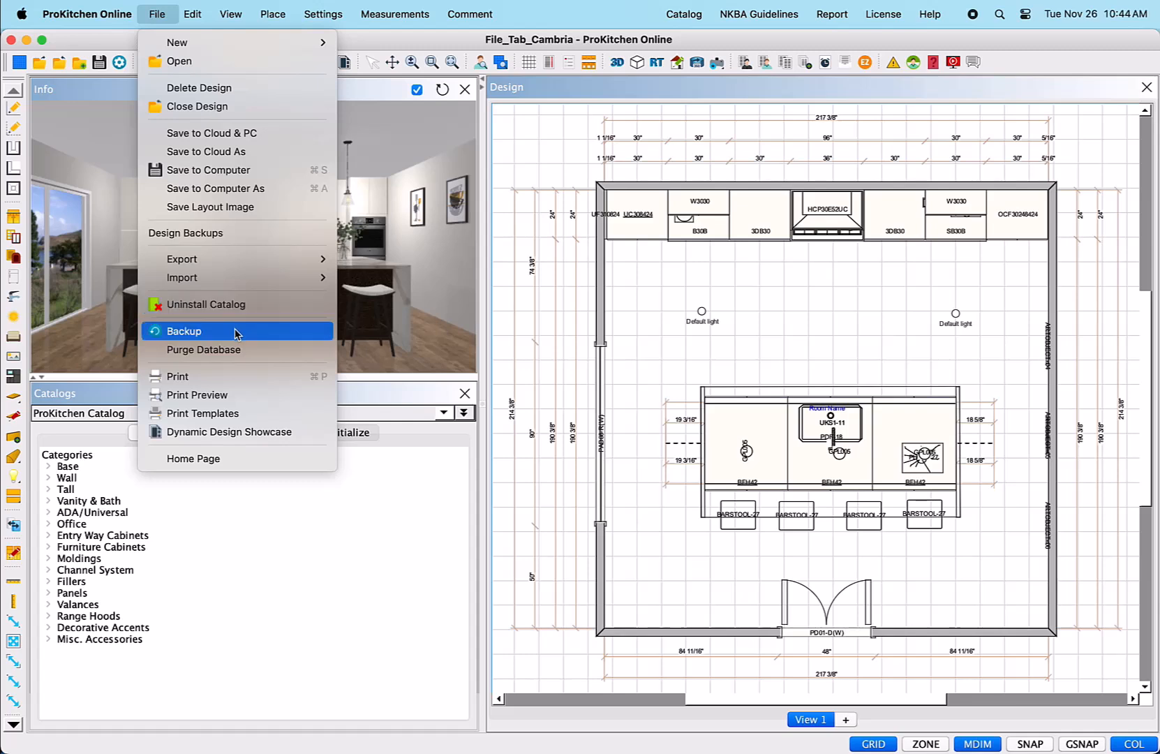
pyautogui.moveTo(233, 377)
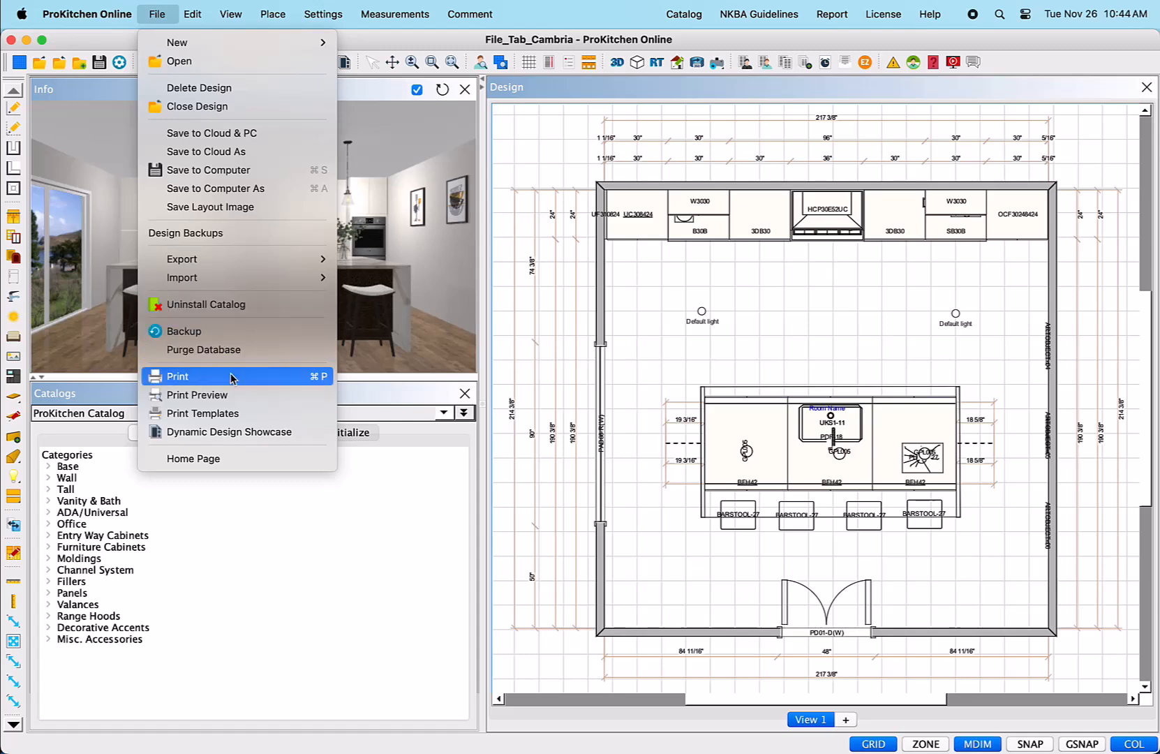
pyautogui.moveTo(197, 395)
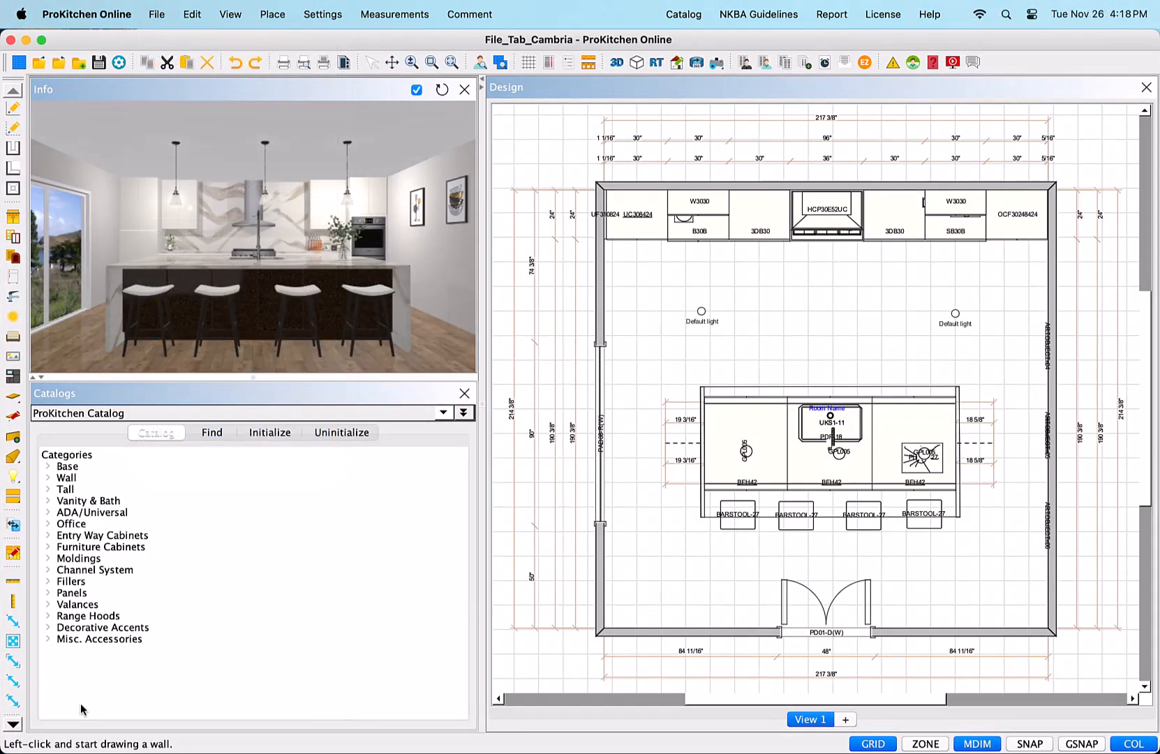
# Step: Show the Cambria kitchen as a full-window 3D rendering
pyautogui.click(616, 61)
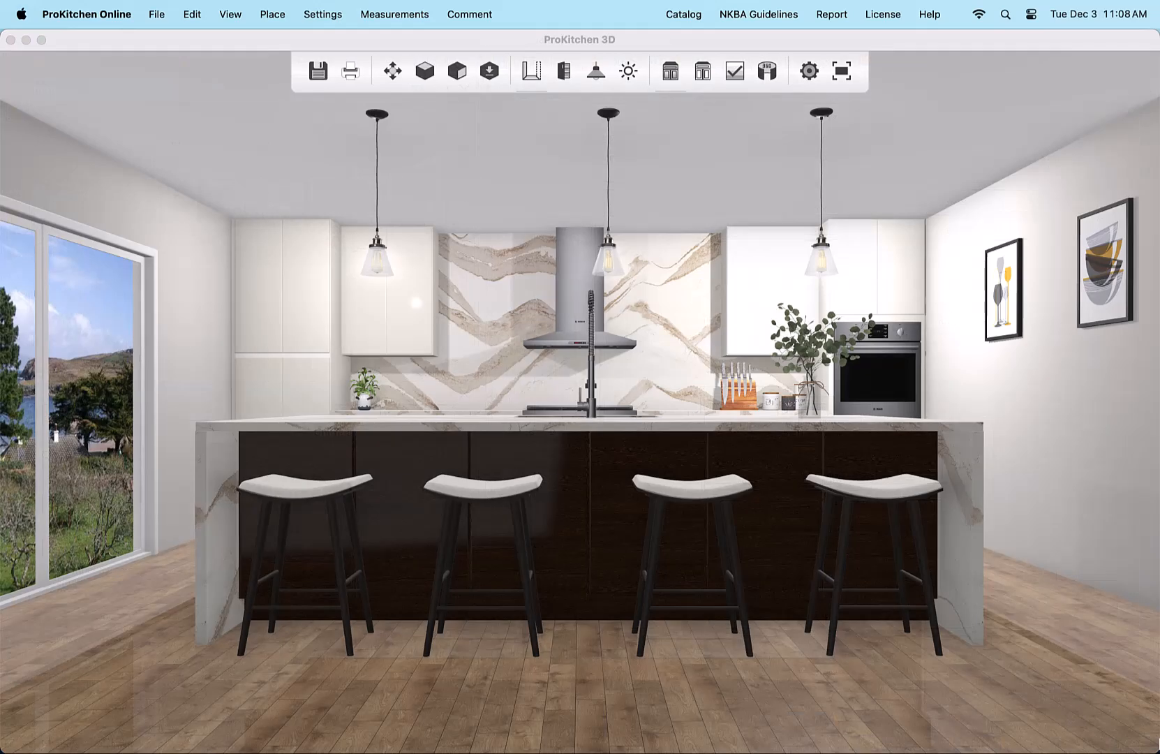